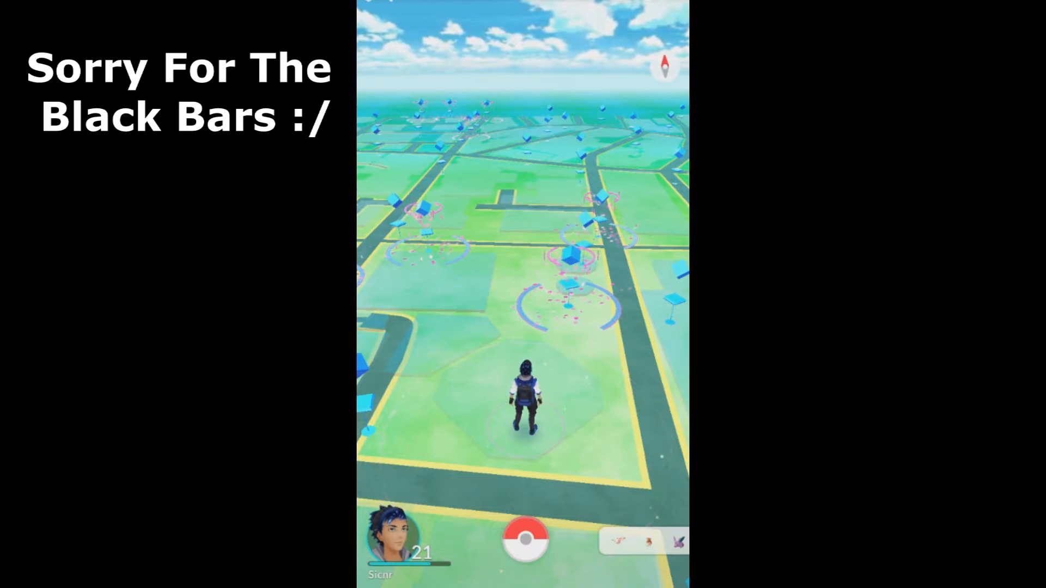
- View the level 21 trainer profile, return to the map and bring up the main game menu
{"action": "left_click", "coordinate": [390, 544]}
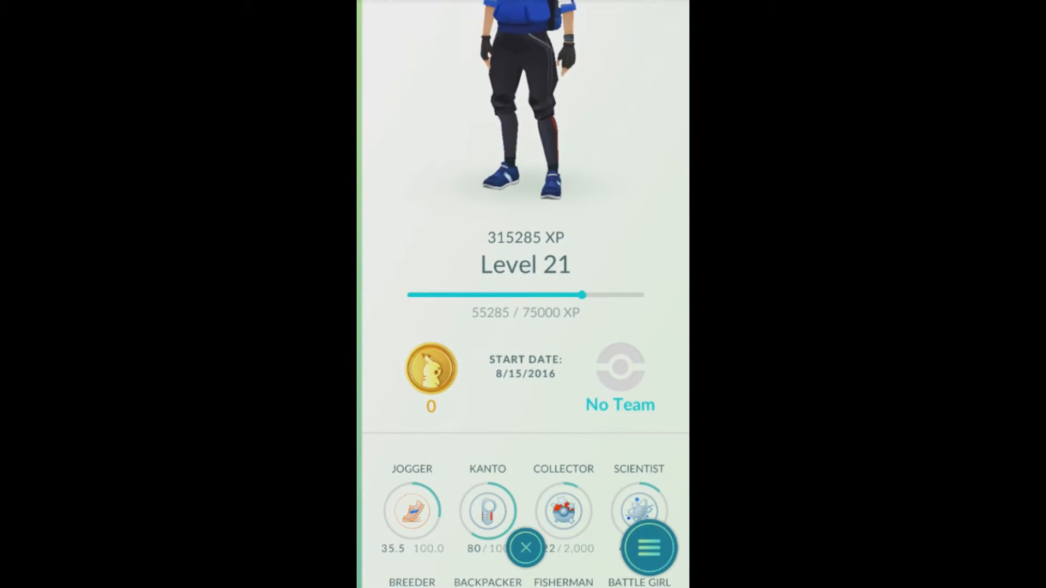
{"action": "left_click", "coordinate": [525, 547]}
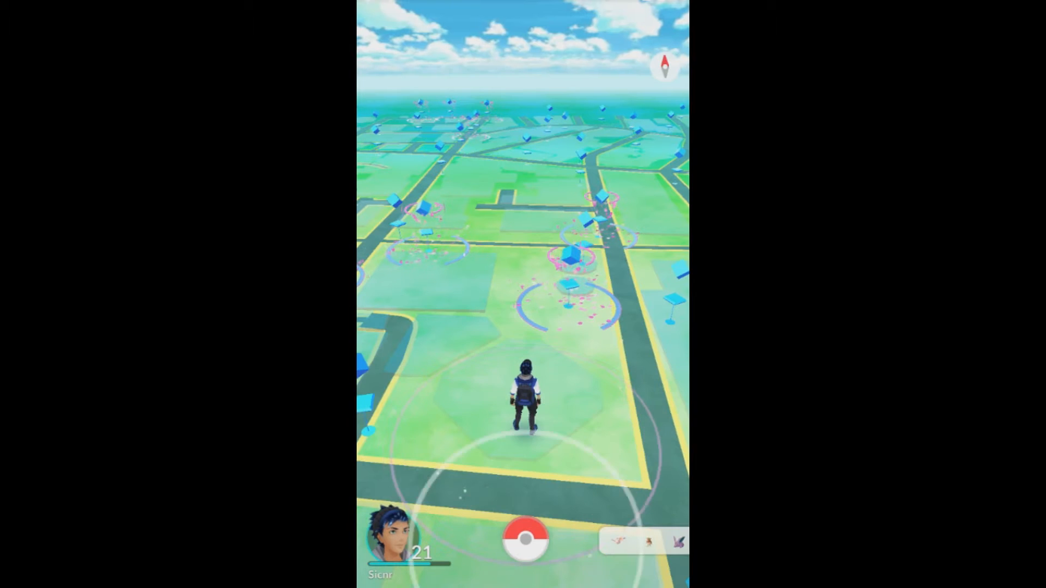
{"action": "left_click", "coordinate": [525, 539]}
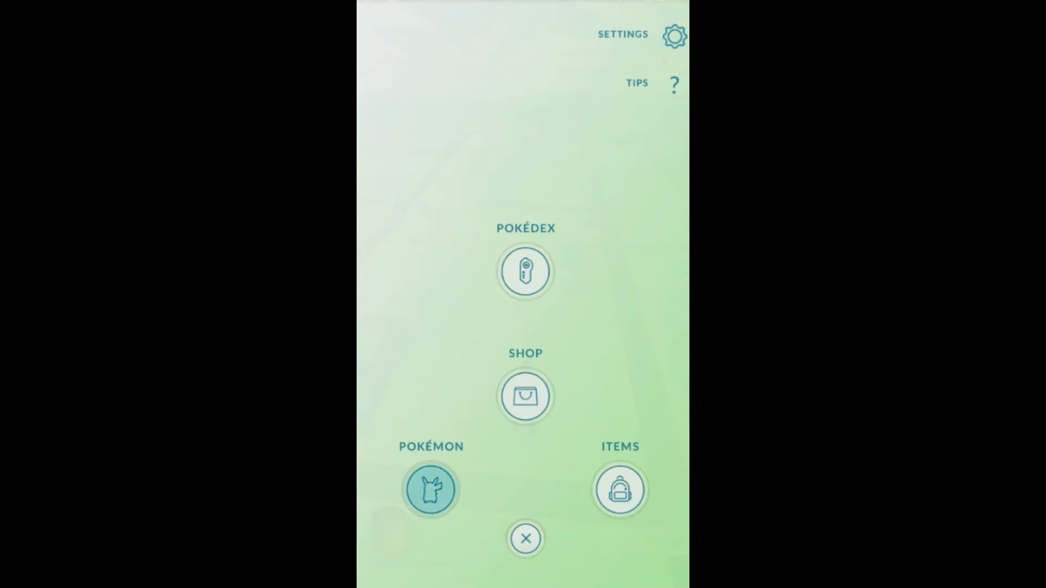
- Browse the 97/250 Pokémon collection sorted by CP from strongest down to the weakest
{"action": "left_click", "coordinate": [430, 489]}
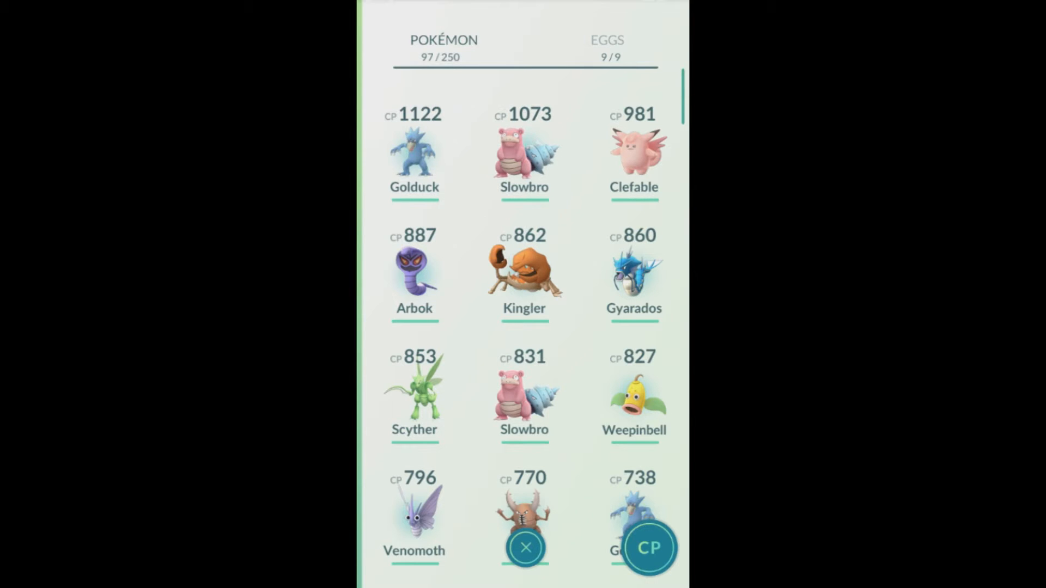
{"action": "scroll", "scroll_direction": "down", "scroll_amount": 3}
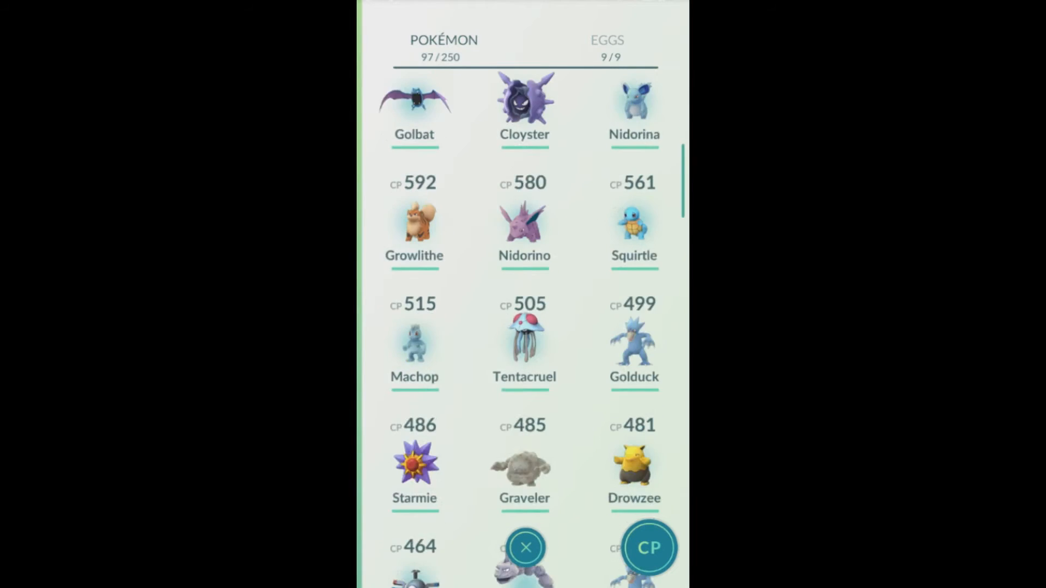
{"action": "scroll", "scroll_direction": "down", "scroll_amount": 3}
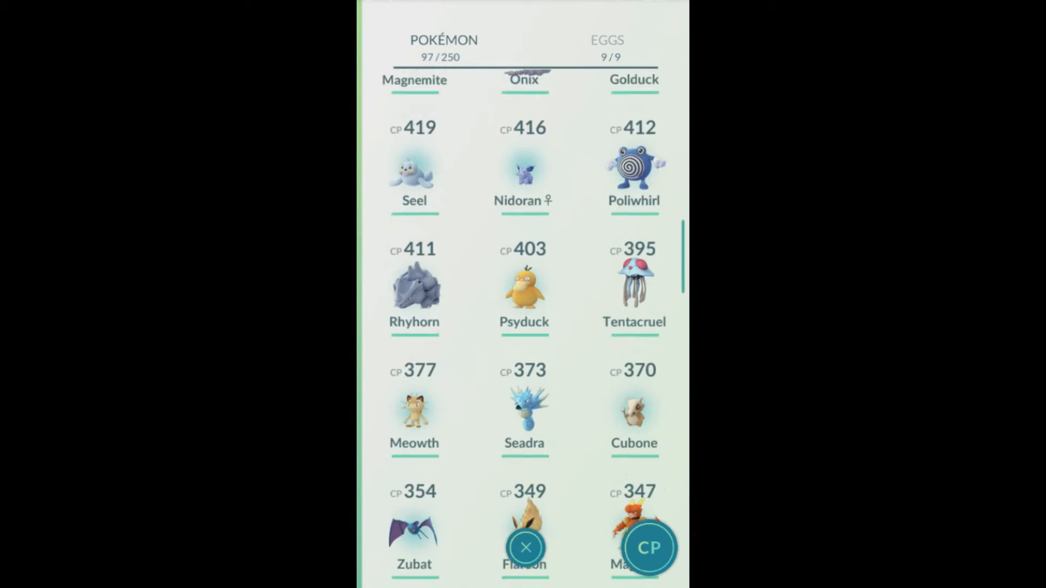
{"action": "scroll", "scroll_direction": "down", "scroll_amount": 3}
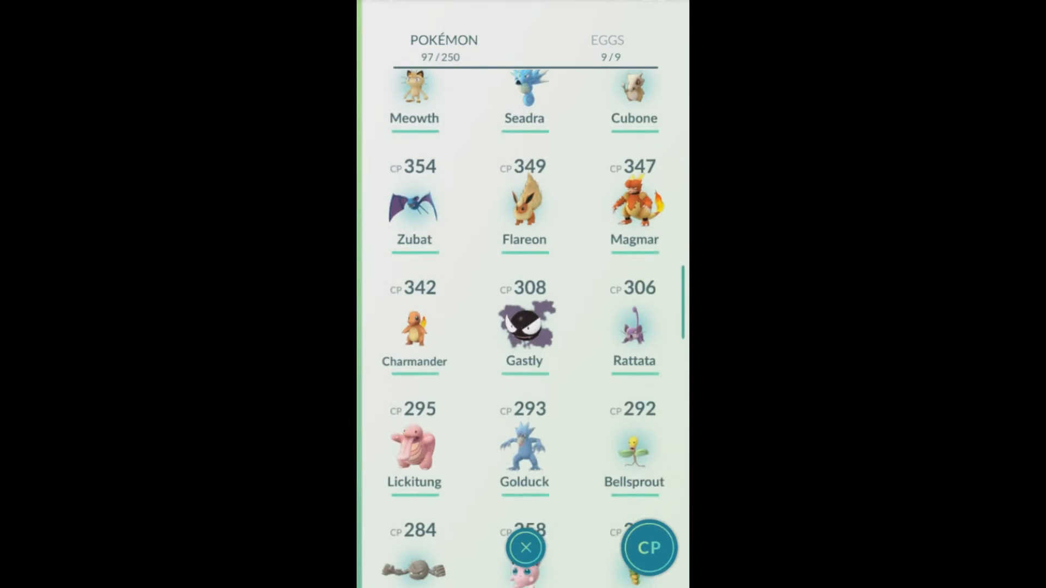
{"action": "scroll", "scroll_direction": "down", "scroll_amount": 3}
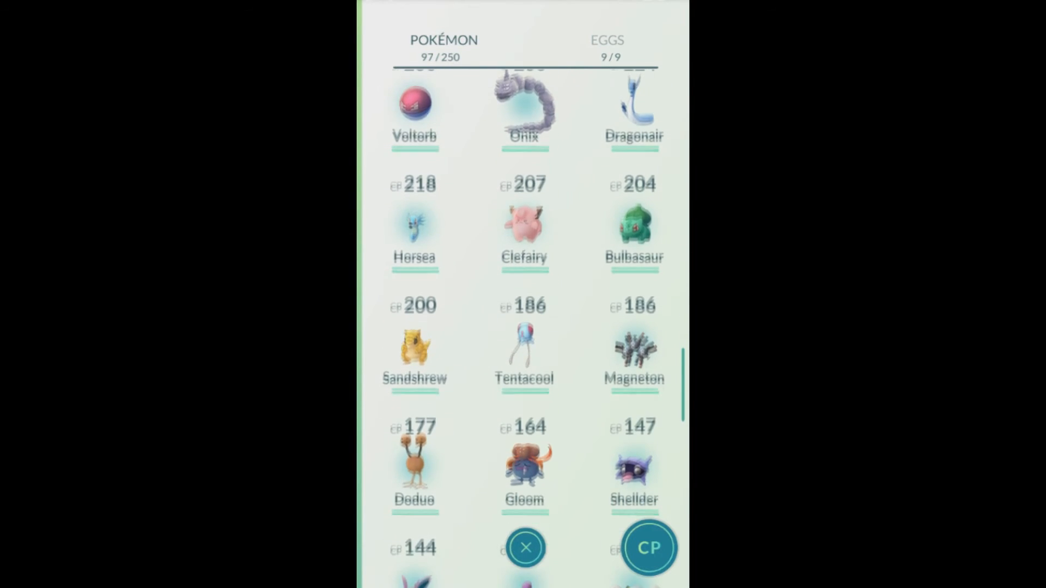
{"action": "scroll", "scroll_direction": "down", "scroll_amount": 3}
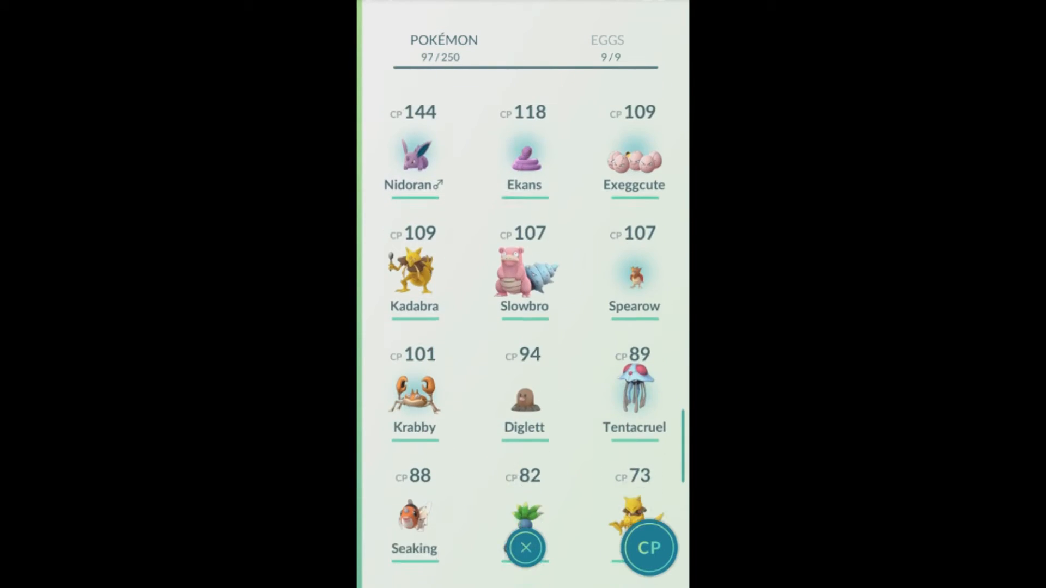
{"action": "scroll", "scroll_direction": "down", "scroll_amount": 3}
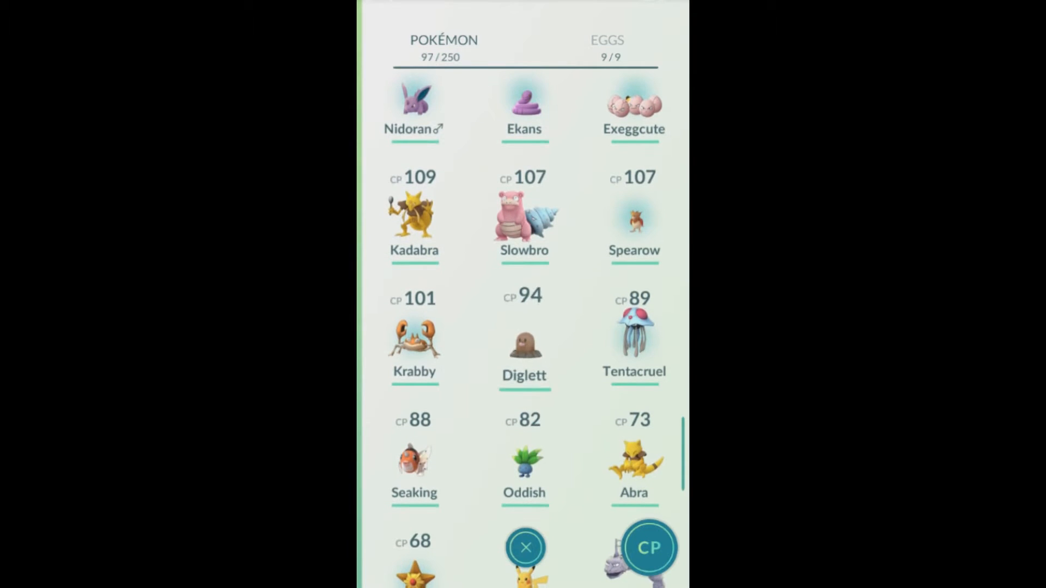
{"action": "scroll", "scroll_direction": "down", "scroll_amount": 3}
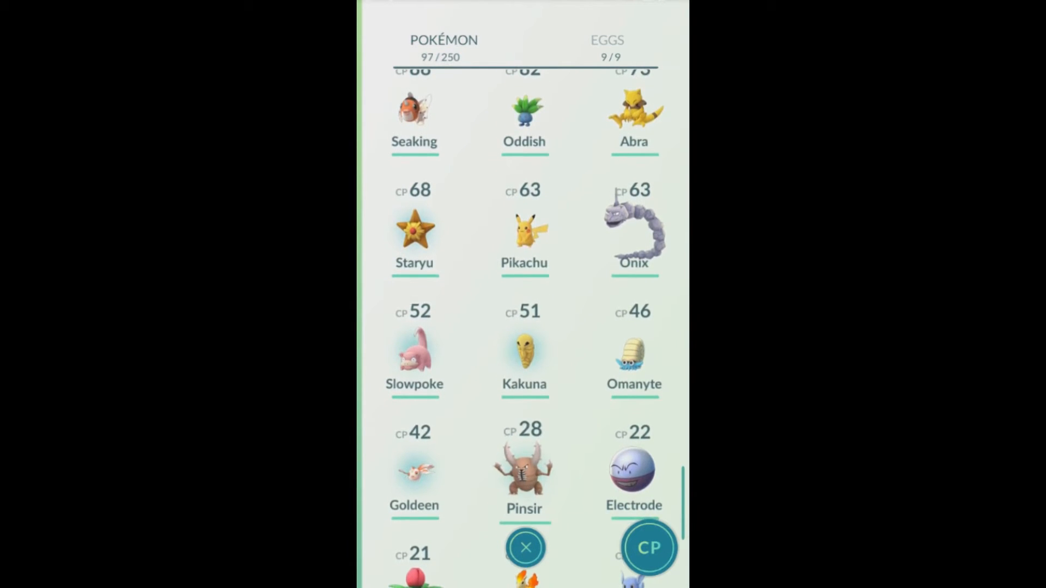
{"action": "scroll", "scroll_direction": "down", "scroll_amount": 3}
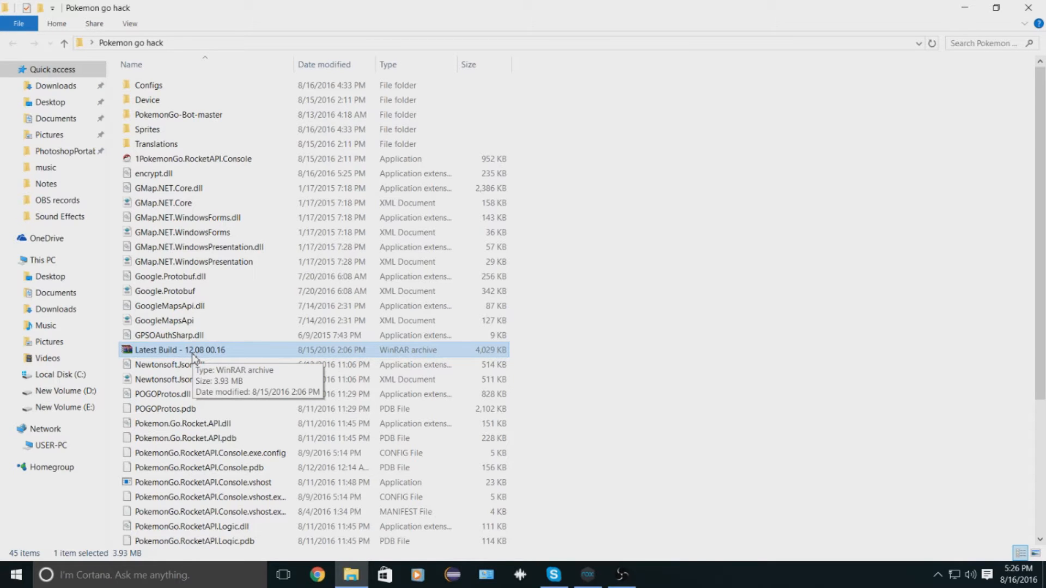
{"action": "mouse_move", "coordinate": [165, 358]}
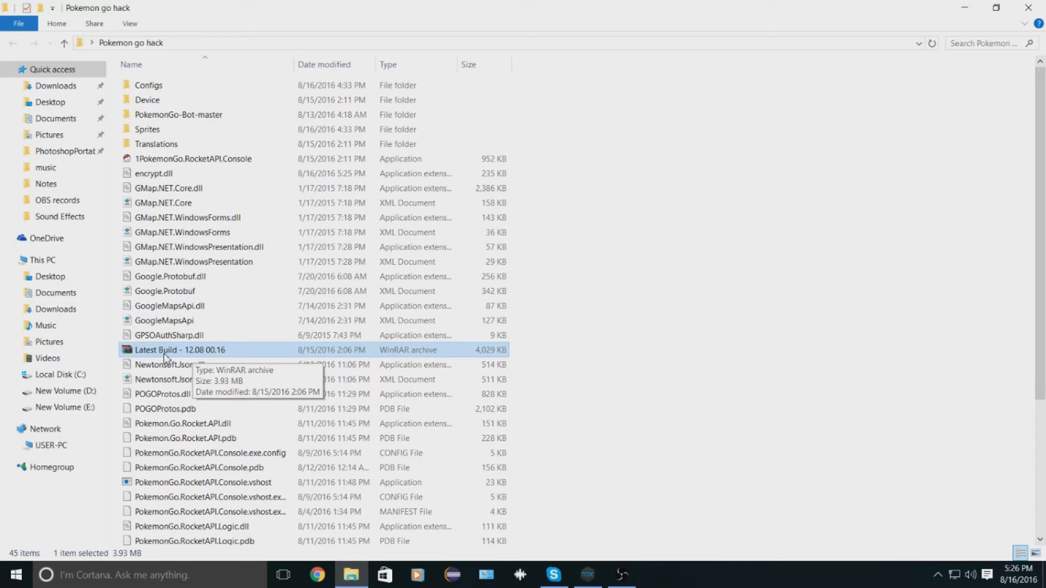
{"action": "mouse_move", "coordinate": [131, 43]}
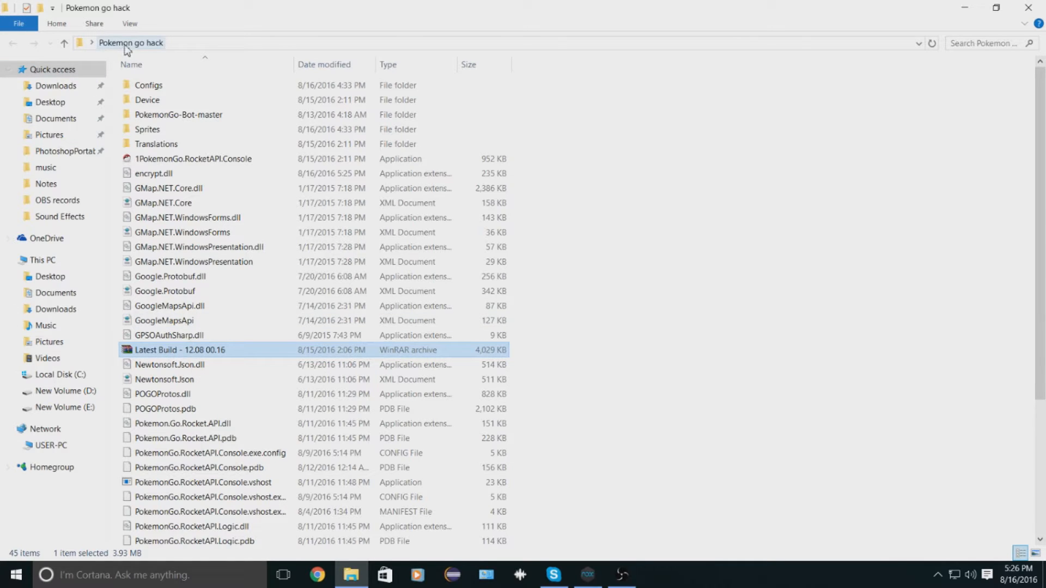
{"action": "mouse_move", "coordinate": [207, 364]}
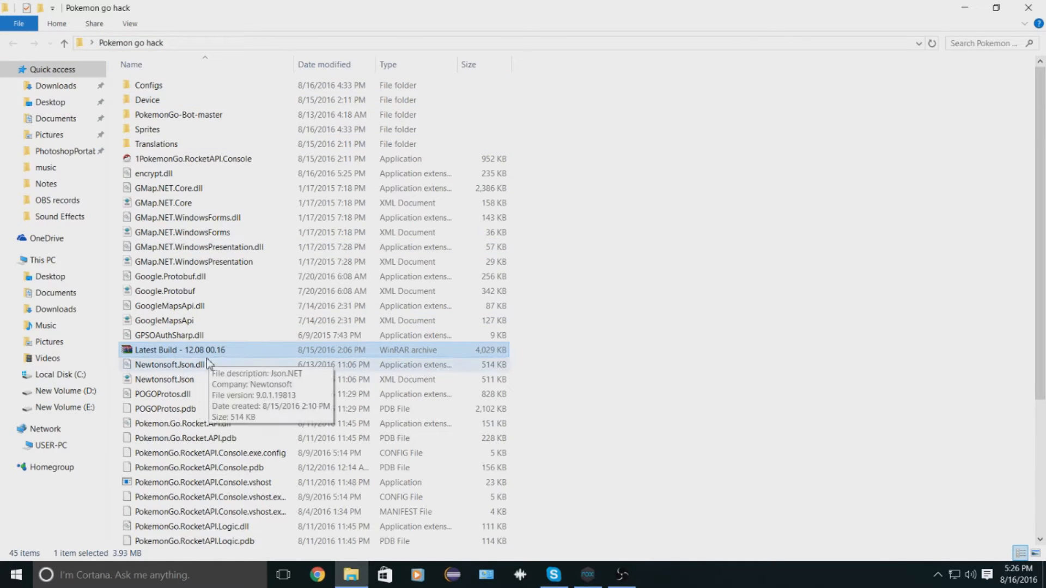
{"action": "mouse_move", "coordinate": [219, 351]}
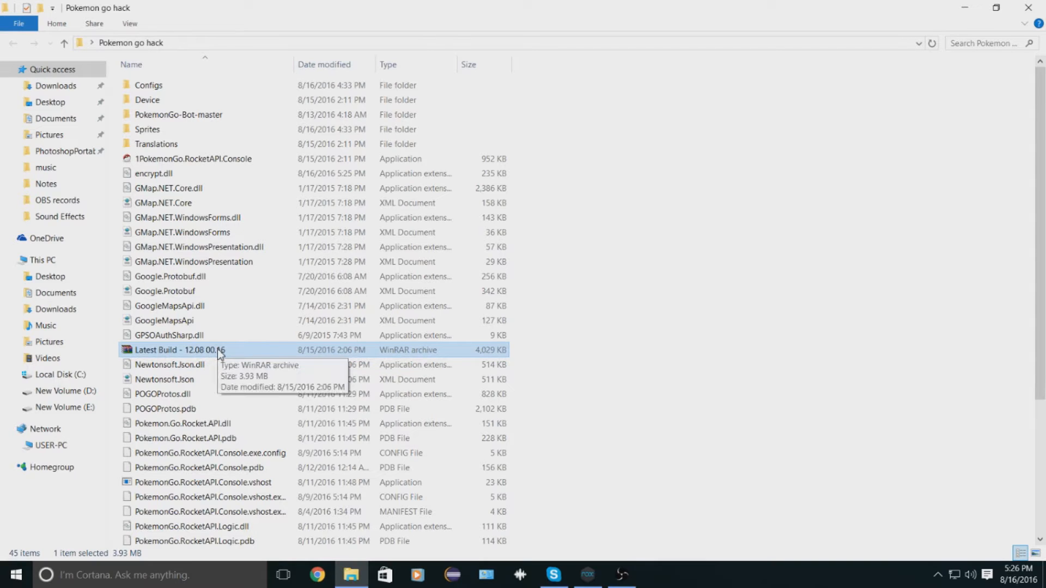
- Extract the Latest Build - 12.08 00.16 archive into the Pokemon go hack folder
{"action": "right_click", "coordinate": [180, 350]}
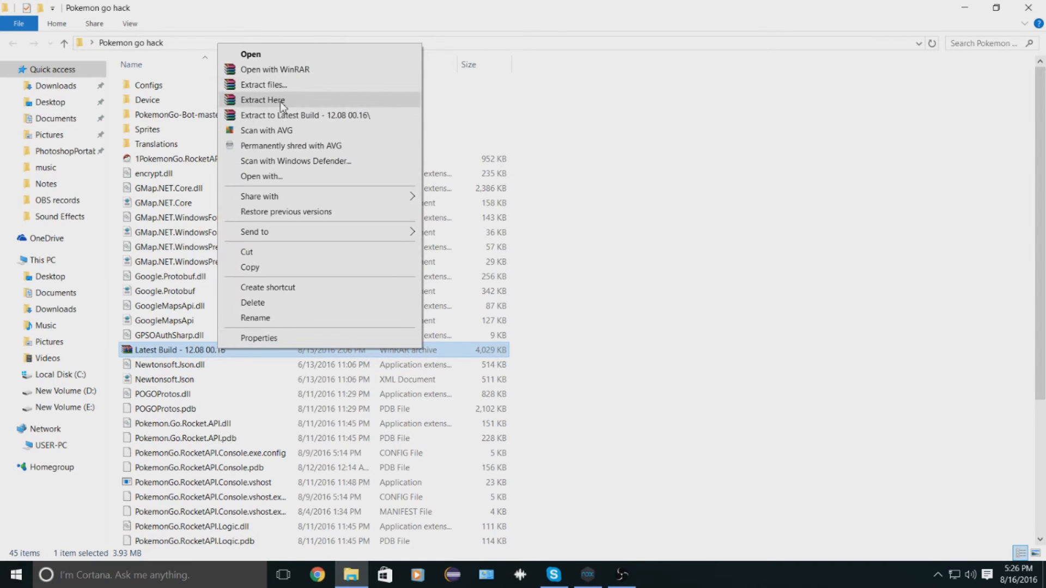
{"action": "left_click", "coordinate": [262, 101]}
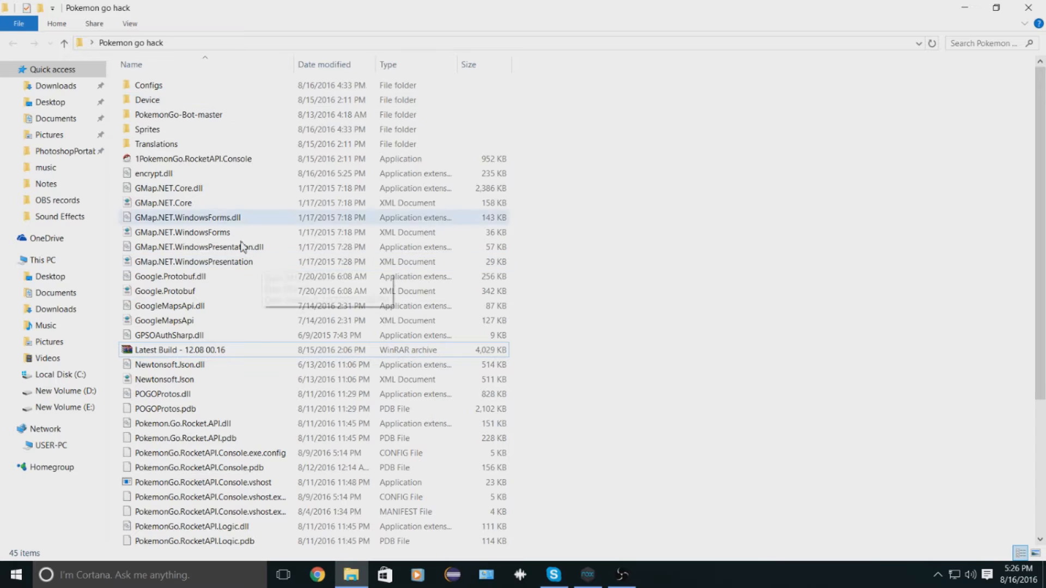
{"action": "scroll", "scroll_direction": "down", "scroll_amount": 3}
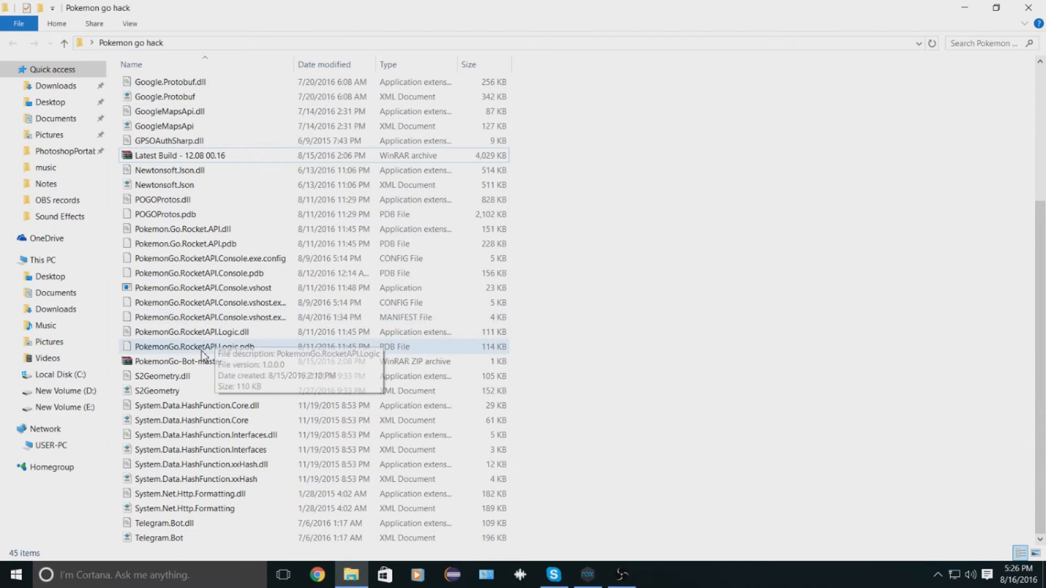
{"action": "scroll", "scroll_direction": "up", "scroll_amount": 3}
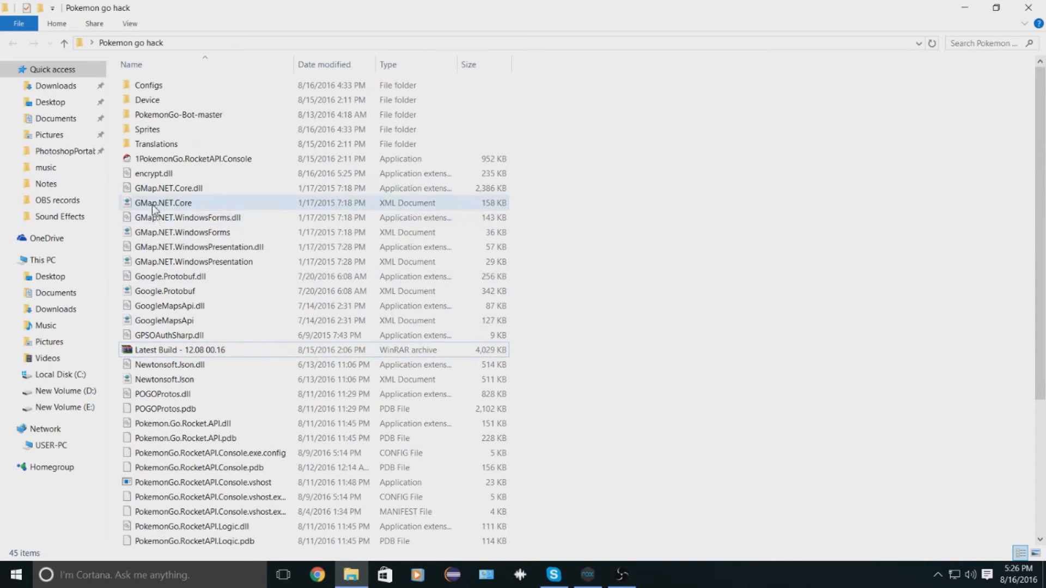
{"action": "mouse_move", "coordinate": [193, 159]}
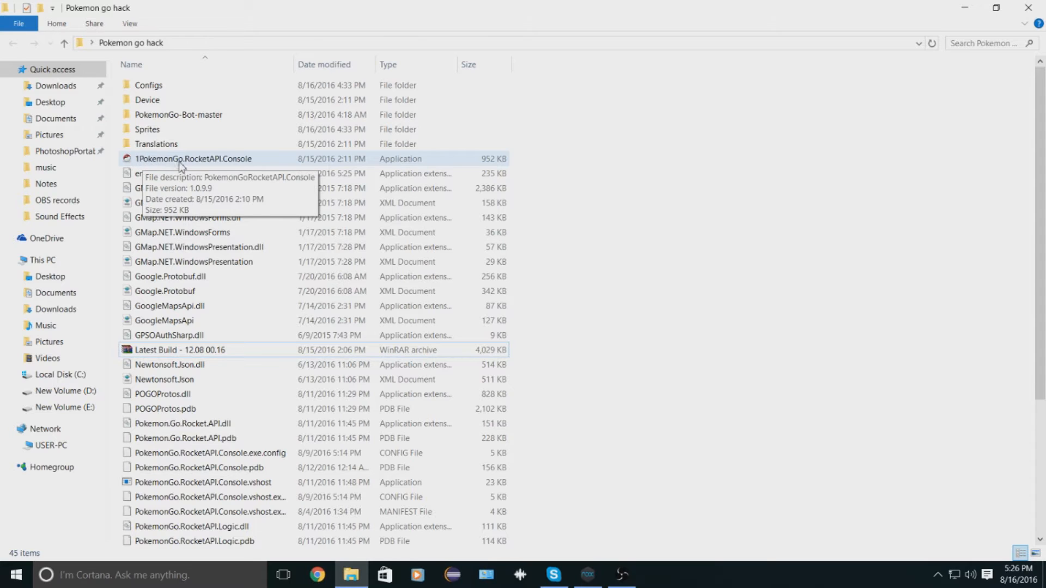
{"action": "mouse_move", "coordinate": [193, 158]}
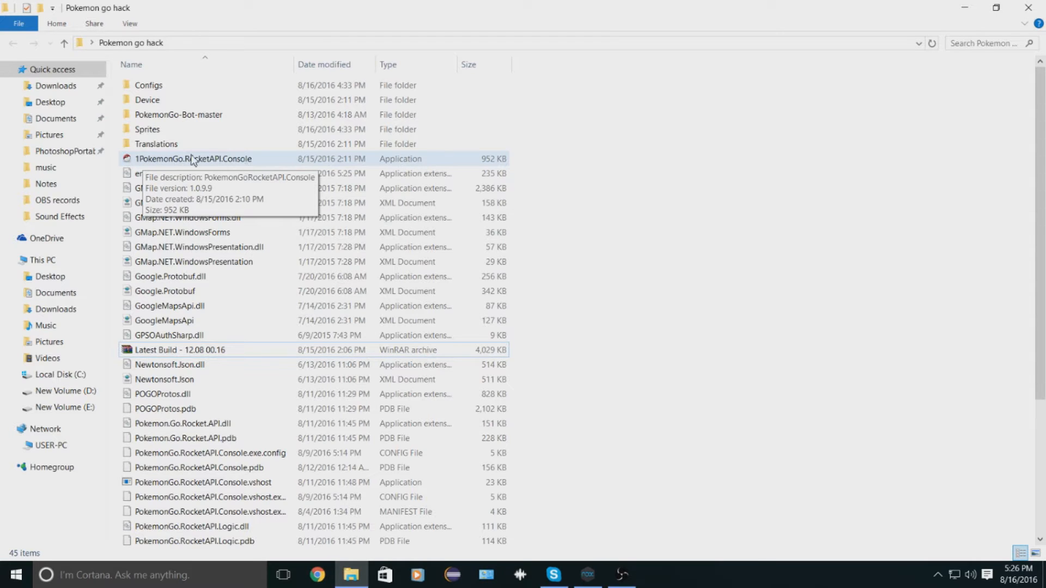
- Launch 1PokemonGo.RocketAPI.Console, bringing up the console and PokeGoBot GUI windows
{"action": "left_click", "coordinate": [193, 159]}
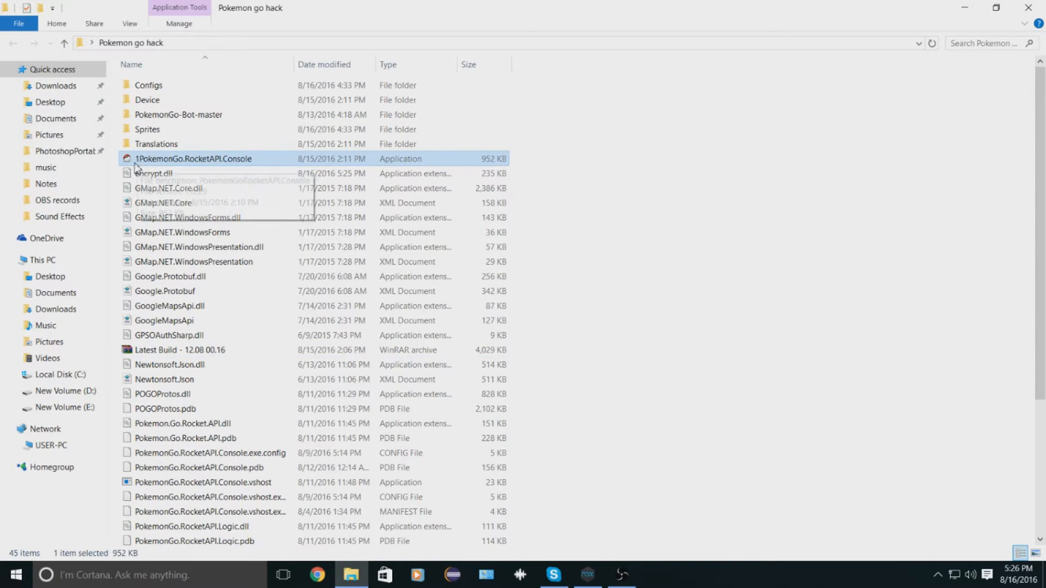
{"action": "mouse_move", "coordinate": [358, 166]}
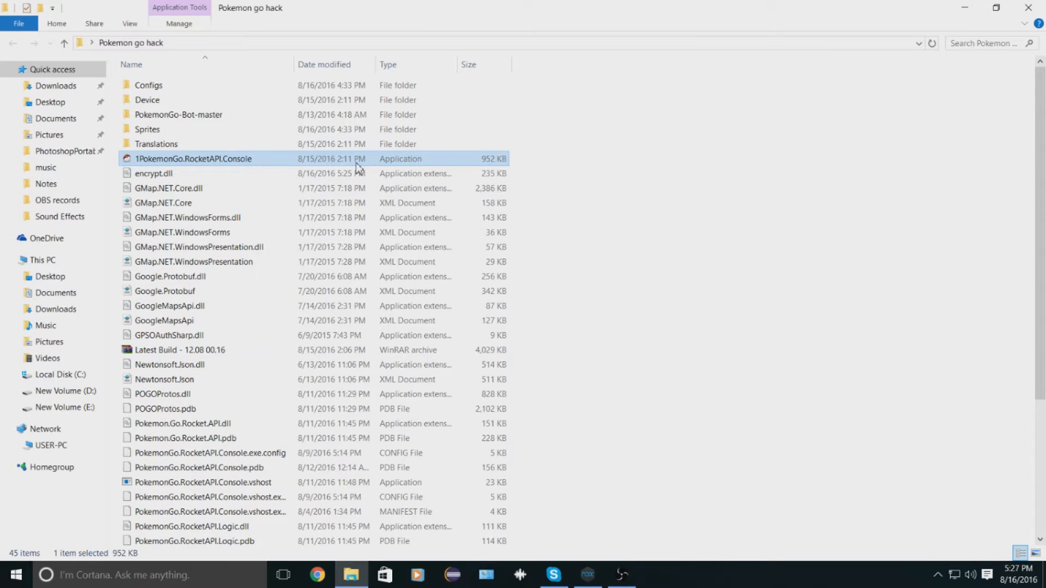
{"action": "double_click", "coordinate": [193, 158]}
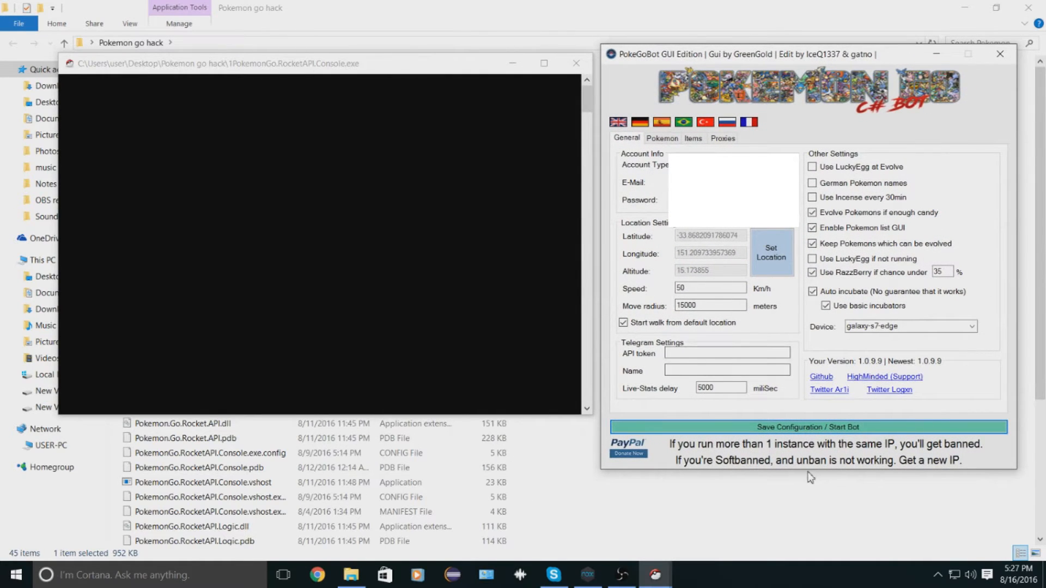
{"action": "mouse_move", "coordinate": [810, 477]}
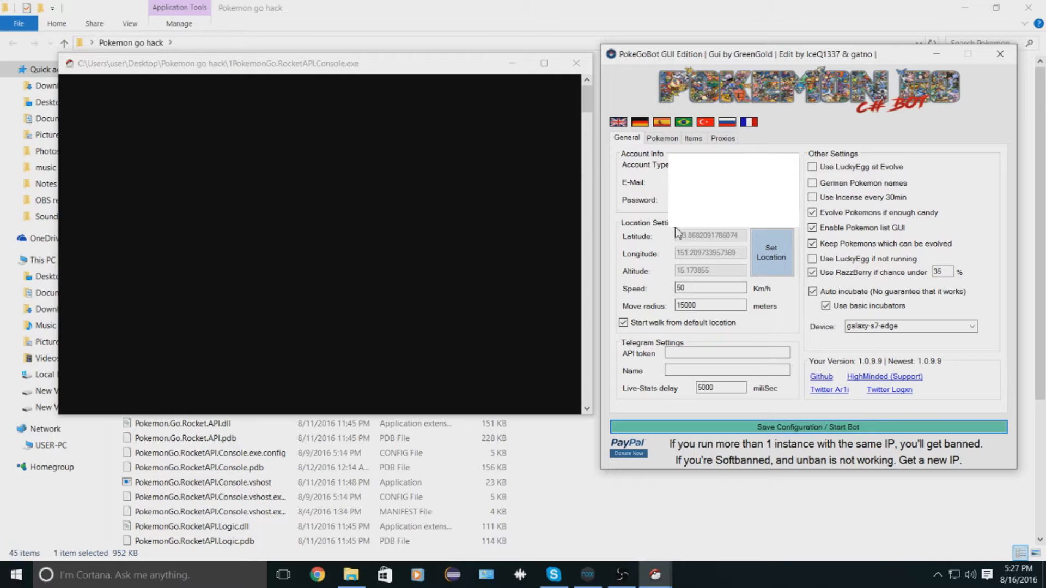
{"action": "mouse_move", "coordinate": [690, 262]}
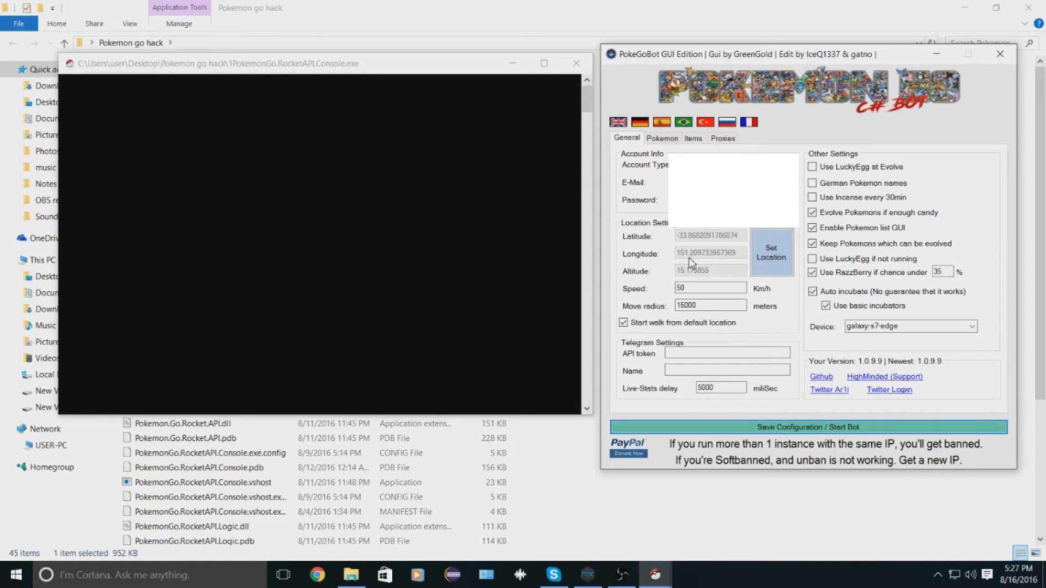
{"action": "mouse_move", "coordinate": [685, 231]}
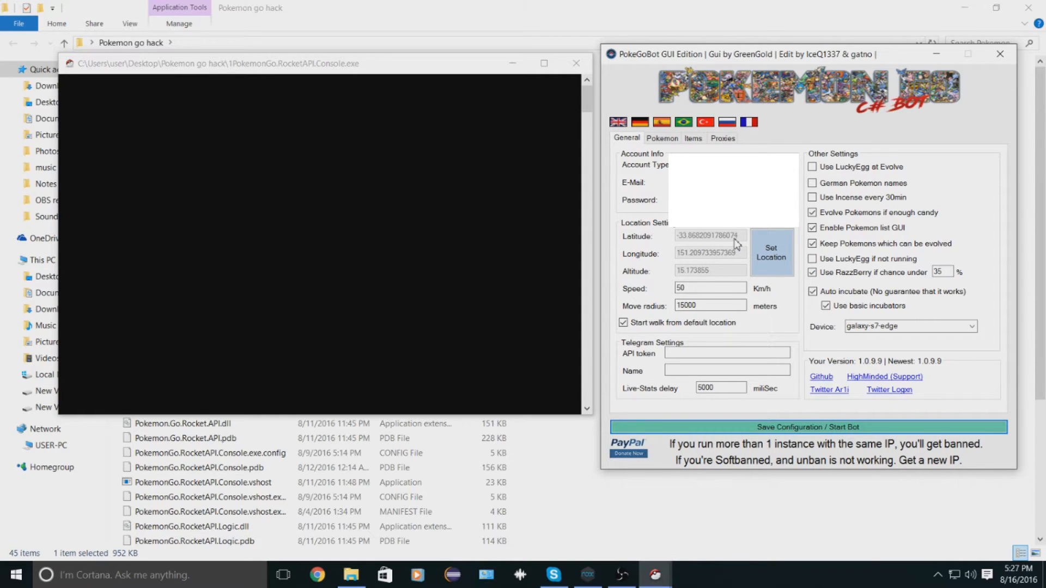
{"action": "mouse_move", "coordinate": [683, 232]}
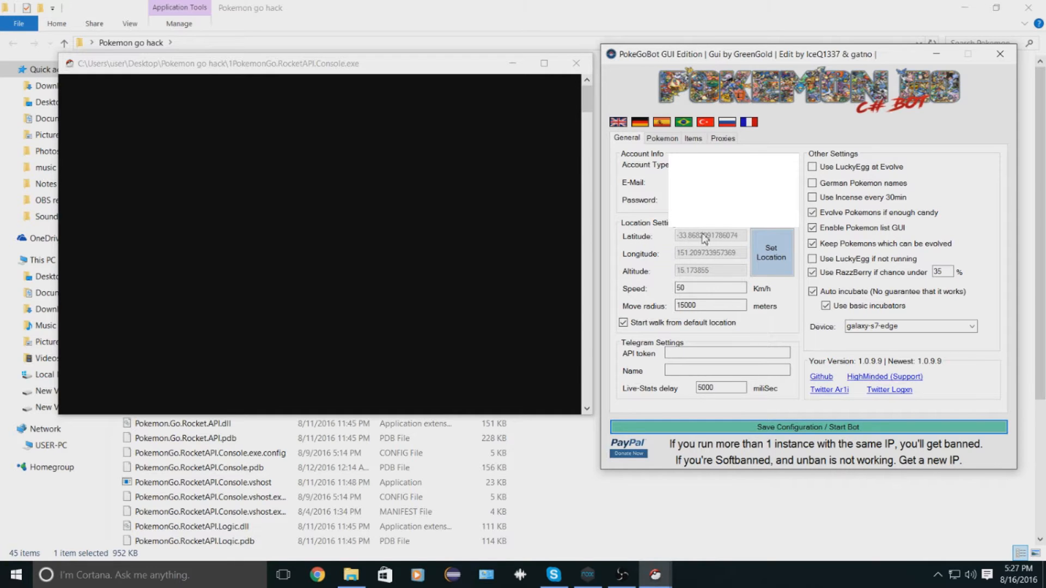
{"action": "left_click", "coordinate": [770, 252]}
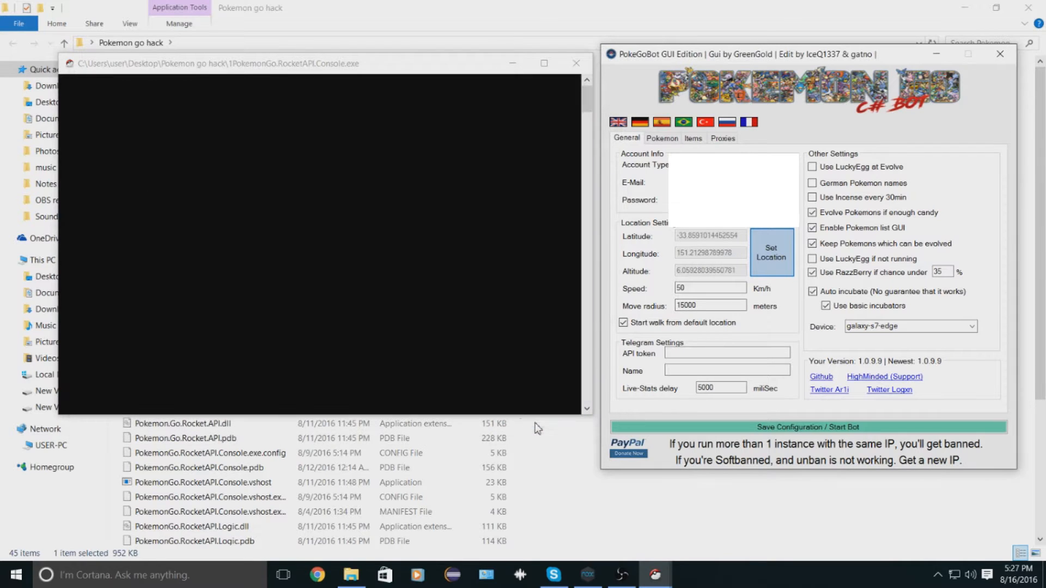
{"action": "mouse_move", "coordinate": [645, 250]}
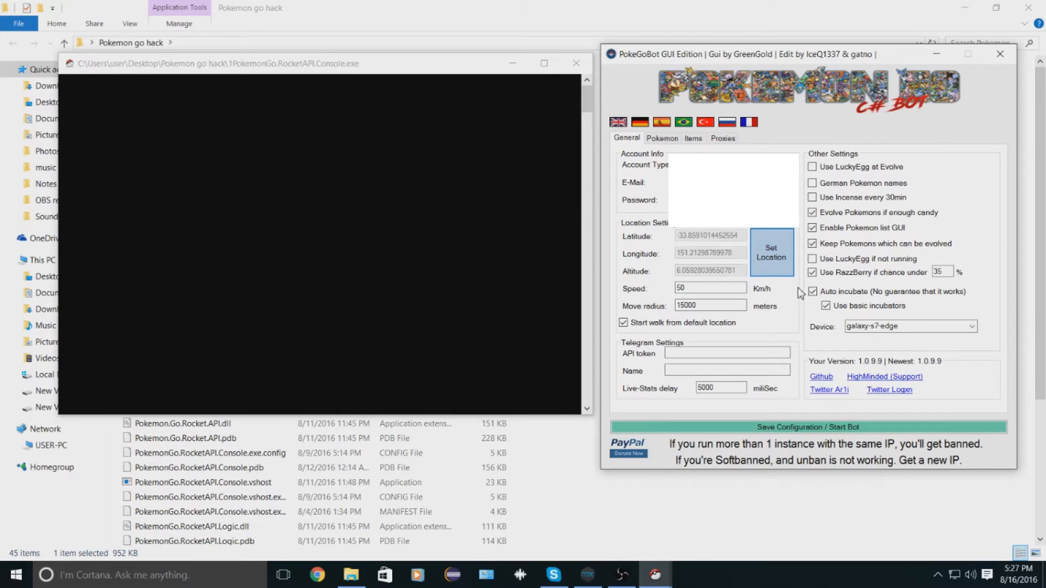
{"action": "mouse_move", "coordinate": [743, 285]}
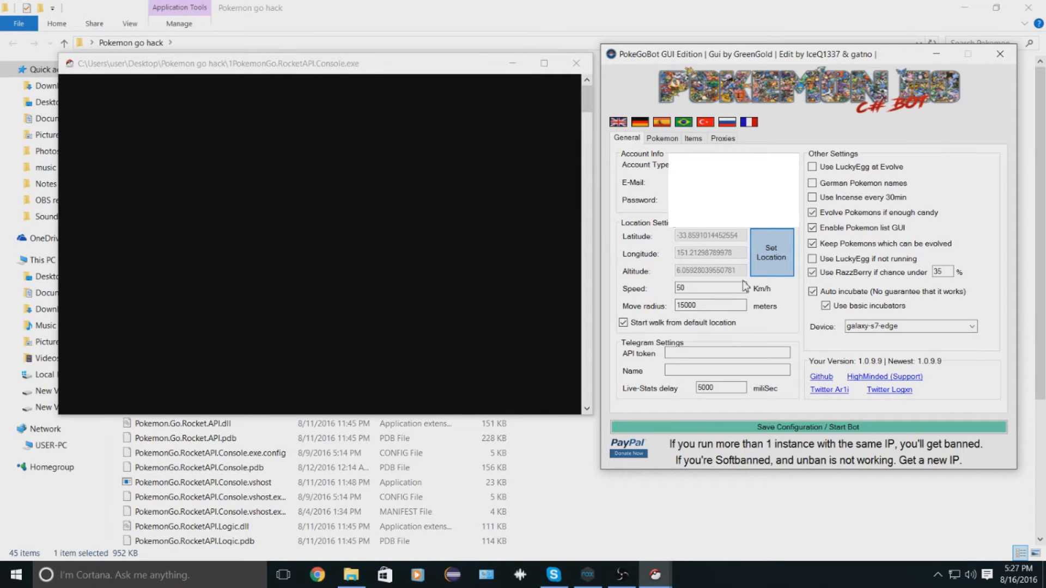
{"action": "left_click", "coordinate": [710, 288]}
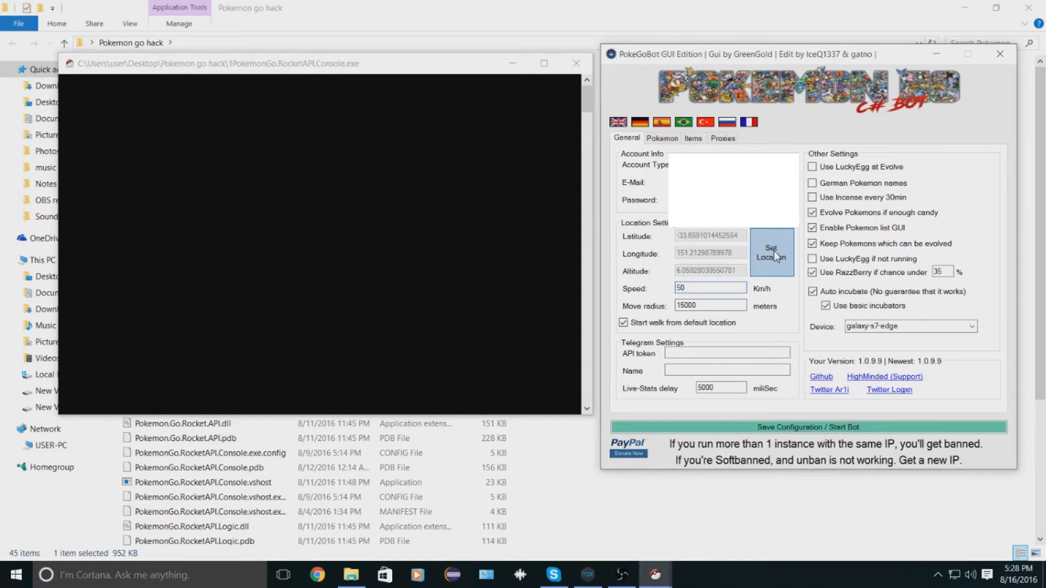
{"action": "left_click", "coordinate": [771, 252]}
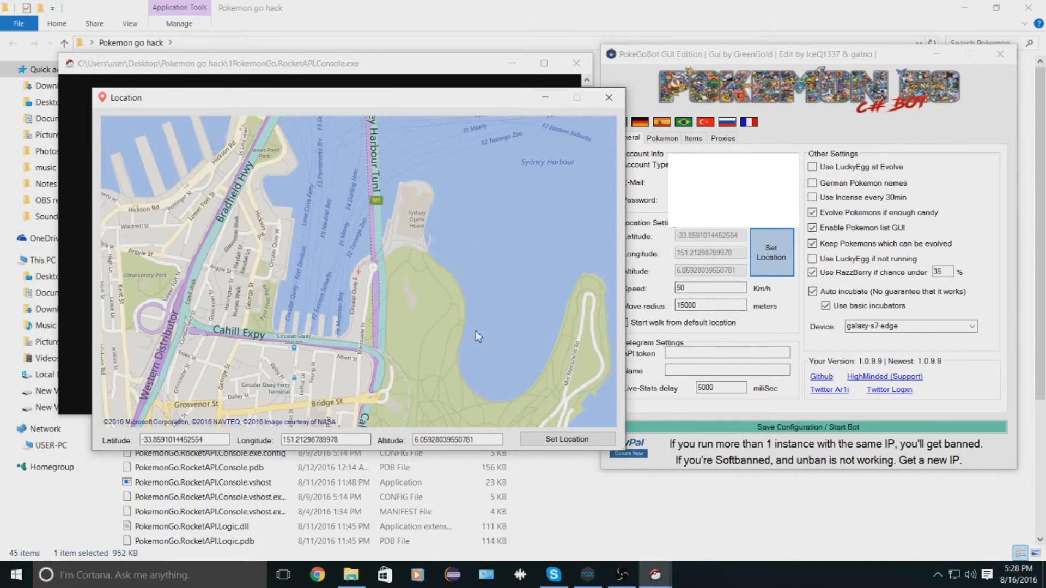
{"action": "mouse_move", "coordinate": [537, 131]}
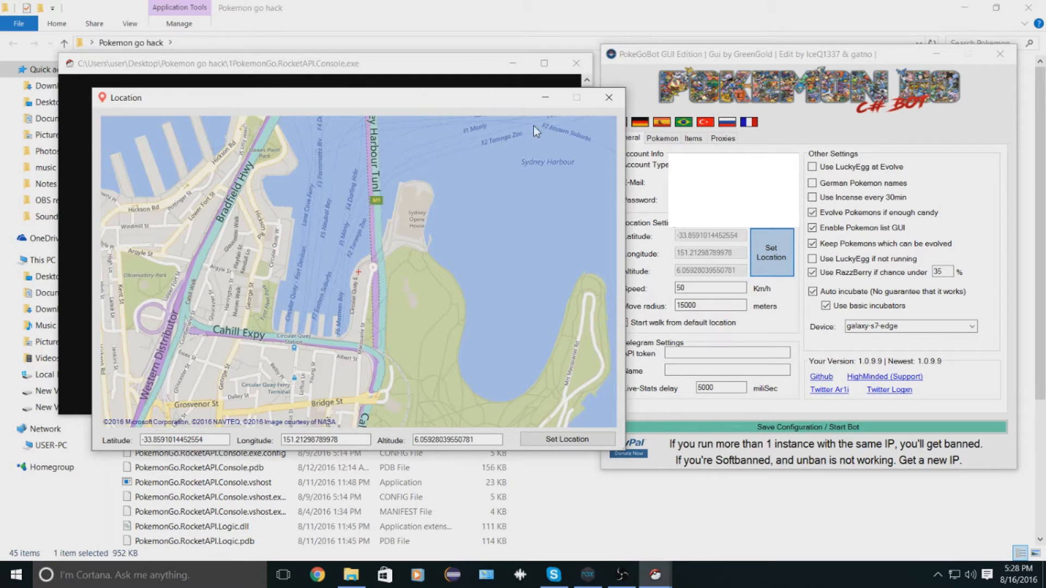
{"action": "left_click", "coordinate": [608, 98]}
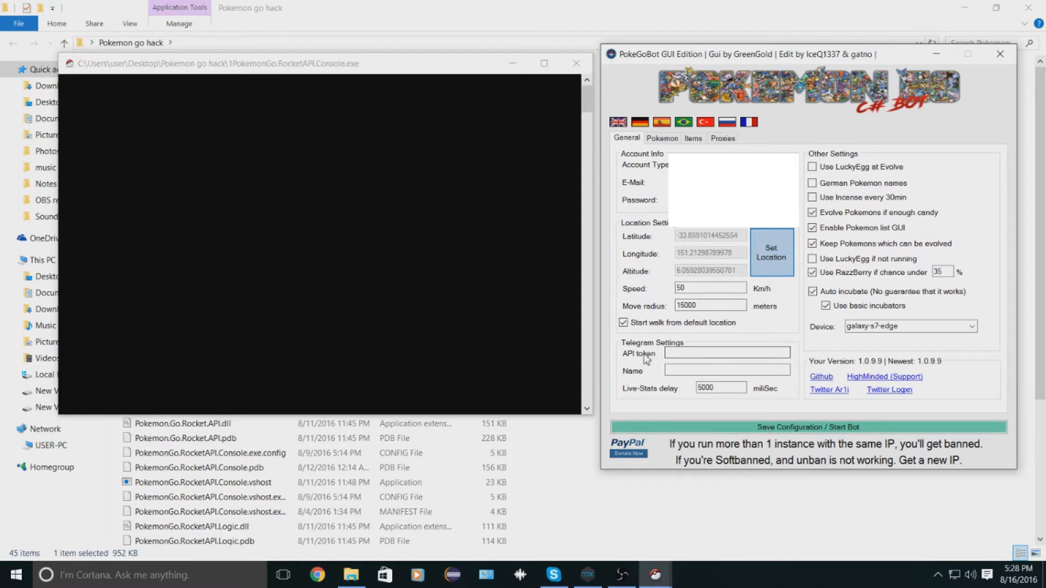
{"action": "left_click", "coordinate": [727, 371]}
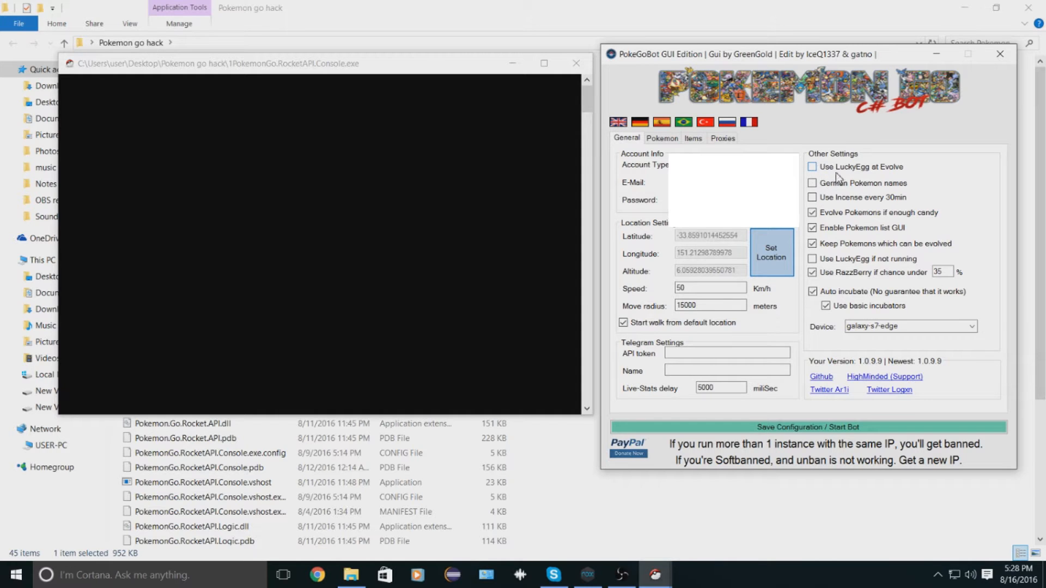
{"action": "mouse_move", "coordinate": [899, 180]}
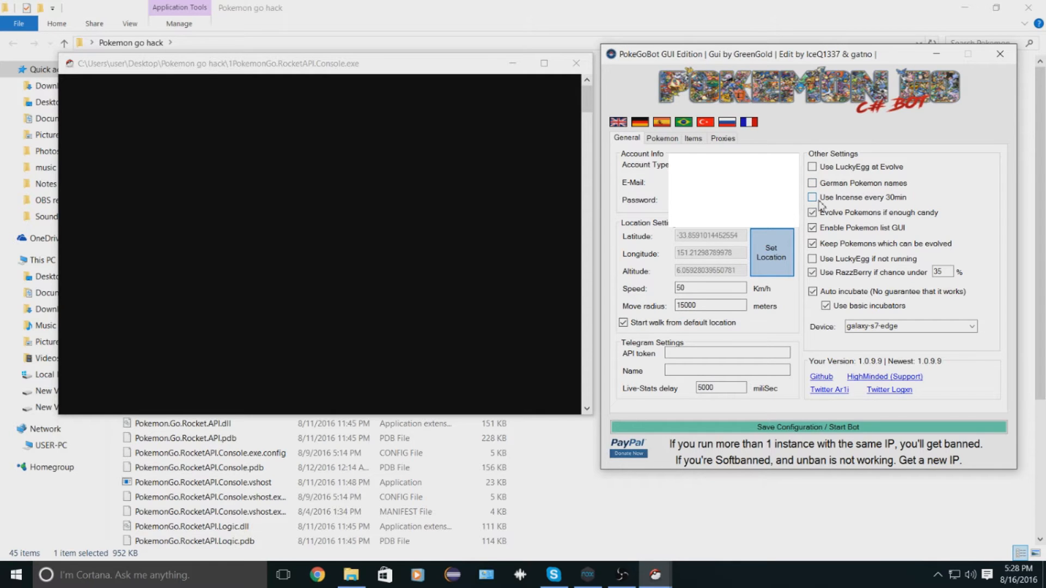
{"action": "mouse_move", "coordinate": [868, 203]}
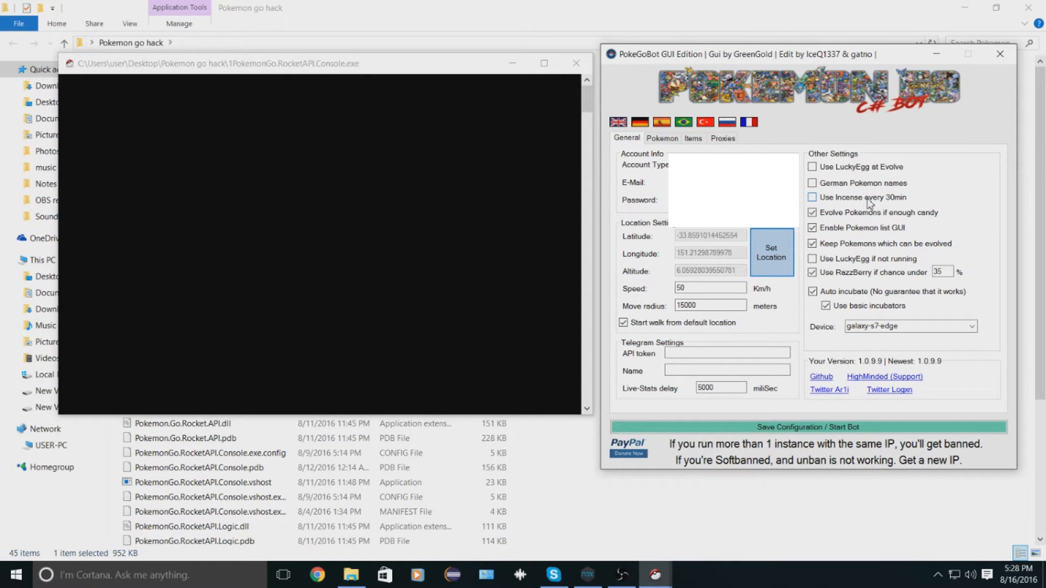
{"action": "mouse_move", "coordinate": [854, 207]}
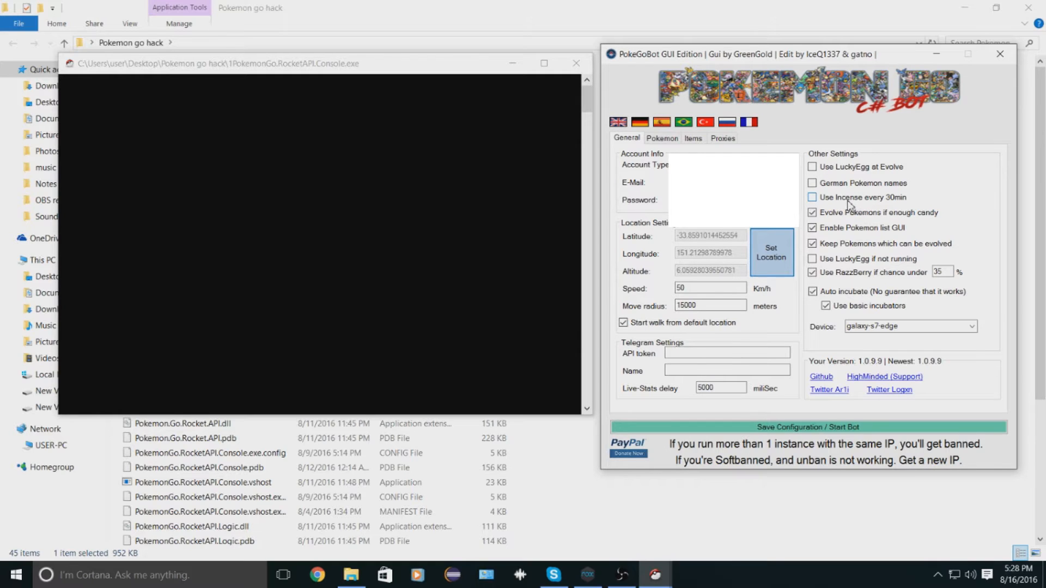
{"action": "mouse_move", "coordinate": [888, 205]}
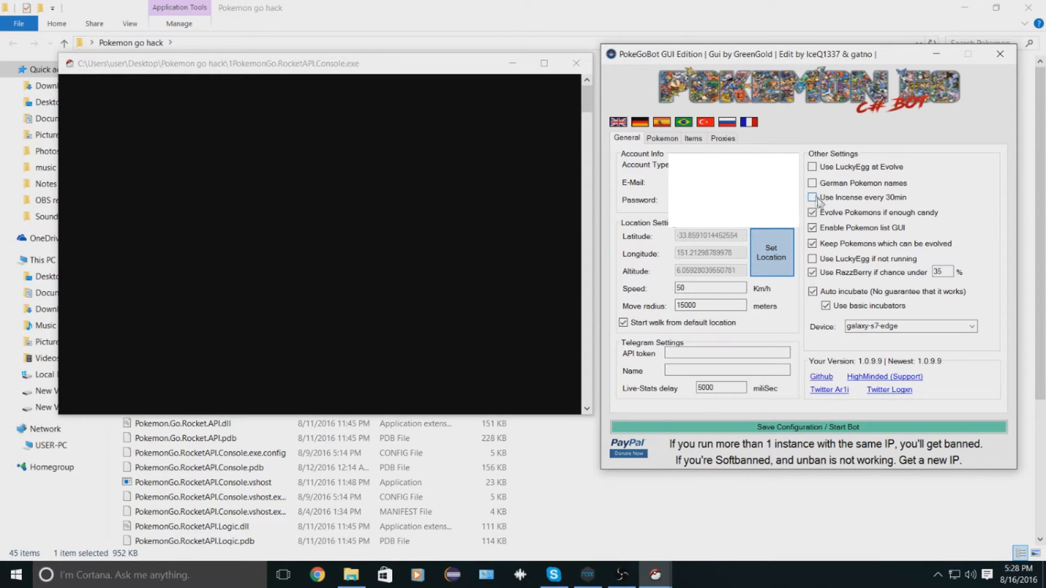
{"action": "left_click", "coordinate": [812, 197]}
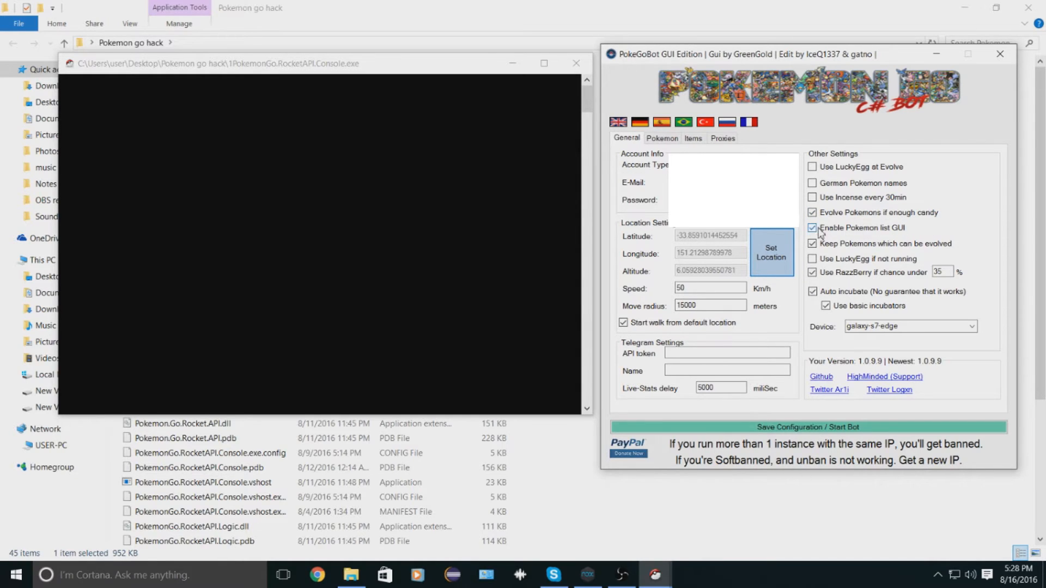
{"action": "left_click", "coordinate": [812, 228]}
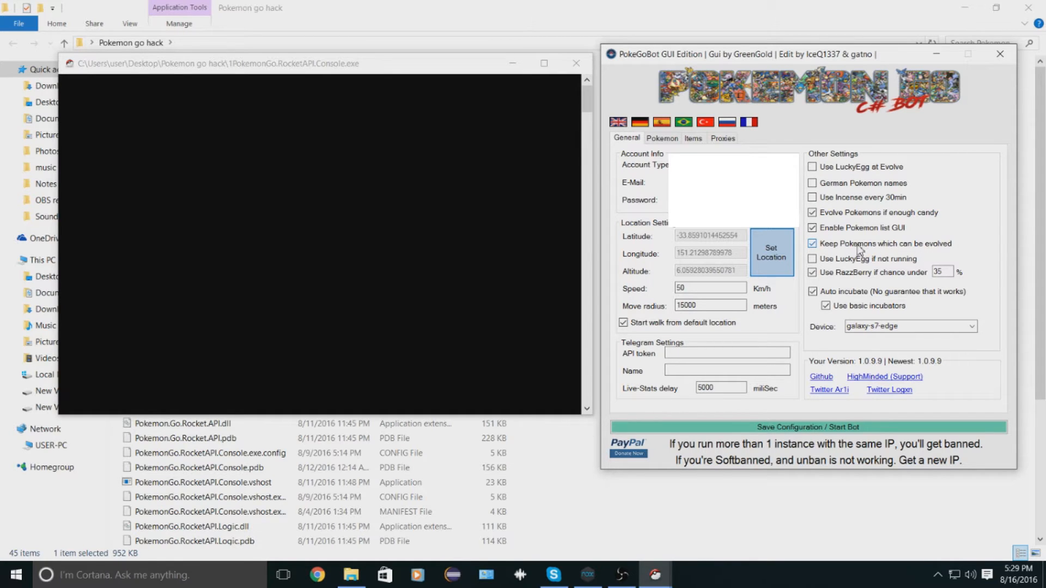
{"action": "left_click", "coordinate": [813, 259]}
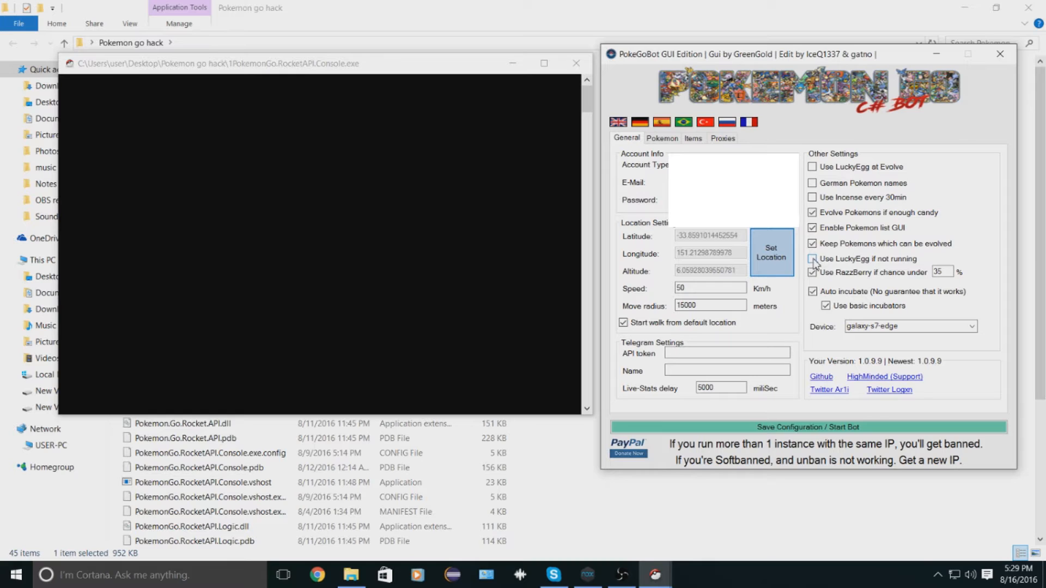
{"action": "left_click", "coordinate": [813, 259]}
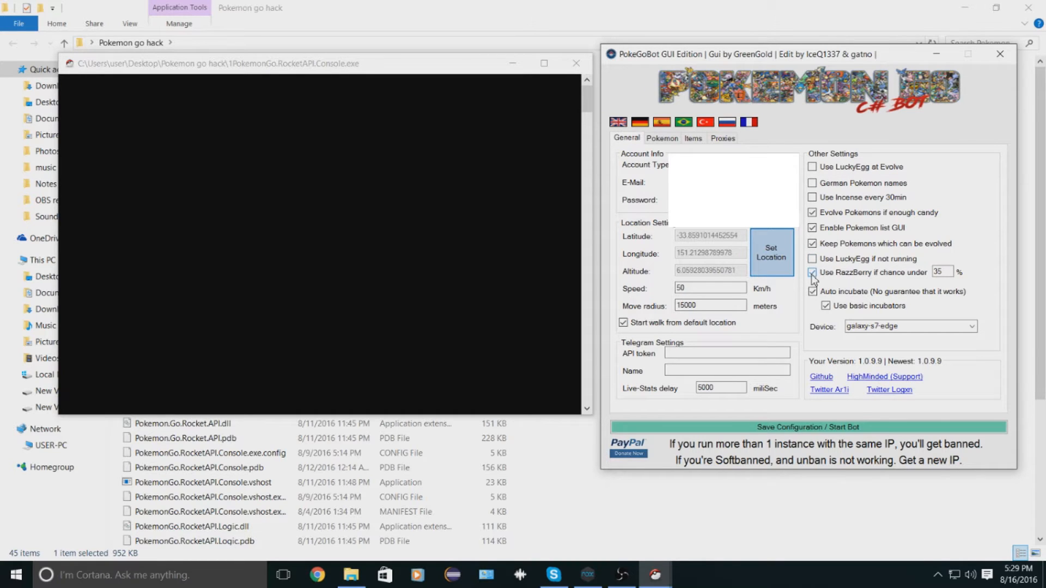
{"action": "left_click", "coordinate": [812, 273]}
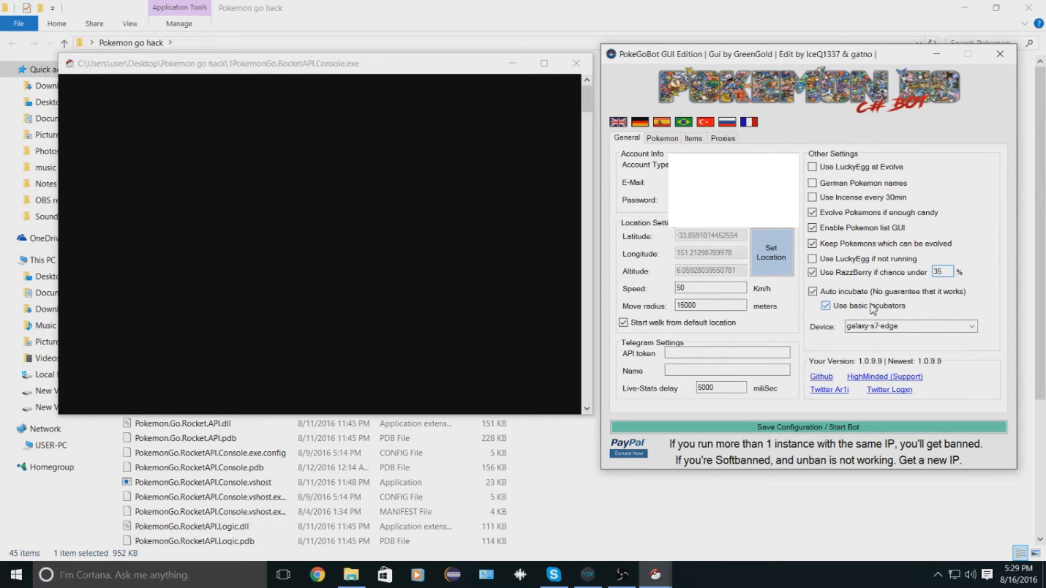
{"action": "mouse_move", "coordinate": [834, 303]}
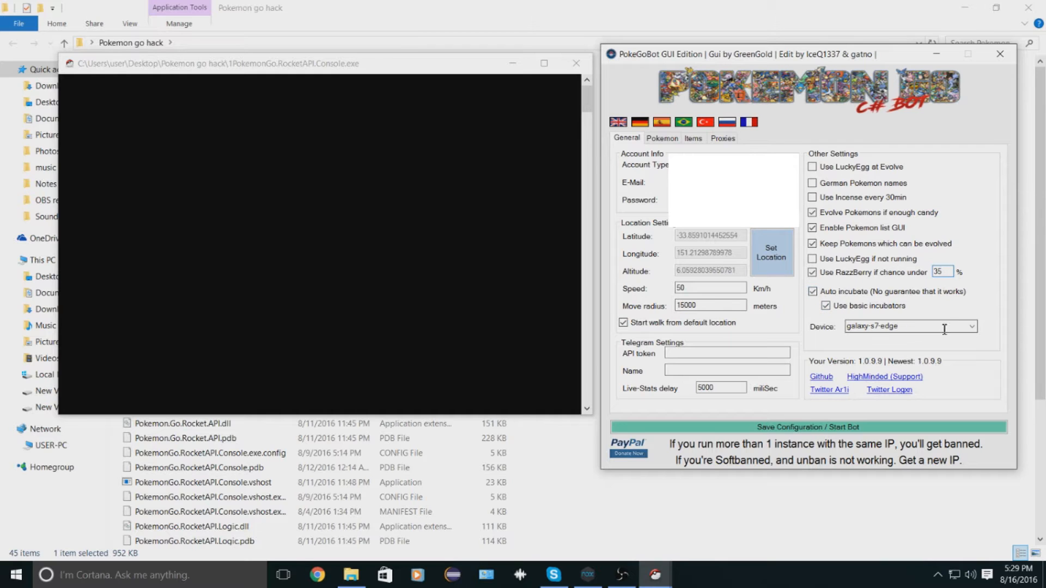
{"action": "left_click", "coordinate": [971, 326]}
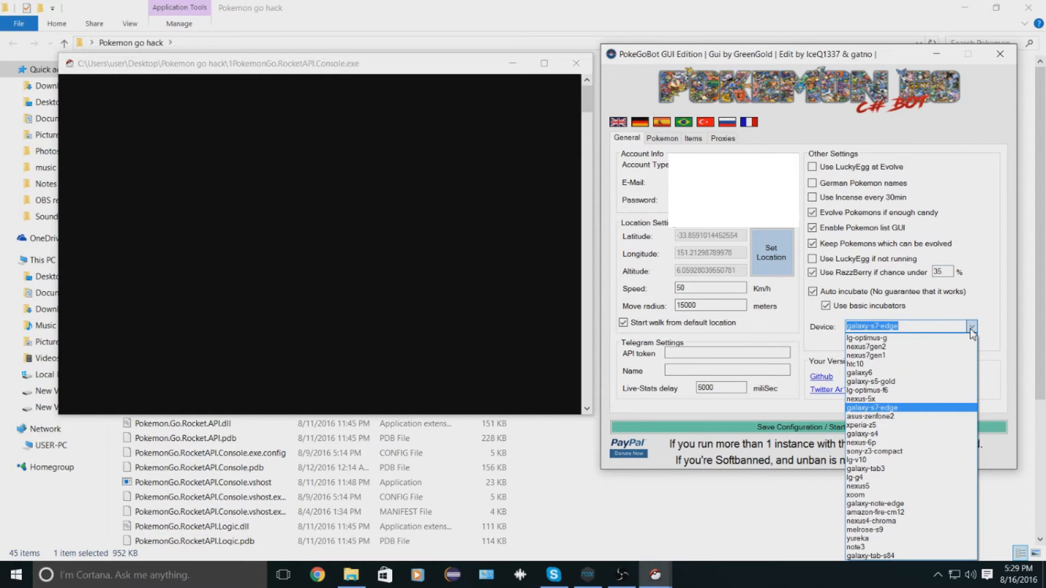
{"action": "mouse_move", "coordinate": [903, 390]}
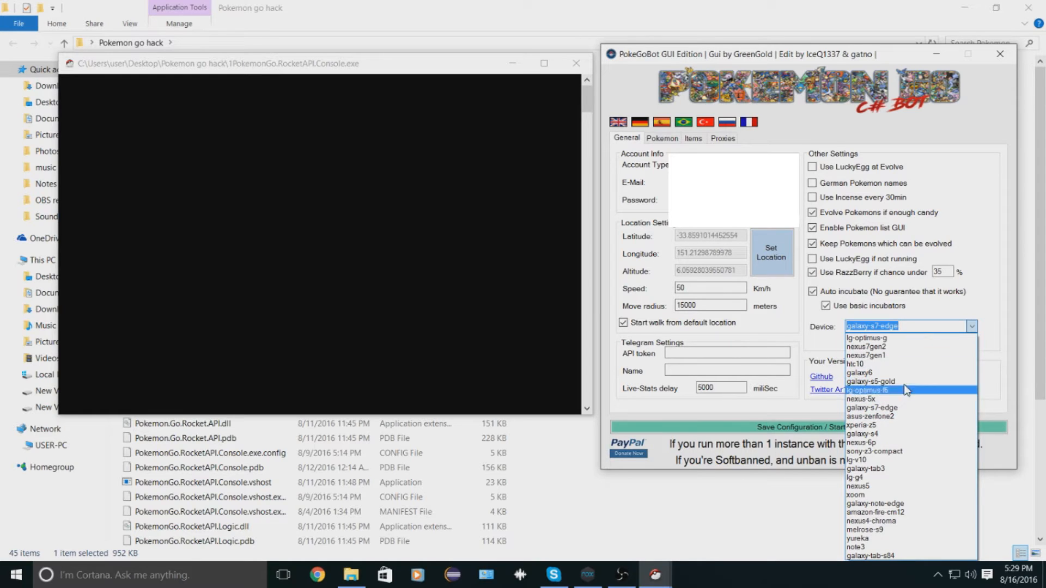
{"action": "mouse_move", "coordinate": [907, 460]}
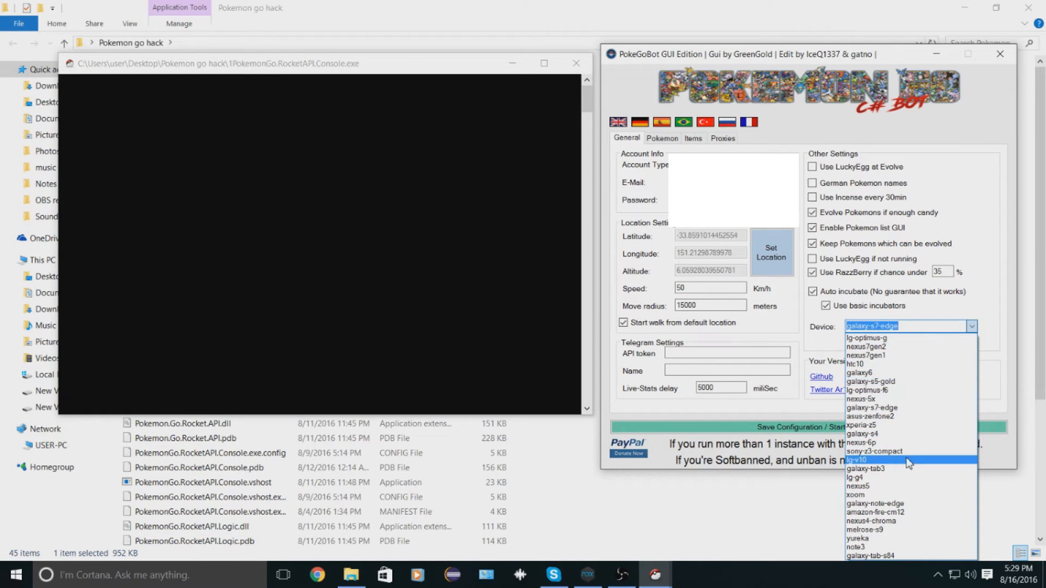
{"action": "mouse_move", "coordinate": [907, 425]}
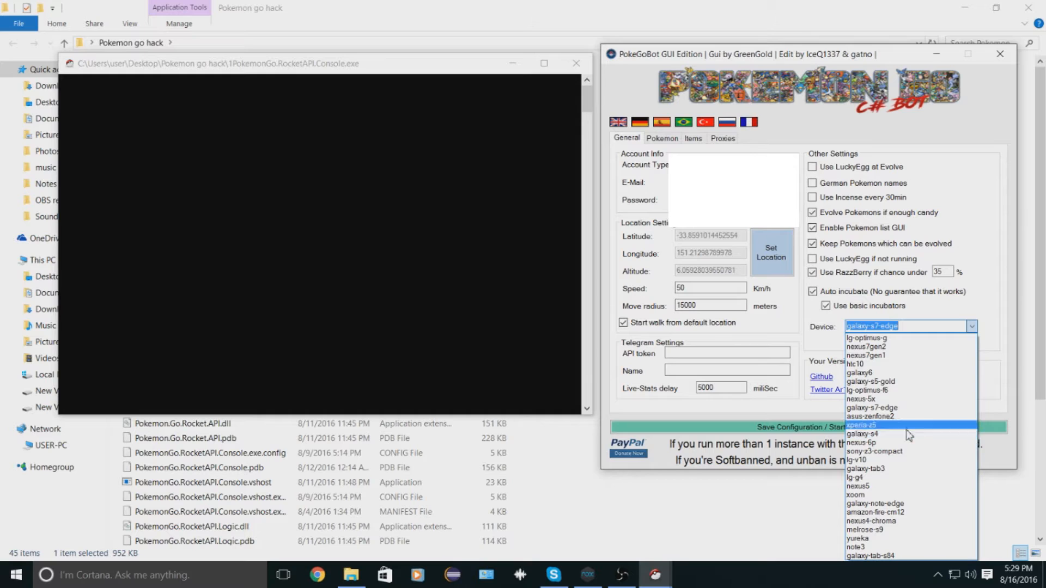
{"action": "mouse_move", "coordinate": [906, 381]}
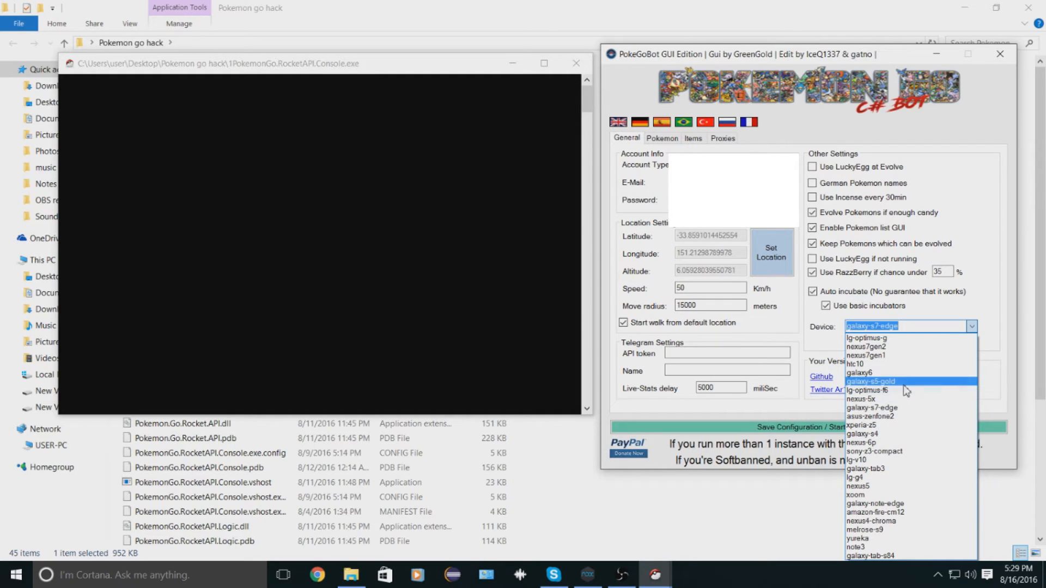
{"action": "mouse_move", "coordinate": [893, 390]}
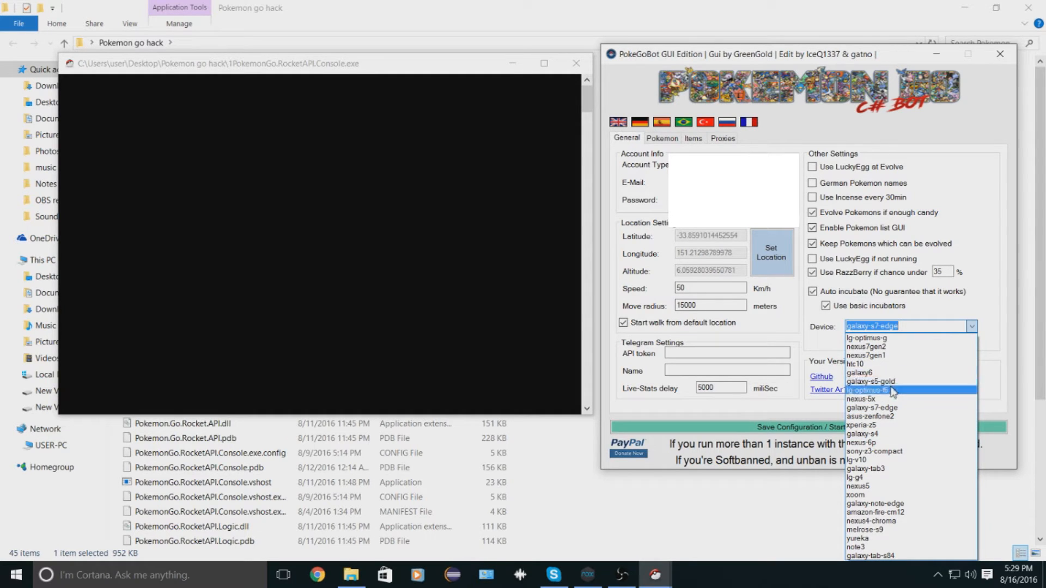
{"action": "mouse_move", "coordinate": [865, 338]}
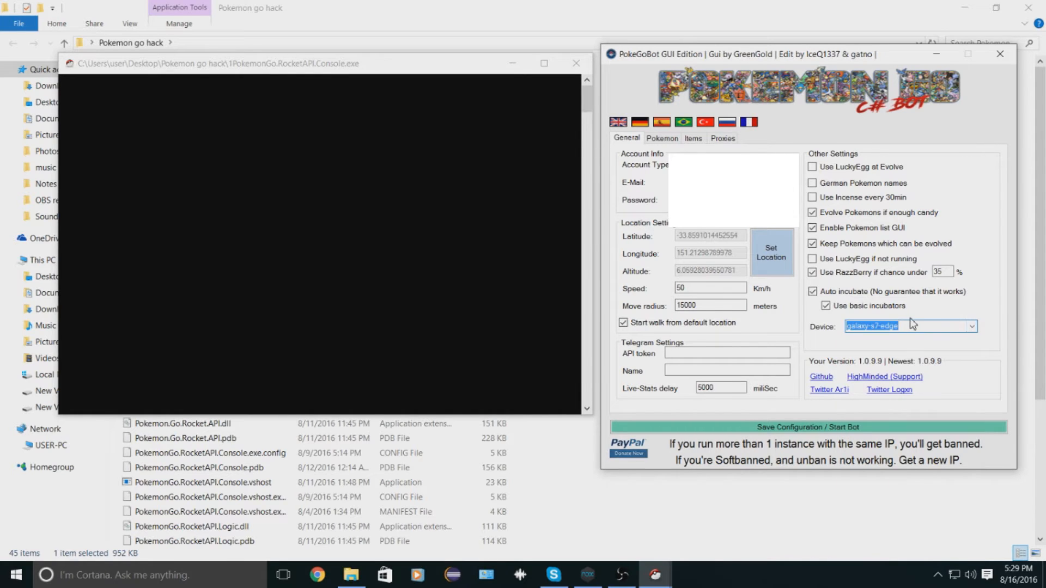
{"action": "mouse_move", "coordinate": [807, 313]}
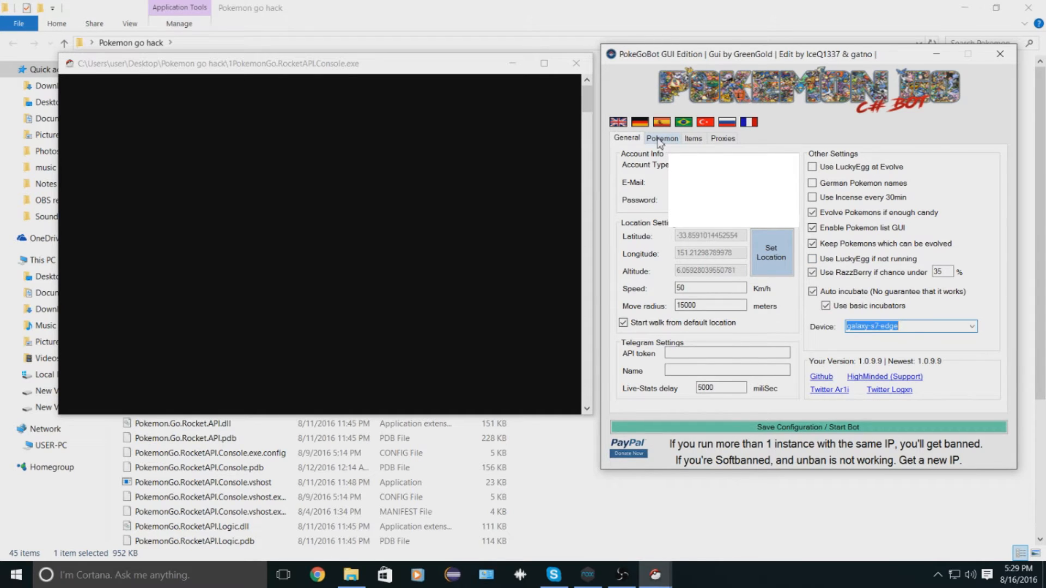
{"action": "left_click", "coordinate": [661, 138]}
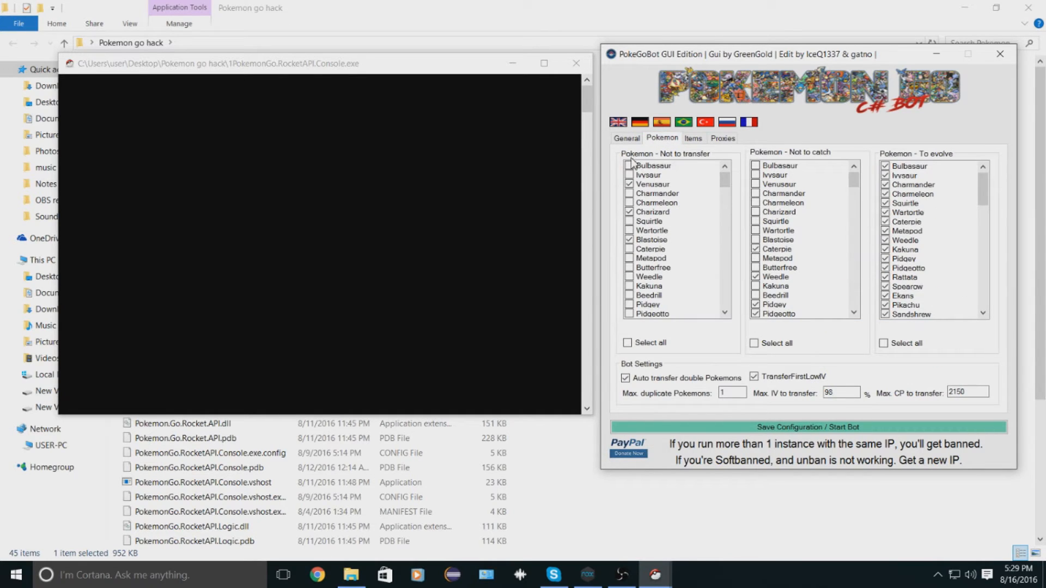
{"action": "scroll", "scroll_direction": "down", "scroll_amount": 3}
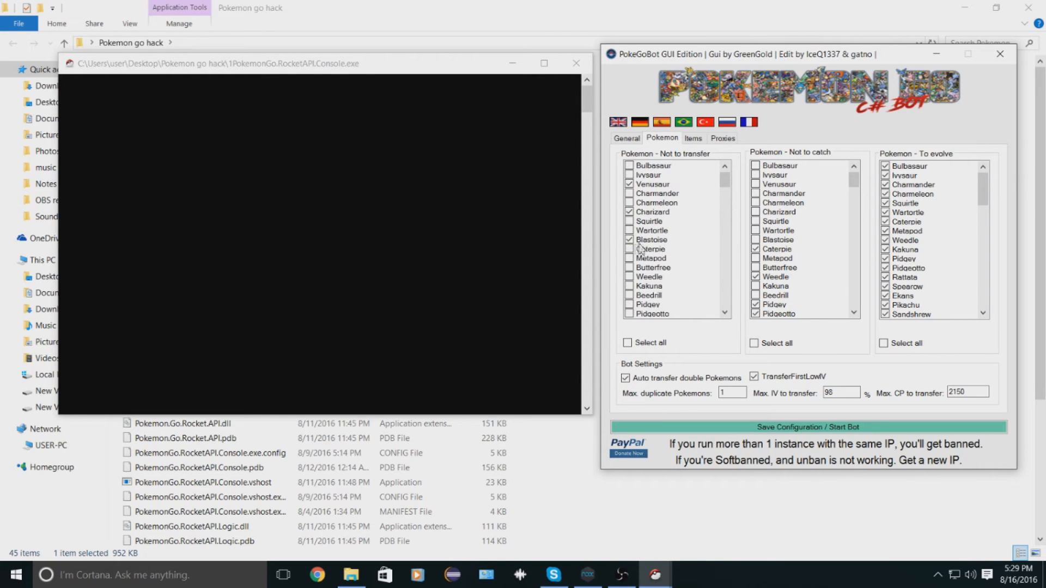
{"action": "scroll", "scroll_direction": "down", "scroll_amount": 3}
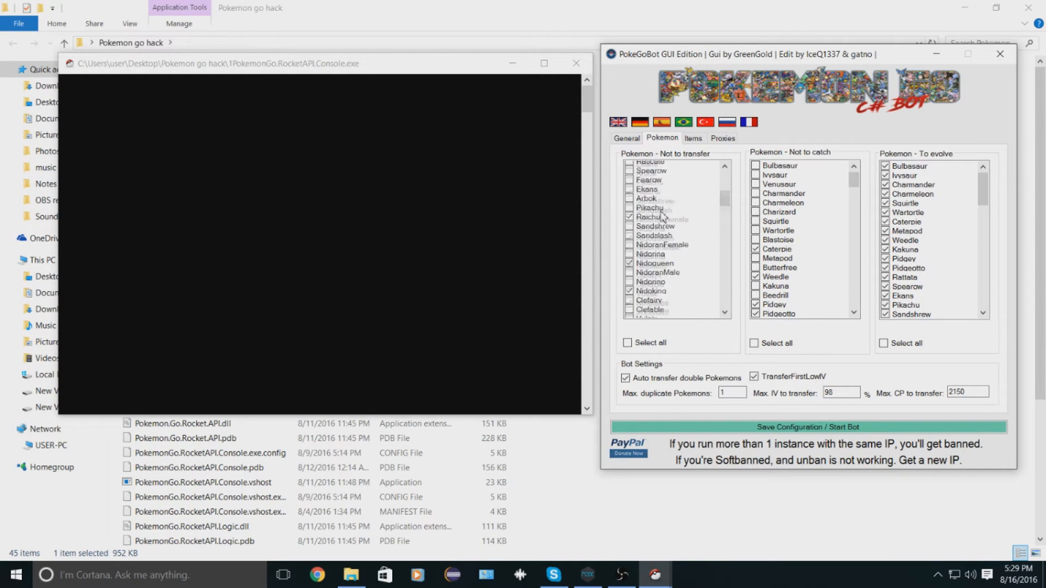
{"action": "scroll", "scroll_direction": "down", "scroll_amount": 3}
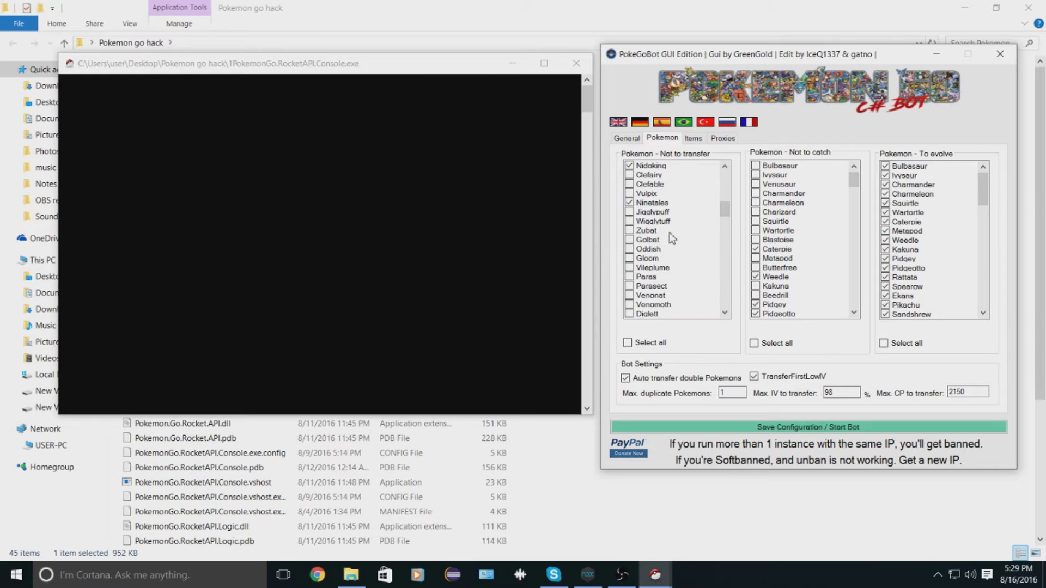
{"action": "scroll", "scroll_direction": "down", "scroll_amount": 3}
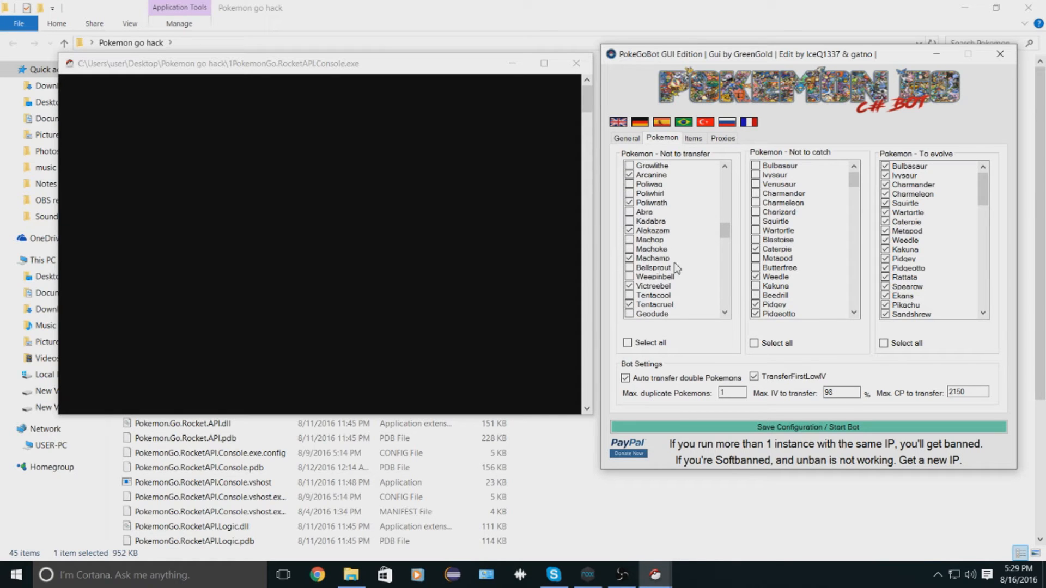
{"action": "mouse_move", "coordinate": [805, 173]}
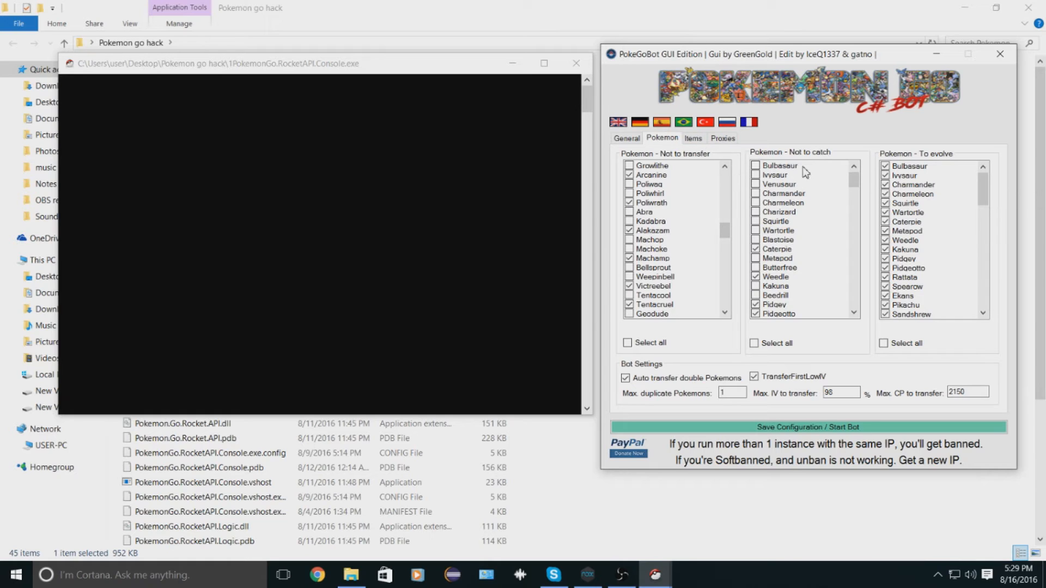
{"action": "scroll", "scroll_direction": "down", "scroll_amount": 3}
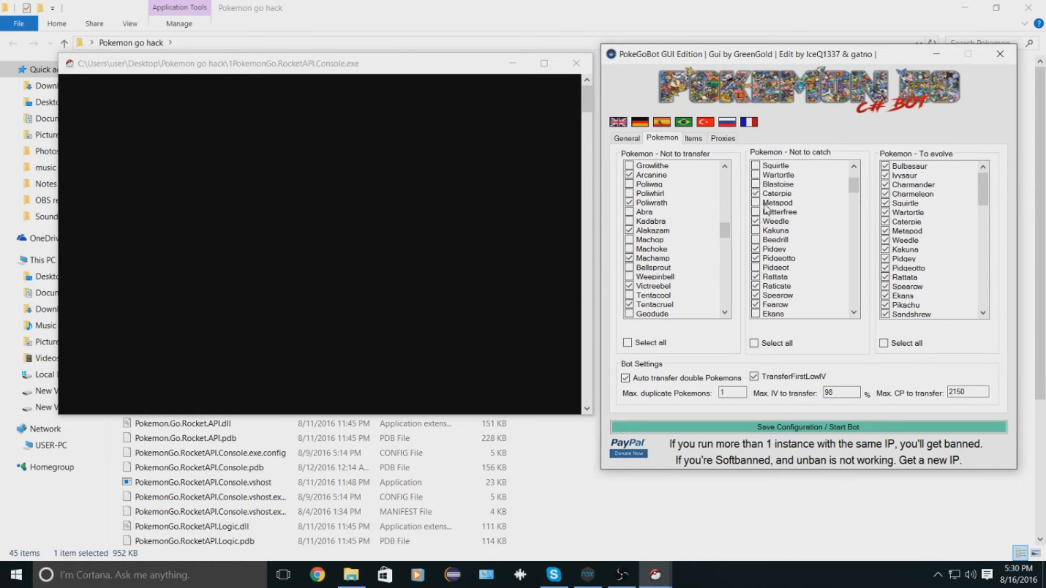
{"action": "scroll", "scroll_direction": "down", "scroll_amount": 3}
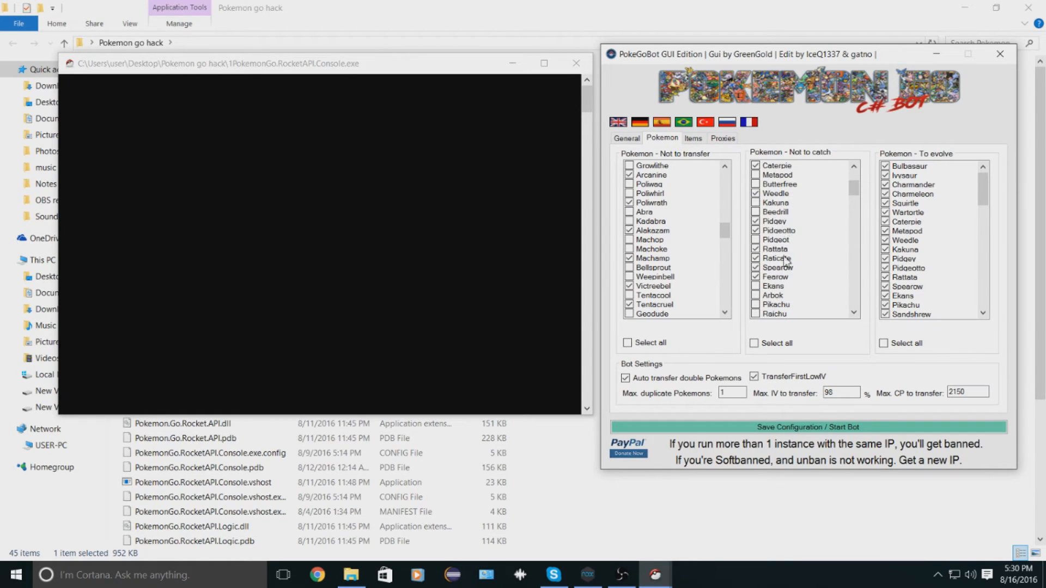
{"action": "left_click", "coordinate": [778, 259]}
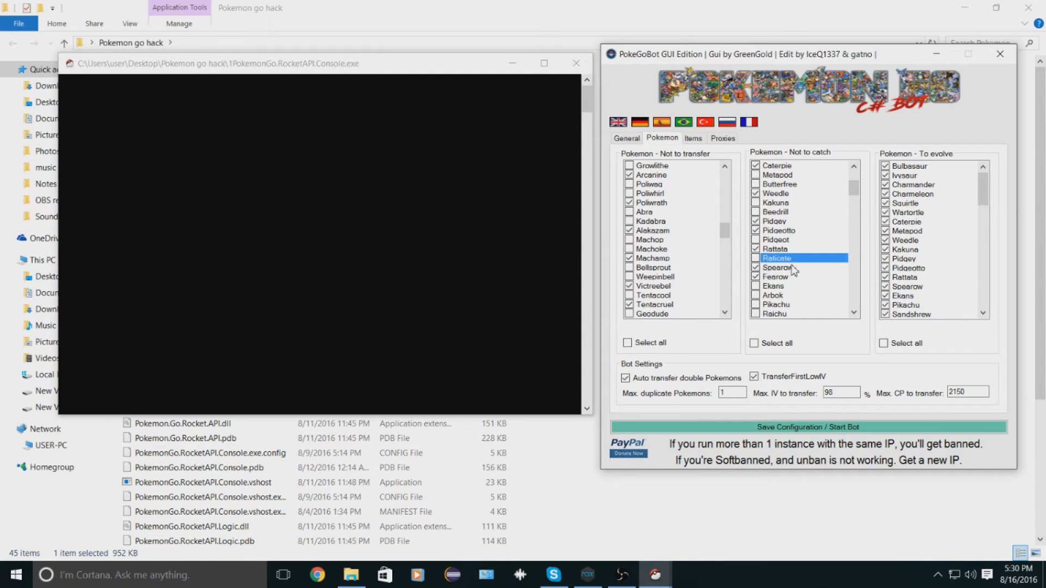
{"action": "scroll", "scroll_direction": "down", "scroll_amount": 3}
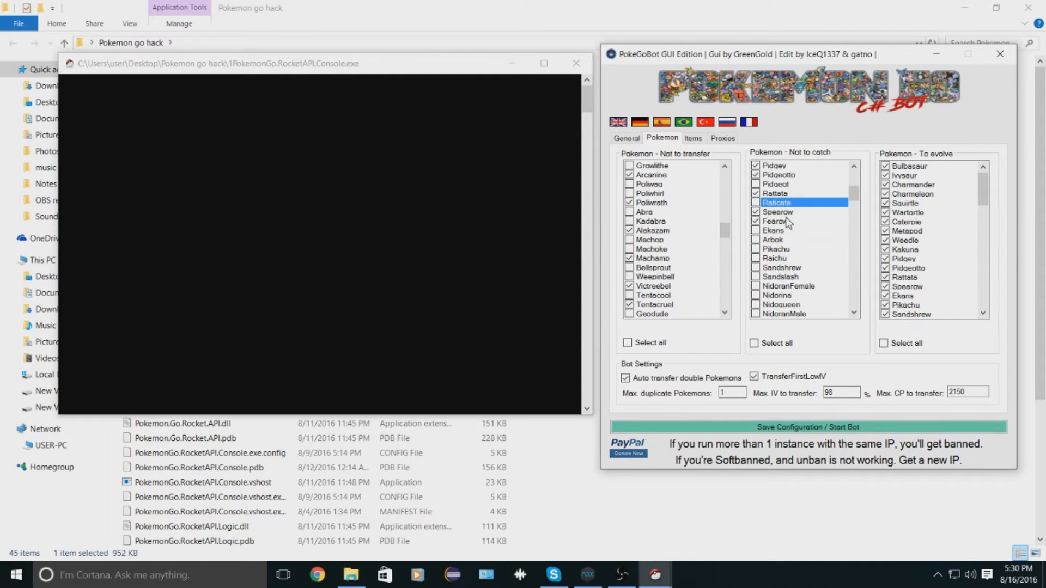
{"action": "scroll", "scroll_direction": "down", "scroll_amount": 3}
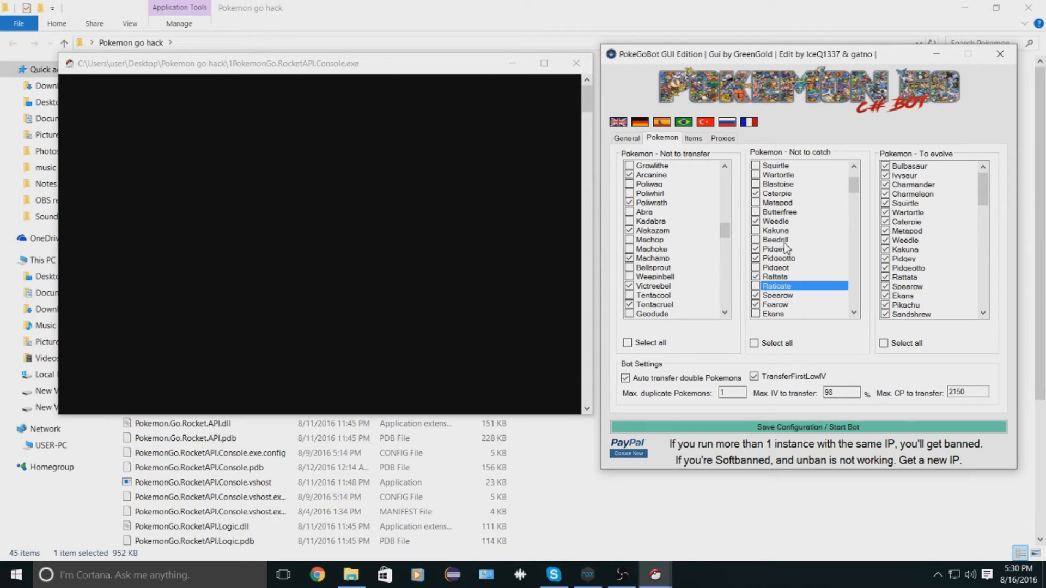
{"action": "mouse_move", "coordinate": [930, 177]}
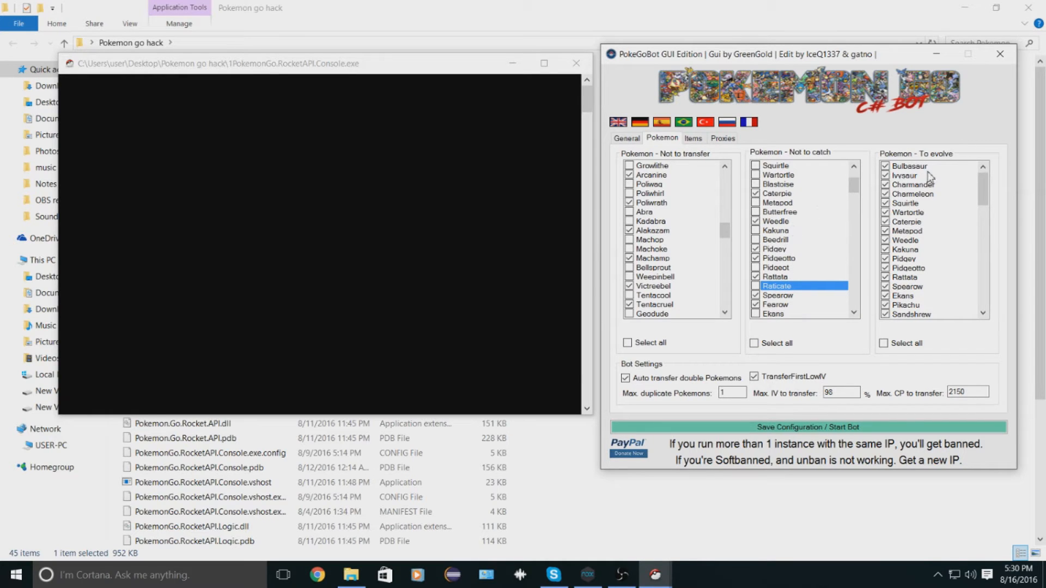
{"action": "scroll", "scroll_direction": "down", "scroll_amount": 3}
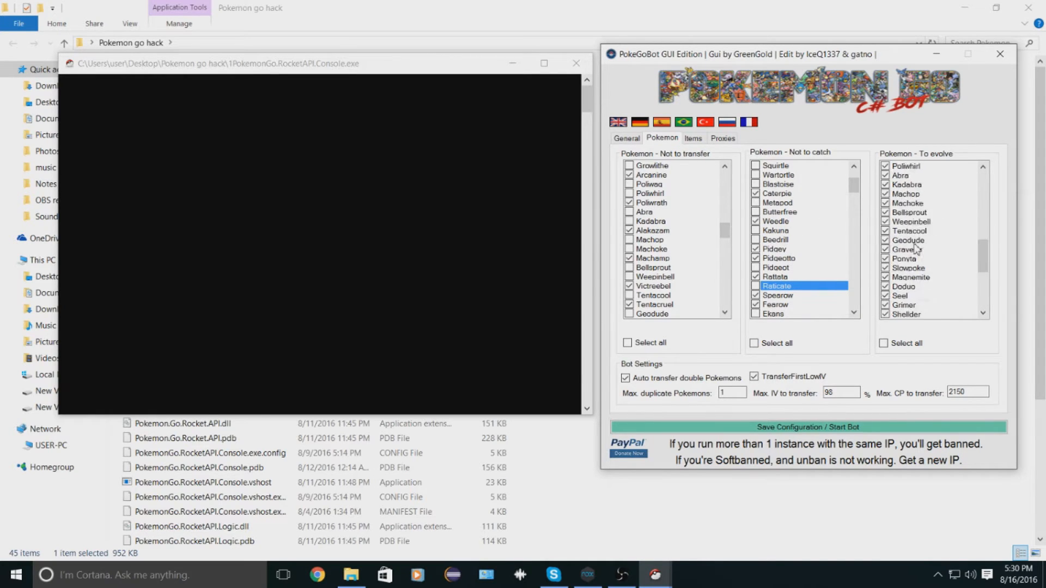
{"action": "scroll", "scroll_direction": "up", "scroll_amount": 3}
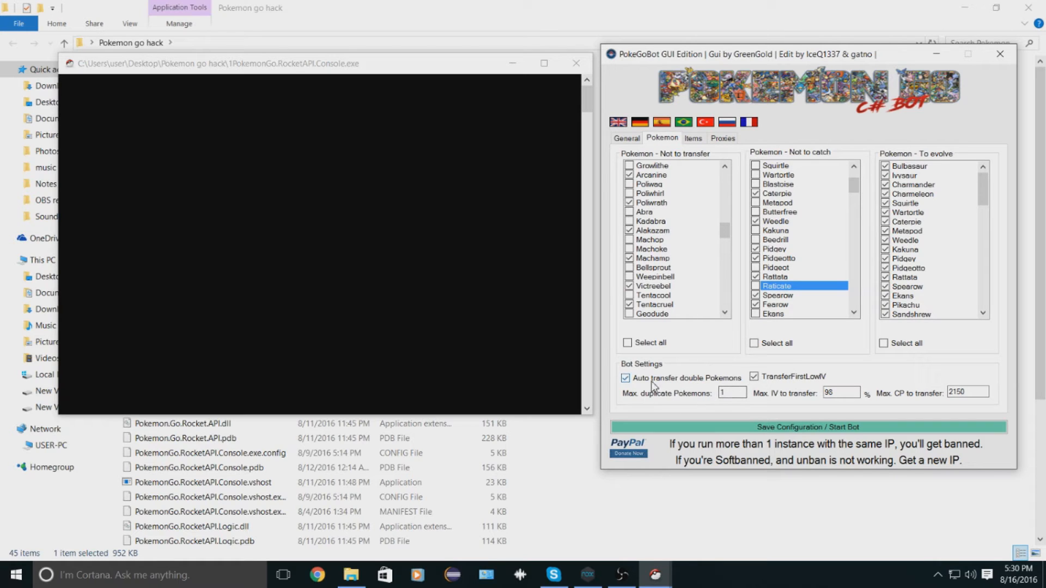
{"action": "mouse_move", "coordinate": [723, 370]}
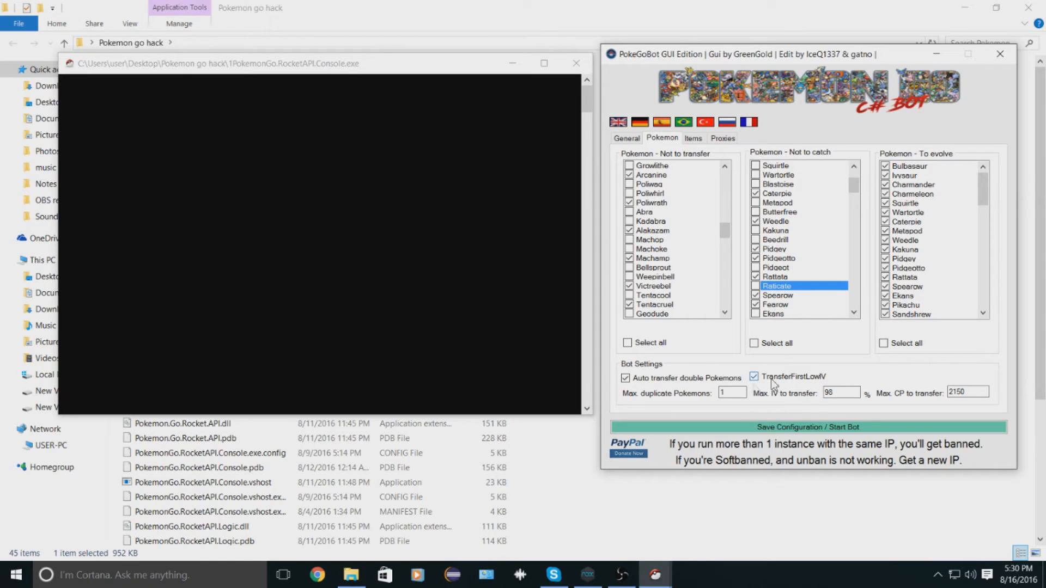
{"action": "mouse_move", "coordinate": [814, 385]}
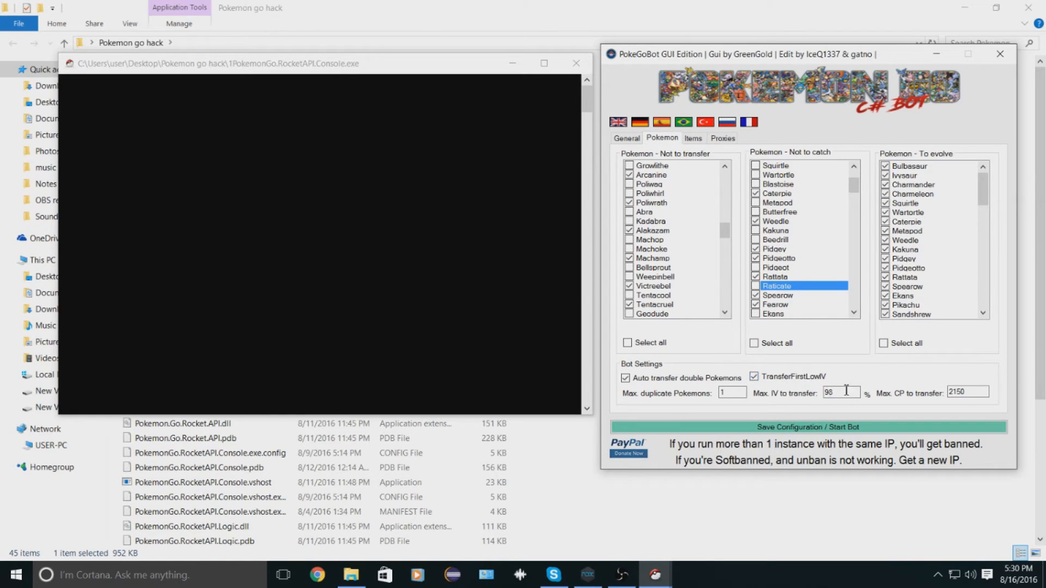
{"action": "mouse_move", "coordinate": [939, 395]}
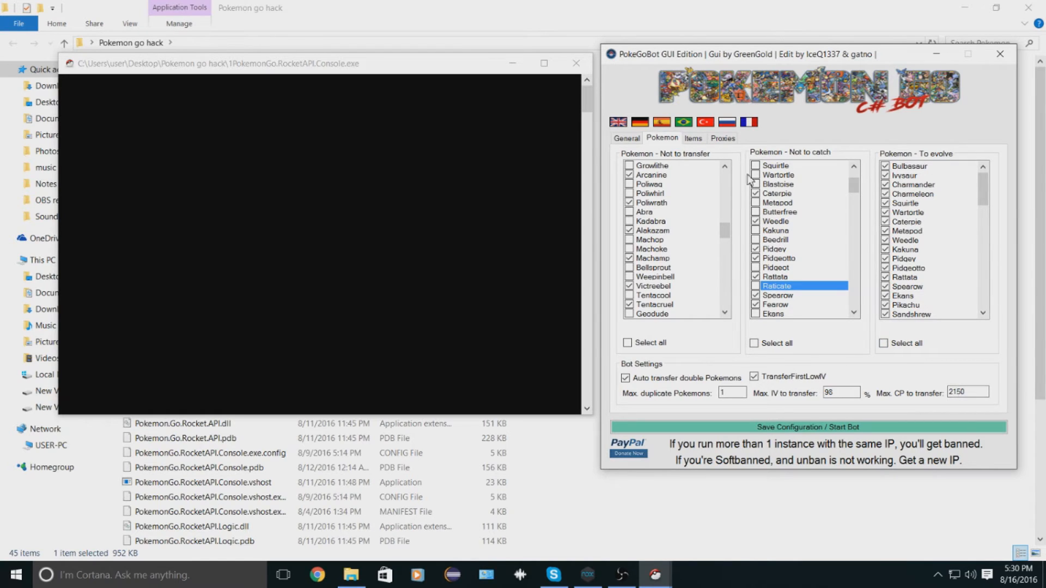
- Review the Items limits for Pokeballs, GreatBalls, Potions and RazzBerrys, then move to Proxies
{"action": "left_click", "coordinate": [692, 138]}
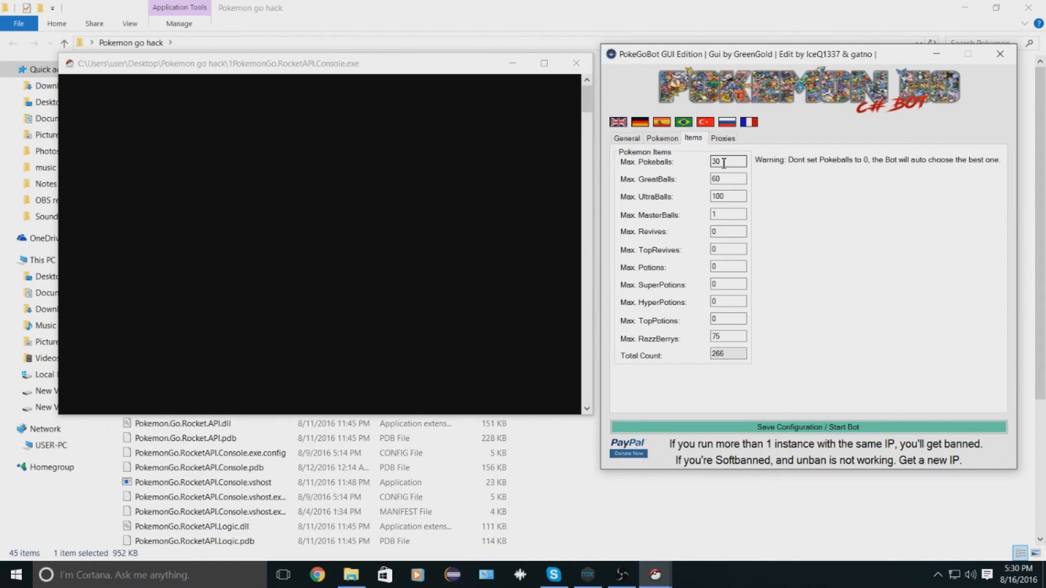
{"action": "mouse_move", "coordinate": [724, 367]}
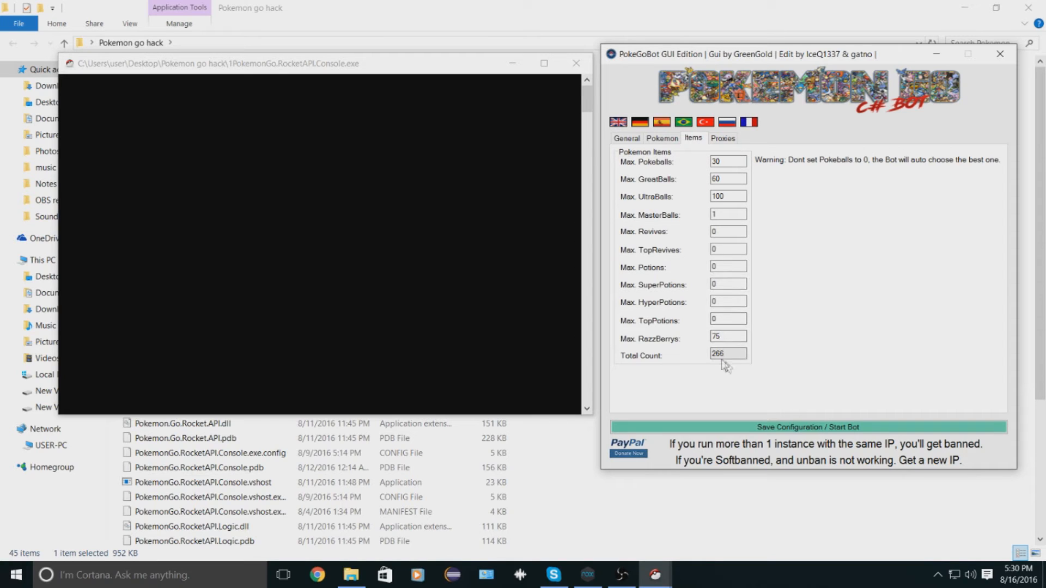
{"action": "mouse_move", "coordinate": [727, 334]}
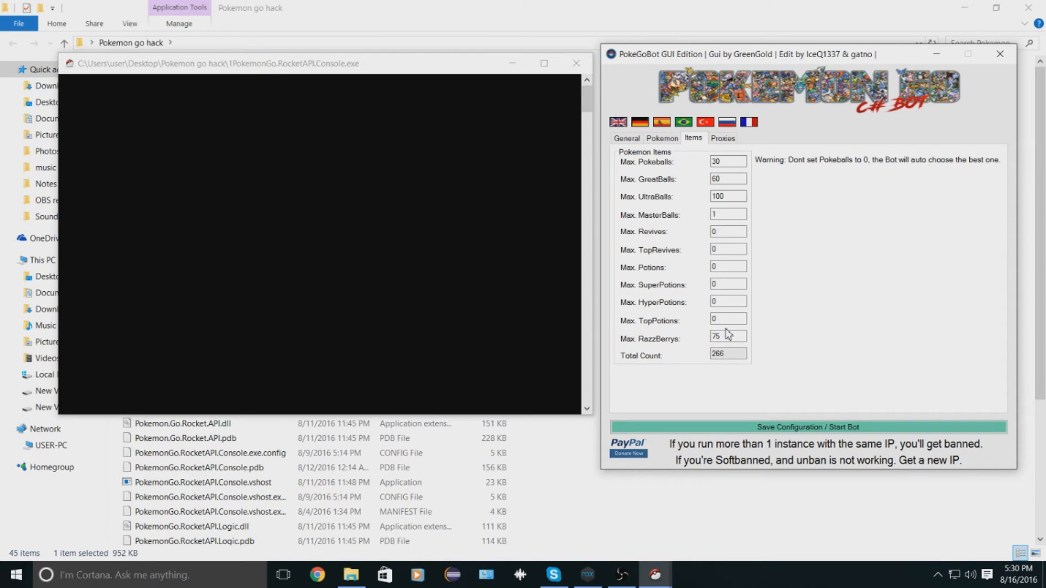
{"action": "left_click", "coordinate": [727, 231]}
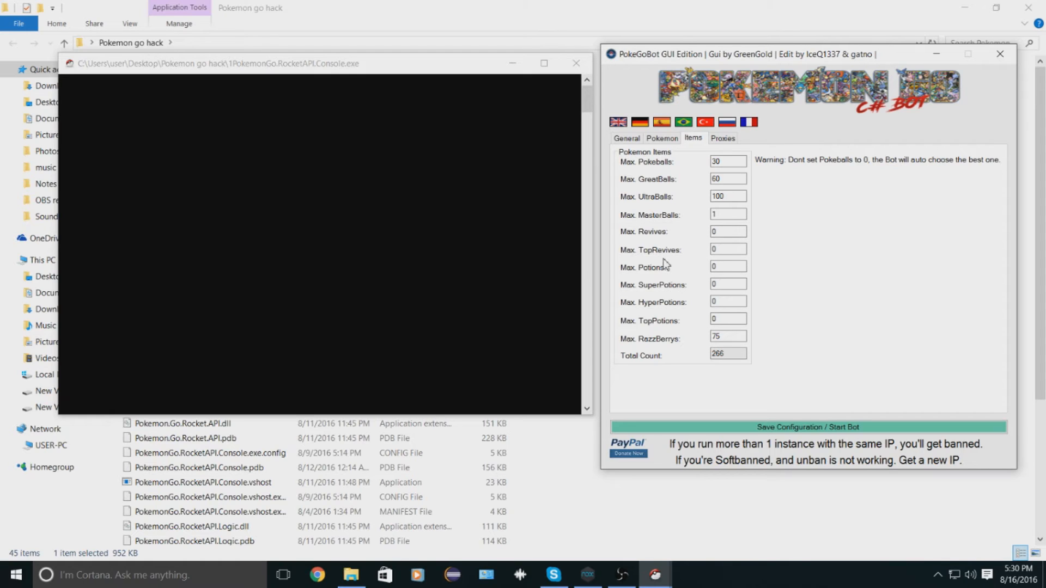
{"action": "mouse_move", "coordinate": [669, 314]}
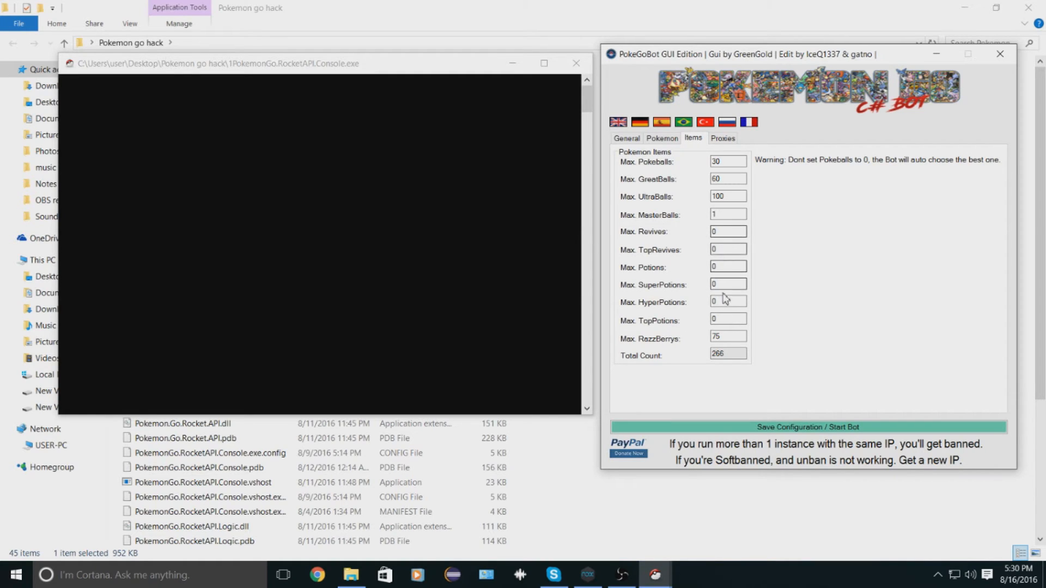
{"action": "mouse_move", "coordinate": [660, 227]}
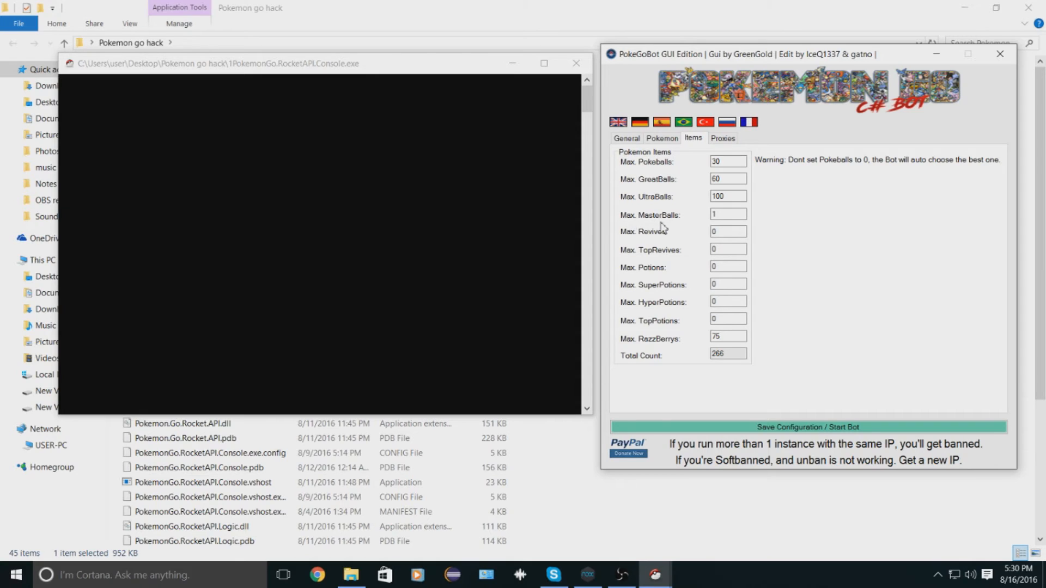
{"action": "mouse_move", "coordinate": [666, 227]}
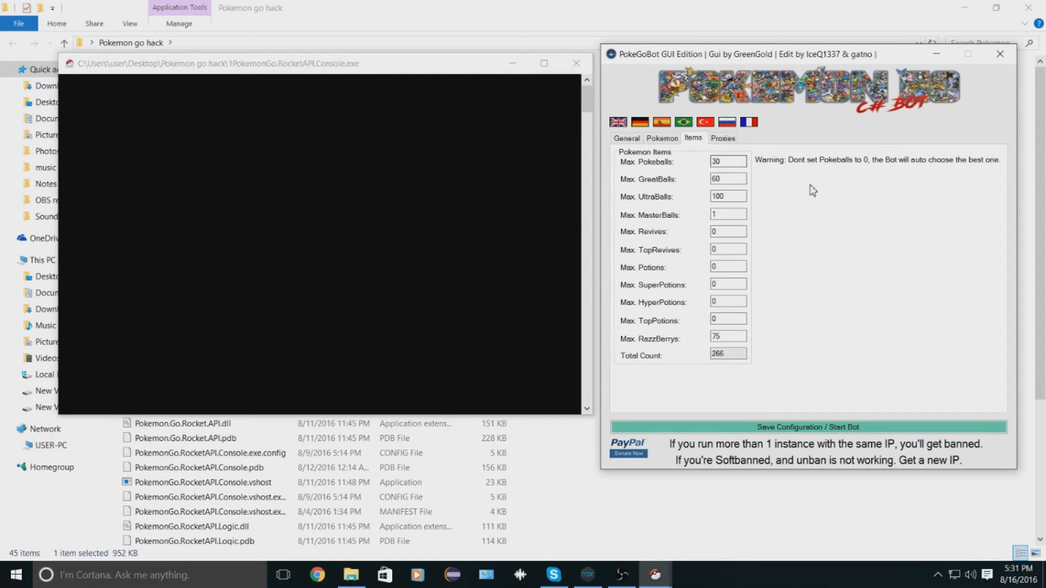
{"action": "mouse_move", "coordinate": [837, 177]}
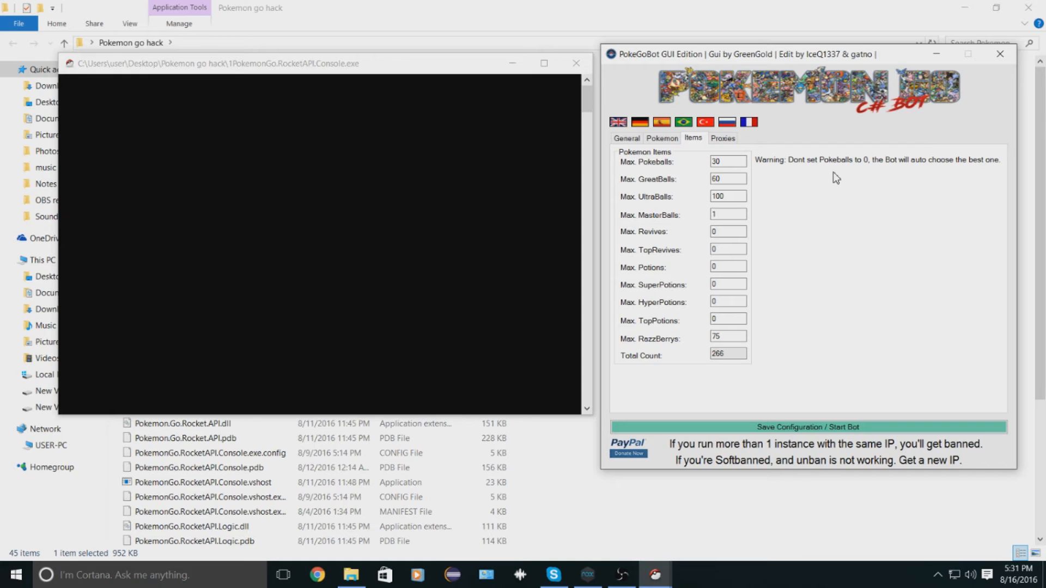
{"action": "left_click", "coordinate": [723, 138]}
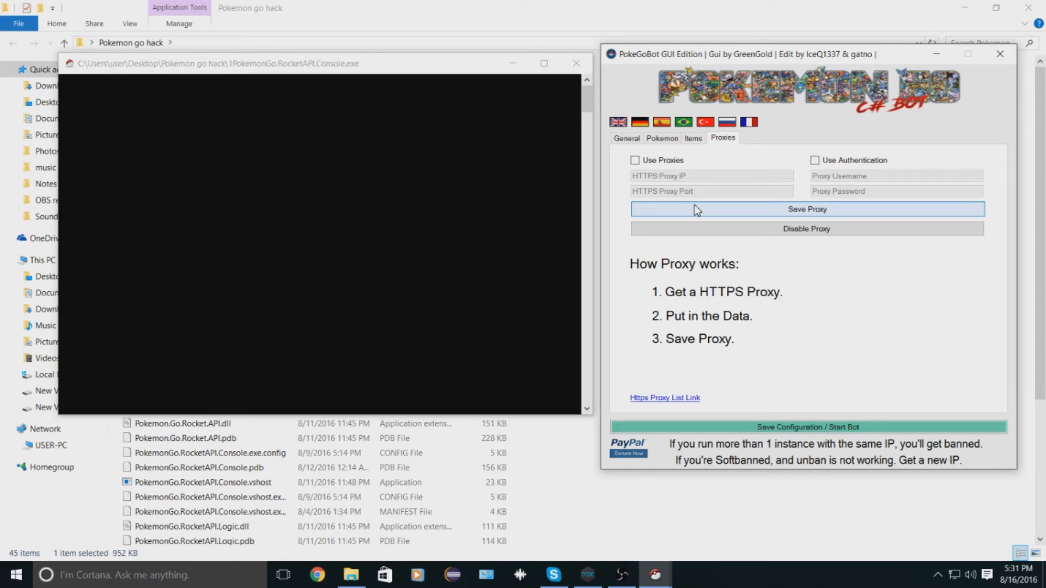
{"action": "mouse_move", "coordinate": [588, 175]}
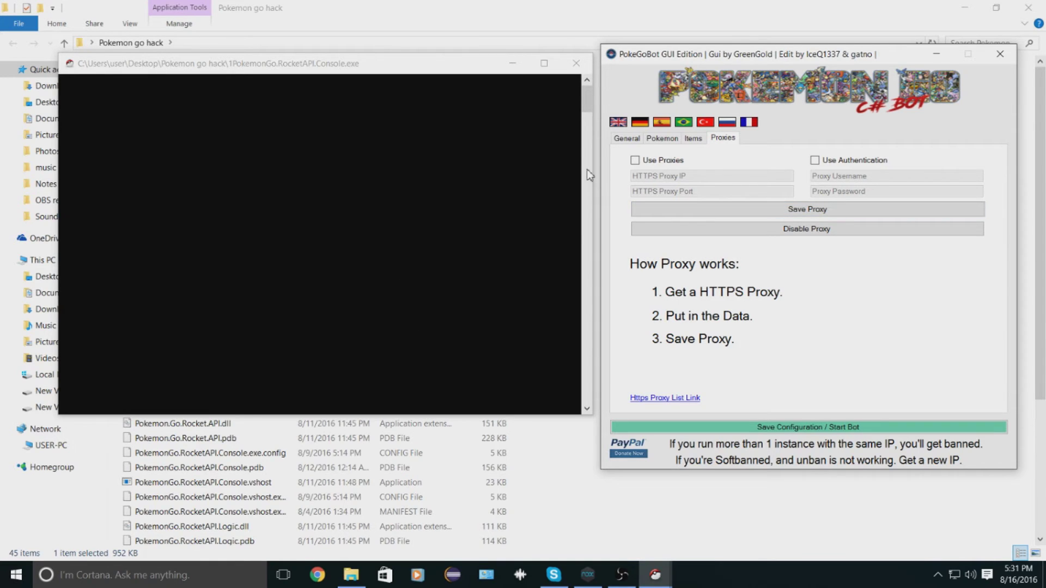
{"action": "mouse_move", "coordinate": [752, 365]}
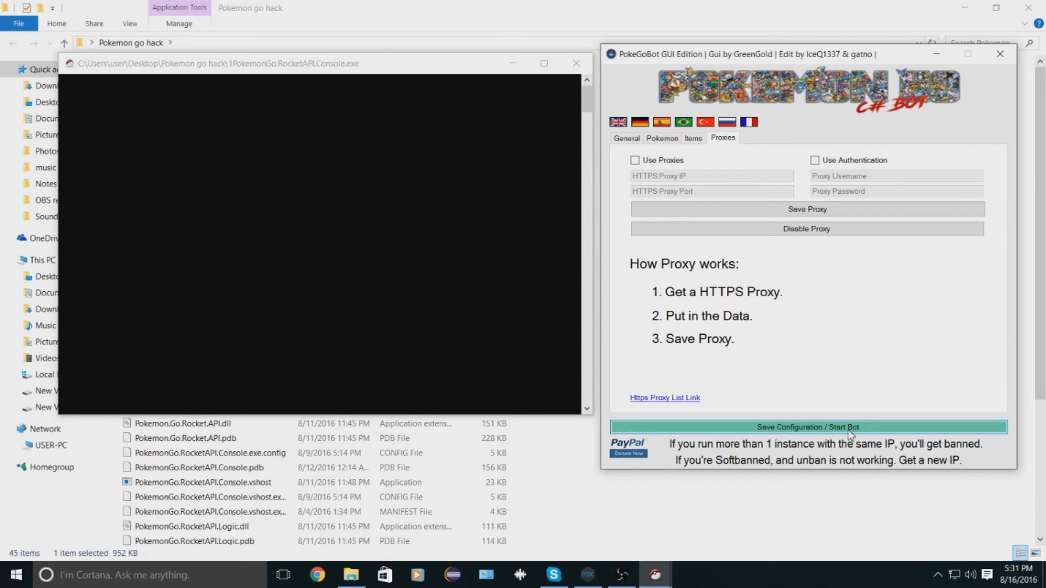
- Leave proxies unused and save the configuration, starting the bot's farming run
{"action": "left_click", "coordinate": [806, 427]}
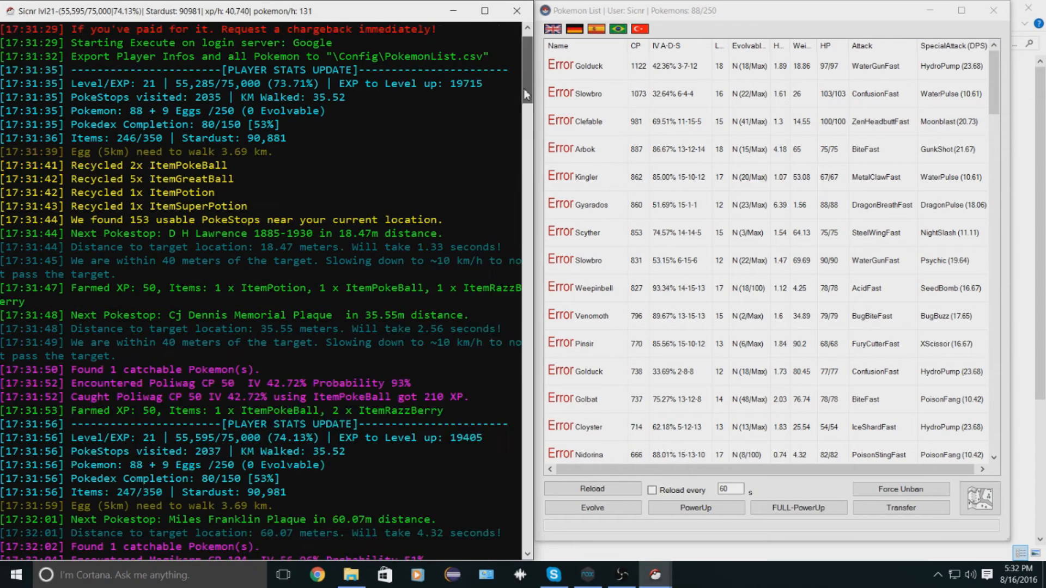
{"action": "scroll", "scroll_direction": "down", "scroll_amount": 3}
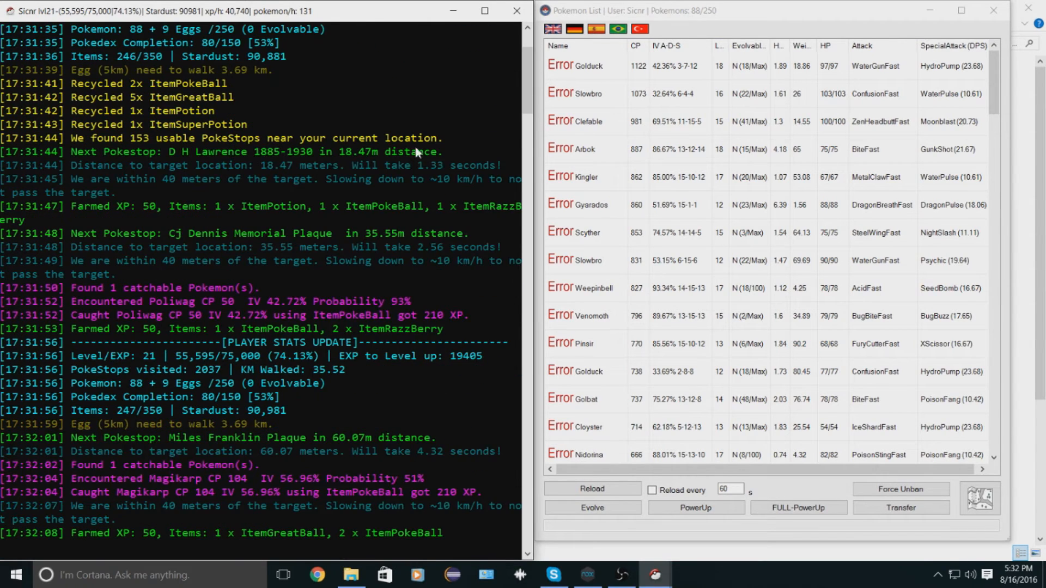
{"action": "scroll", "scroll_direction": "up", "scroll_amount": 3}
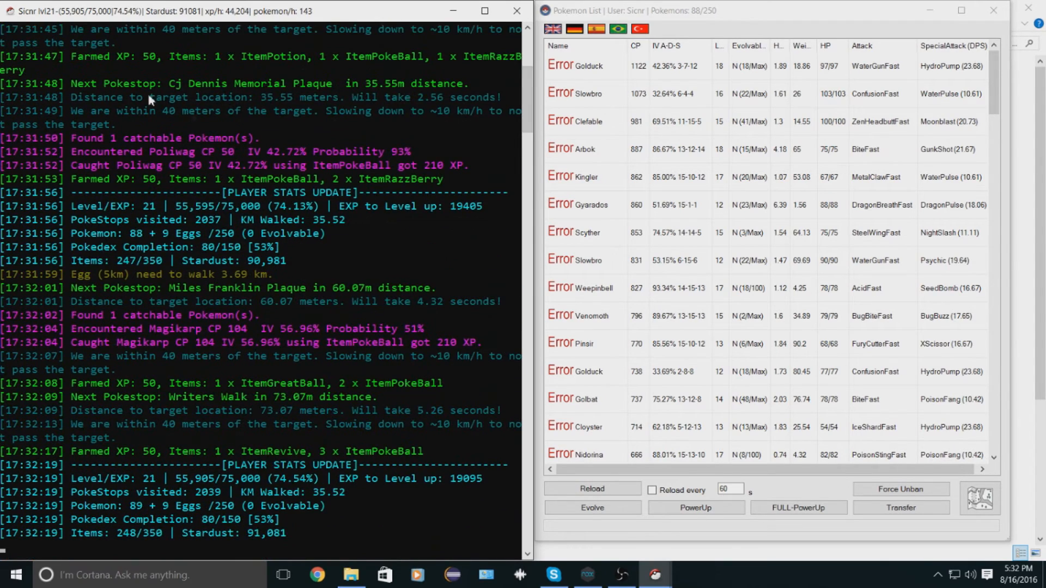
{"action": "scroll", "scroll_direction": "up", "scroll_amount": 3}
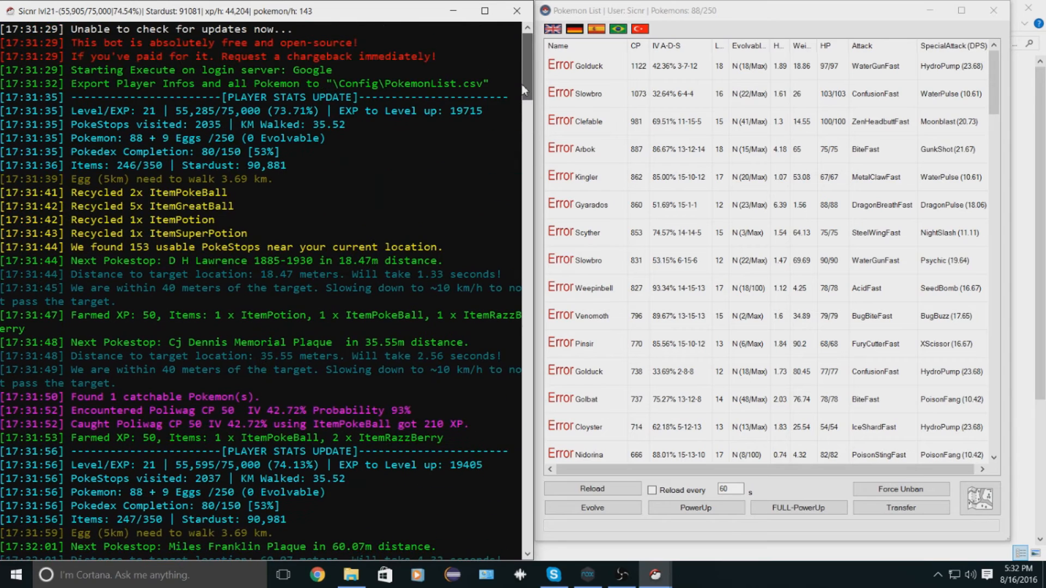
{"action": "scroll", "scroll_direction": "down", "scroll_amount": 3}
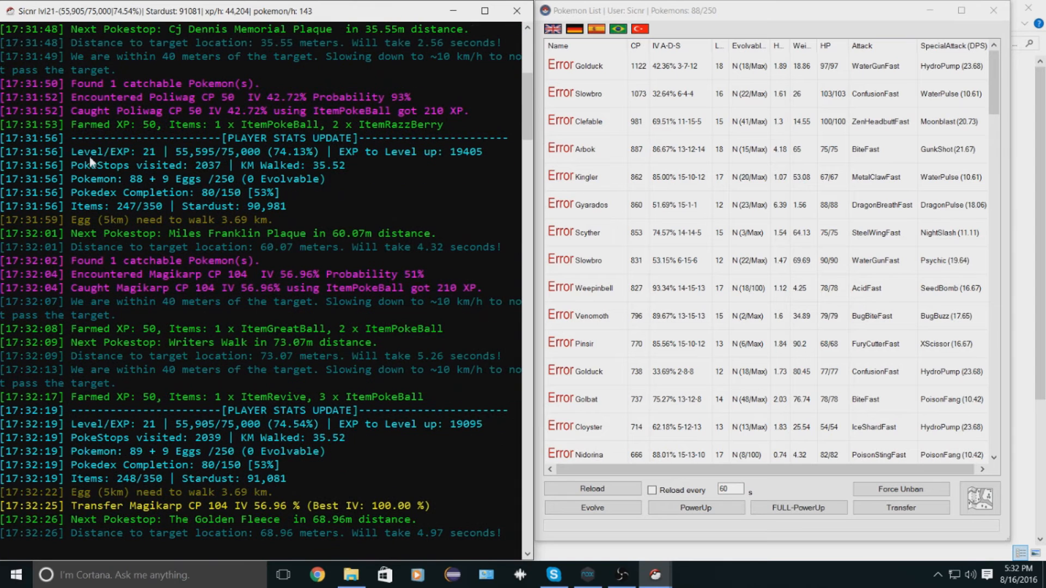
{"action": "mouse_move", "coordinate": [113, 37]}
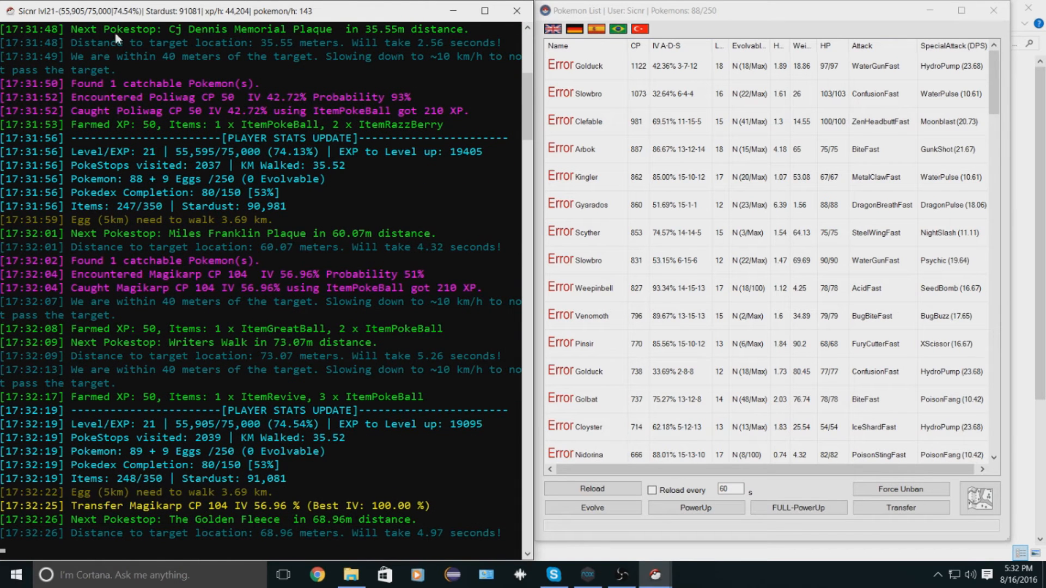
{"action": "scroll", "scroll_direction": "down", "scroll_amount": 3}
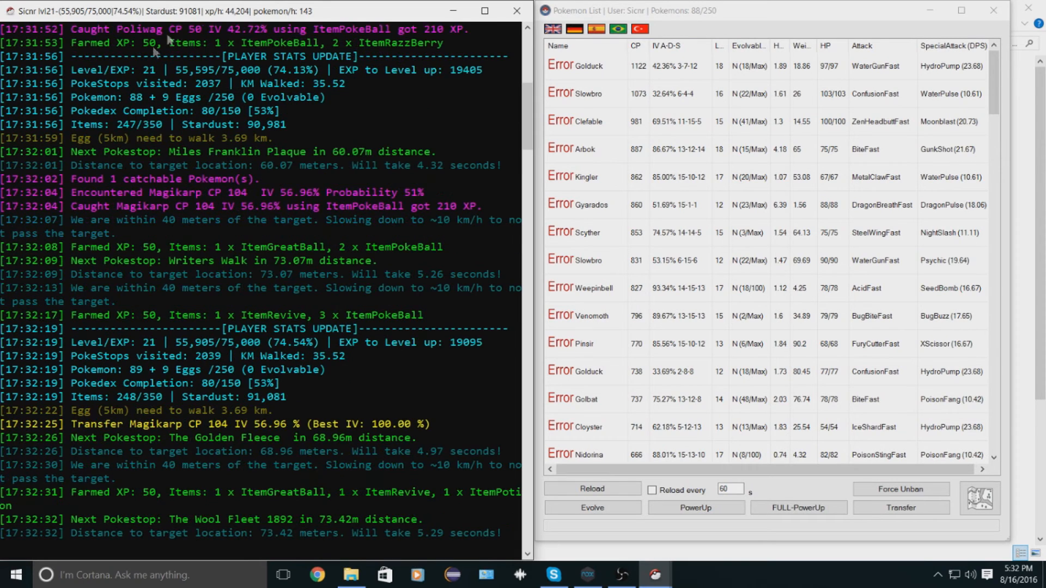
{"action": "mouse_move", "coordinate": [178, 195]}
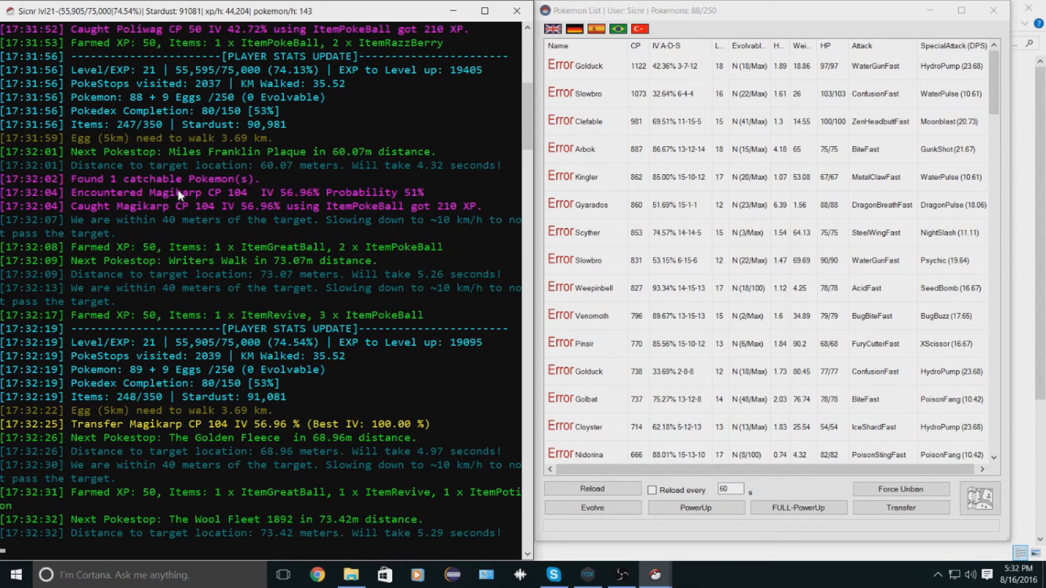
{"action": "scroll", "scroll_direction": "down", "scroll_amount": 3}
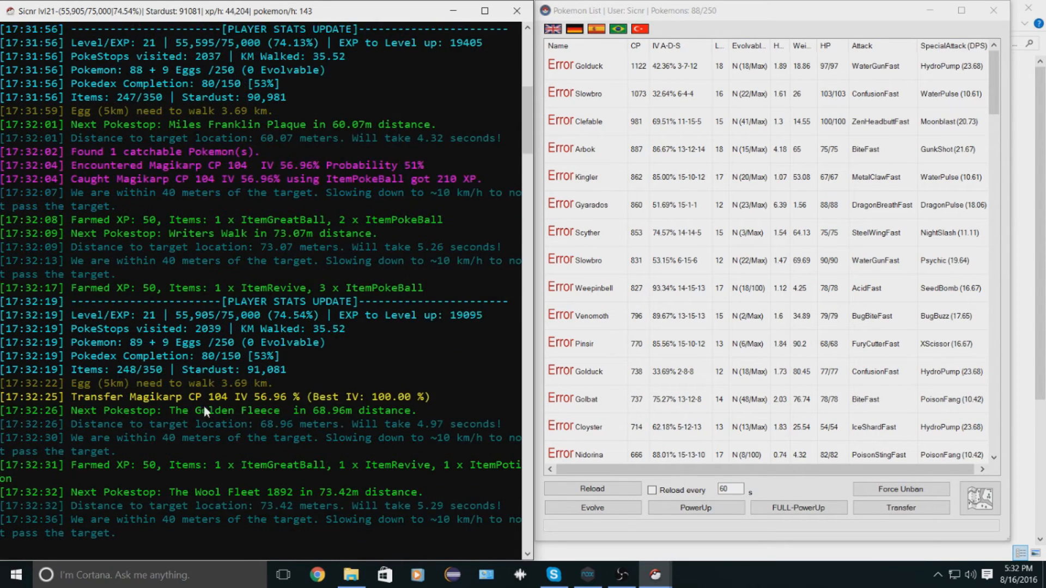
{"action": "scroll", "scroll_direction": "down", "scroll_amount": 3}
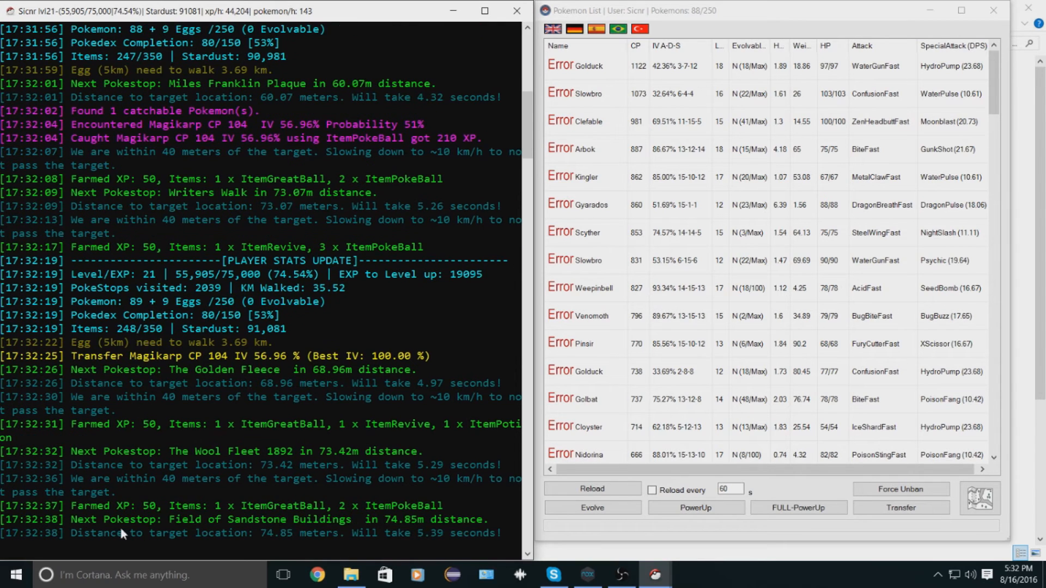
{"action": "mouse_move", "coordinate": [103, 261]}
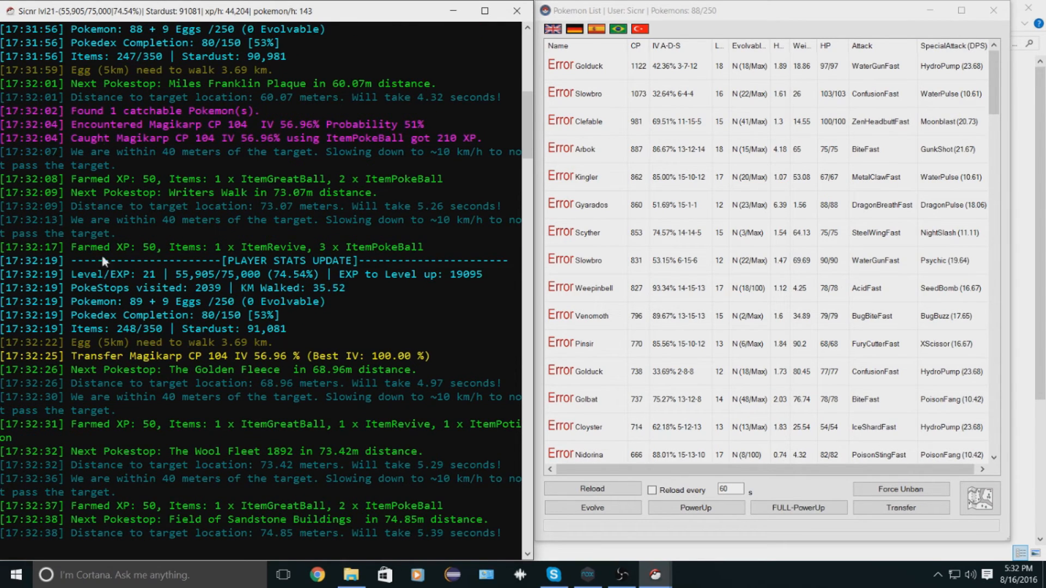
{"action": "scroll", "scroll_direction": "down", "scroll_amount": 3}
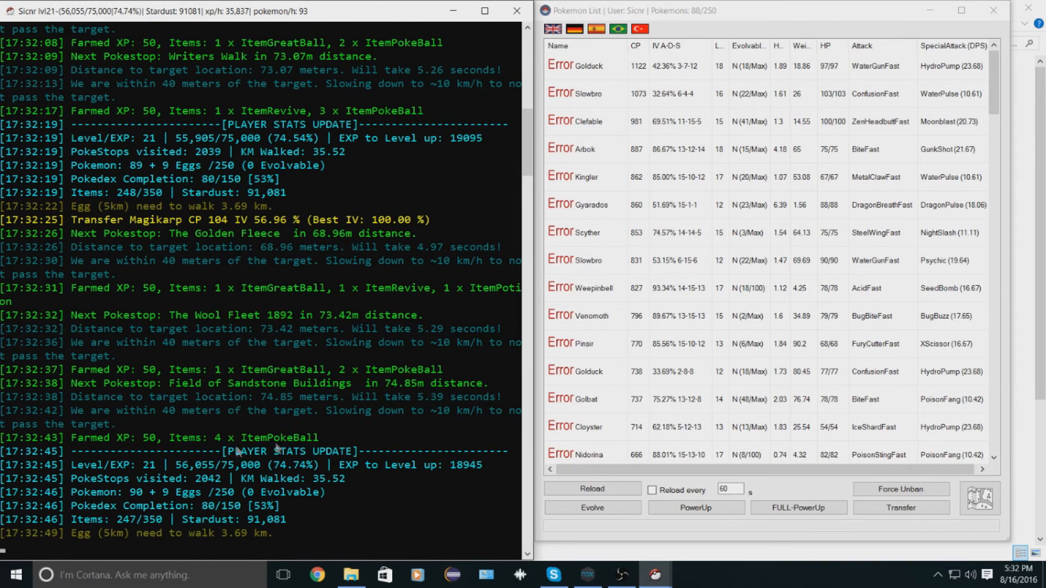
{"action": "scroll", "scroll_direction": "down", "scroll_amount": 3}
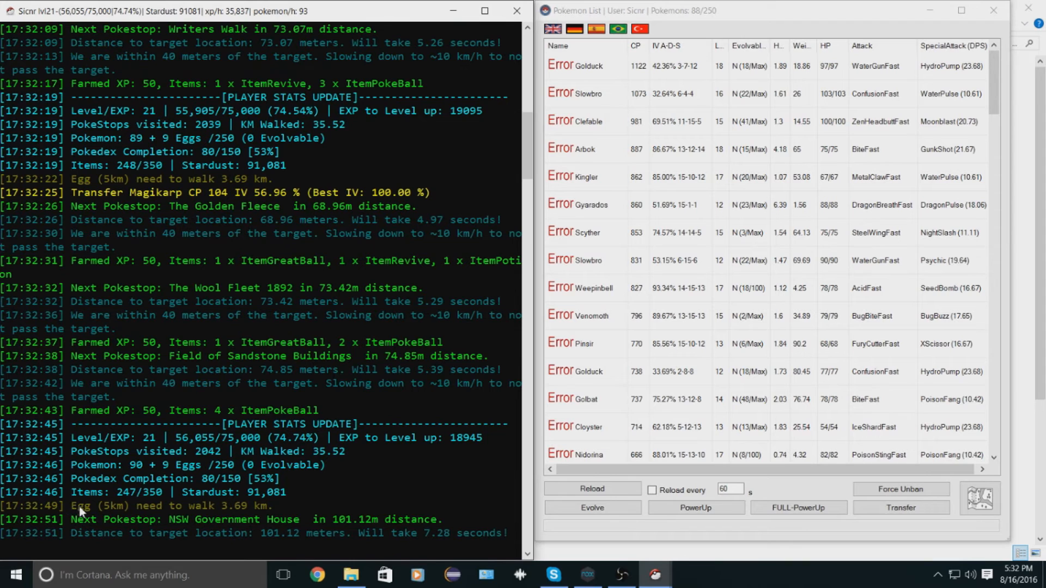
{"action": "mouse_move", "coordinate": [297, 491]}
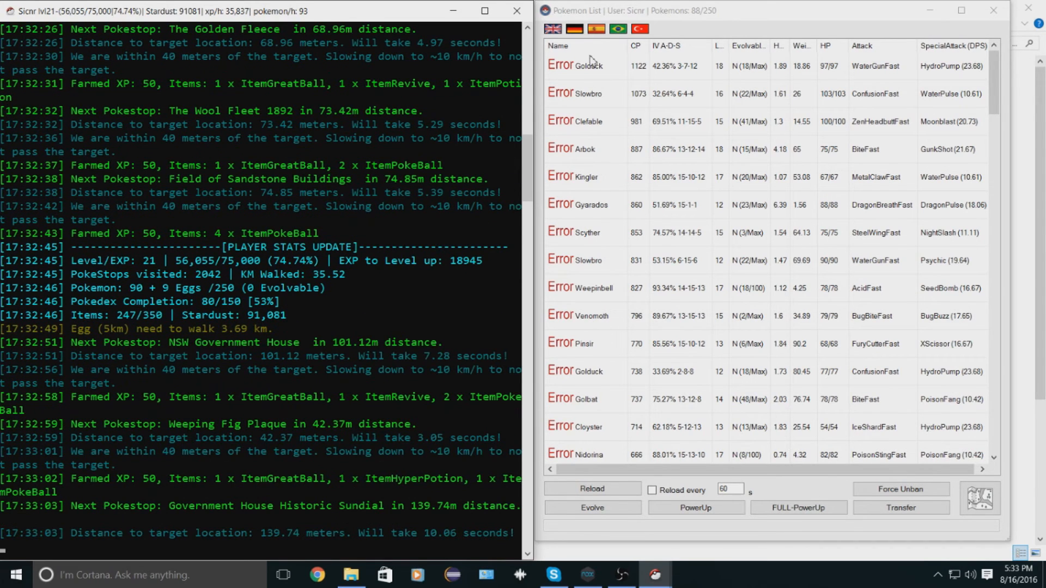
- Sort the list by name both ways, then by CP descending with Golduck 1122 on top
{"action": "left_click", "coordinate": [559, 45]}
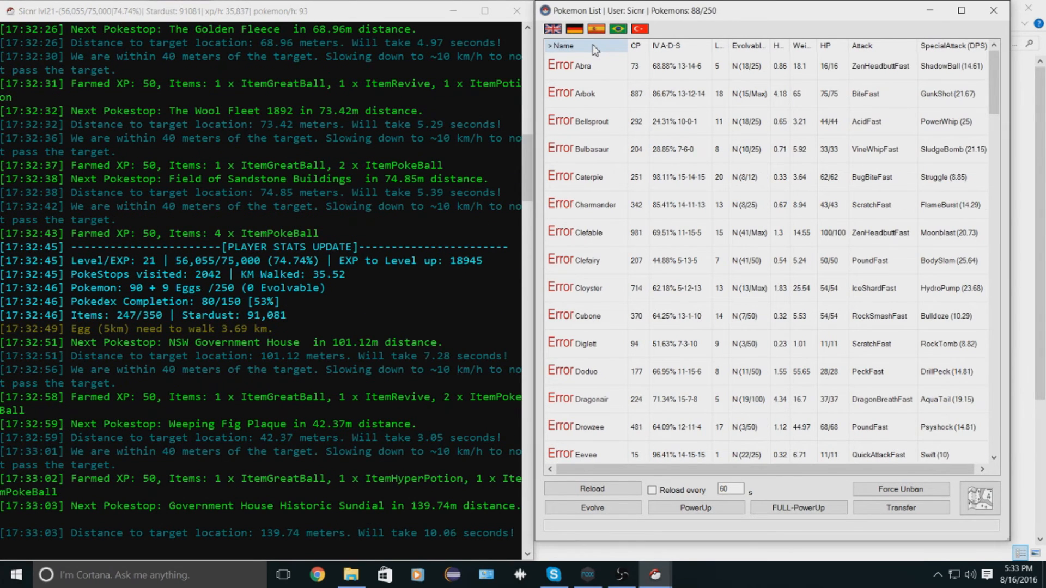
{"action": "left_click", "coordinate": [562, 45]}
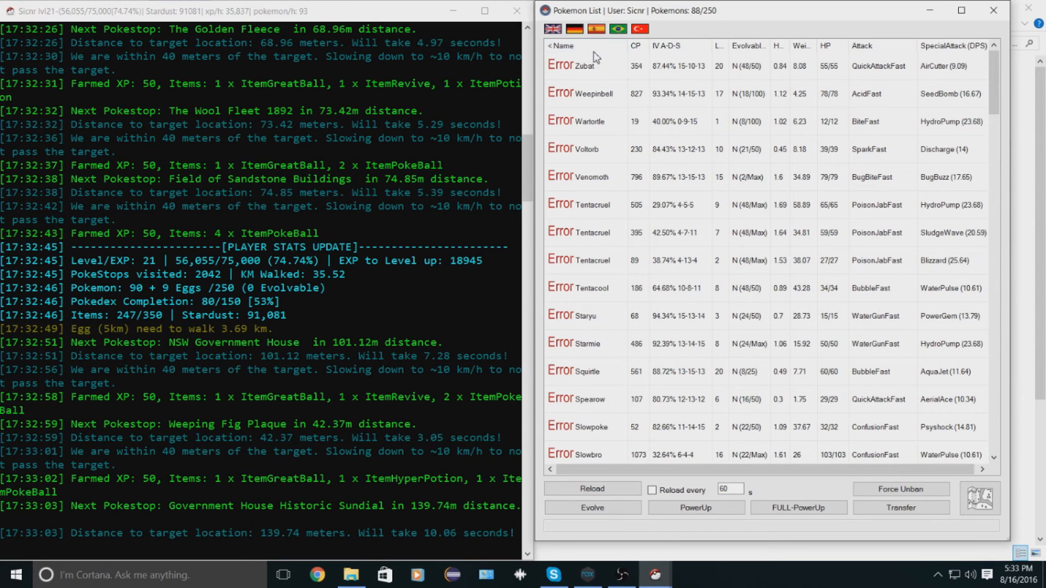
{"action": "left_click", "coordinate": [562, 45]}
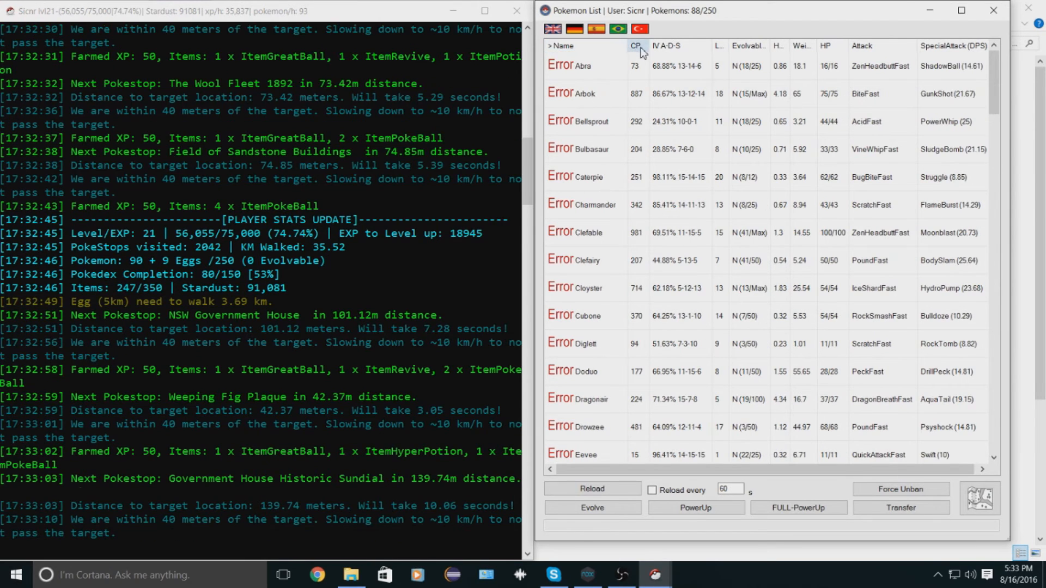
{"action": "left_click", "coordinate": [634, 46]}
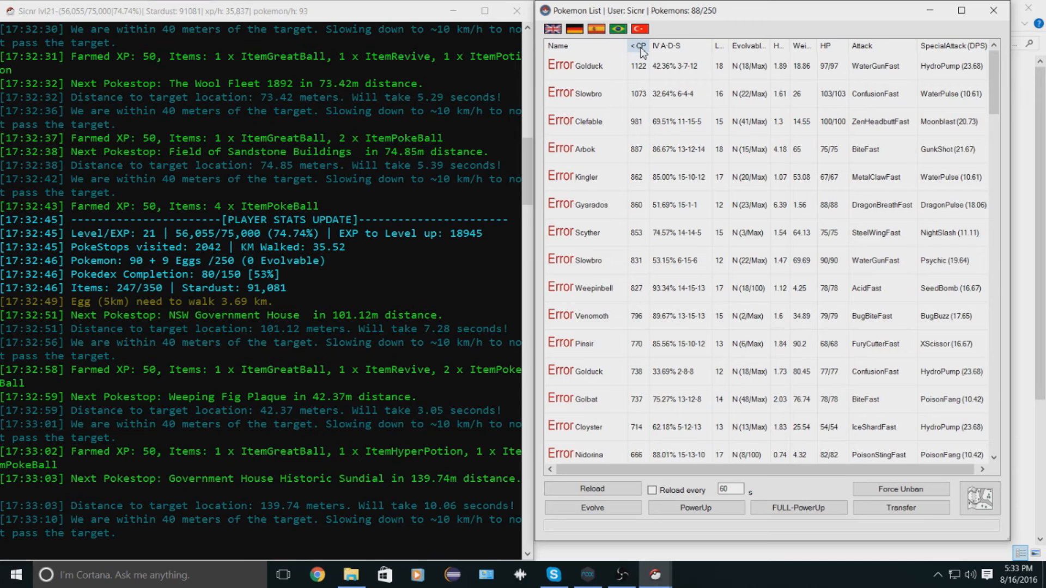
{"action": "mouse_move", "coordinate": [595, 287]}
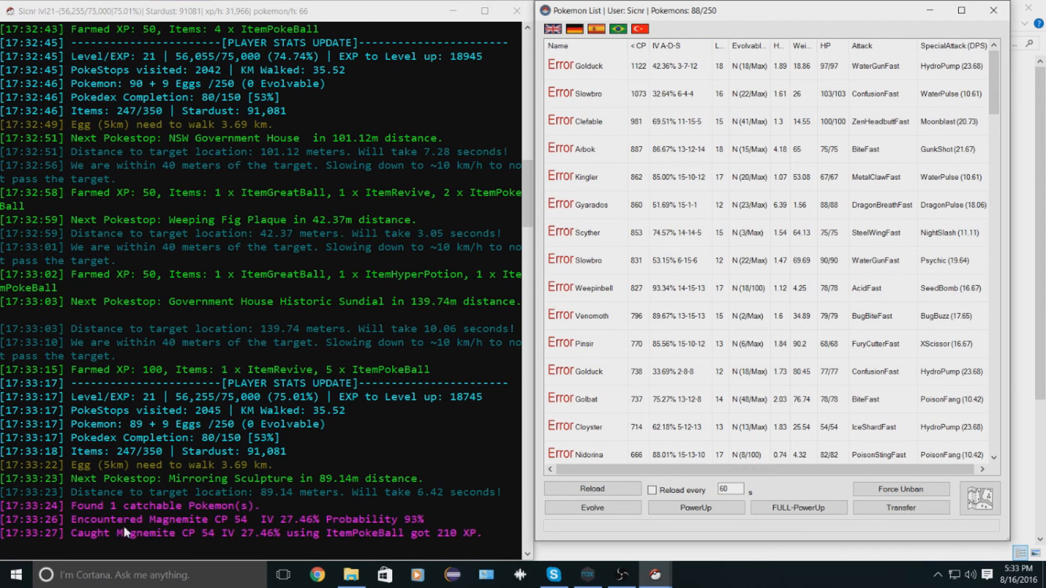
{"action": "scroll", "scroll_direction": "down", "scroll_amount": 3}
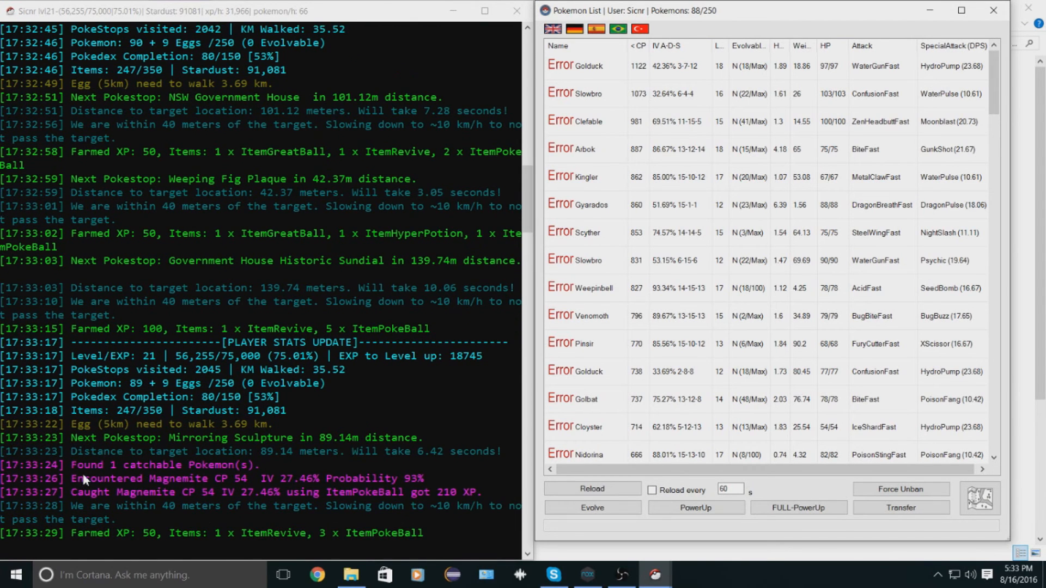
{"action": "scroll", "scroll_direction": "down", "scroll_amount": 3}
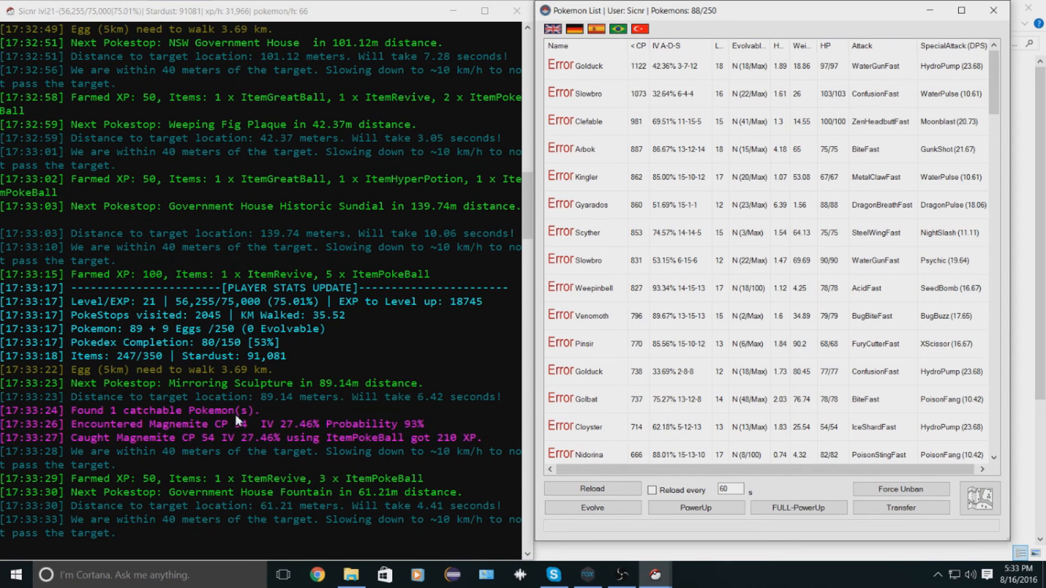
{"action": "mouse_move", "coordinate": [90, 439]}
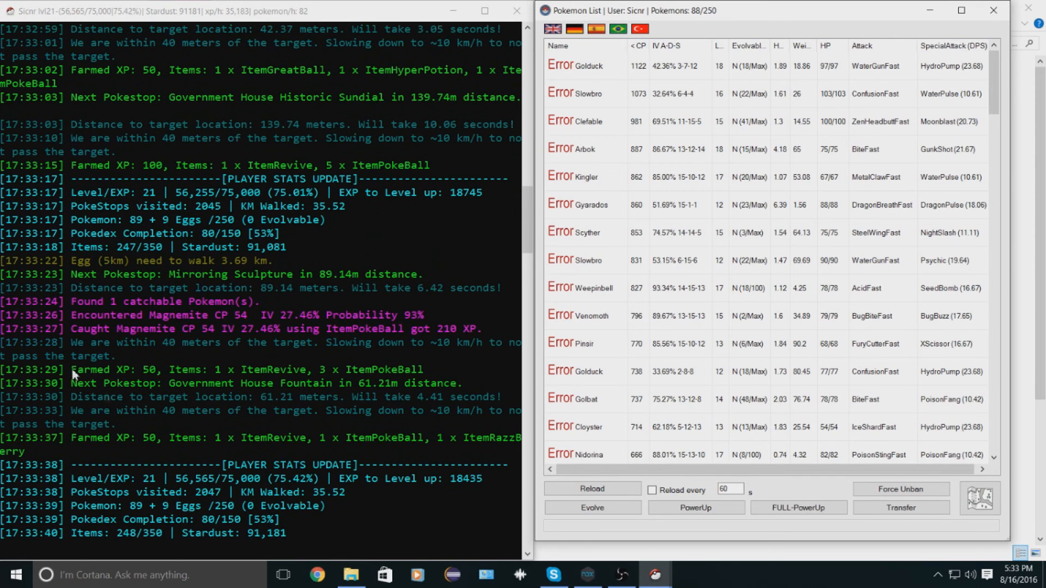
{"action": "mouse_move", "coordinate": [419, 242]}
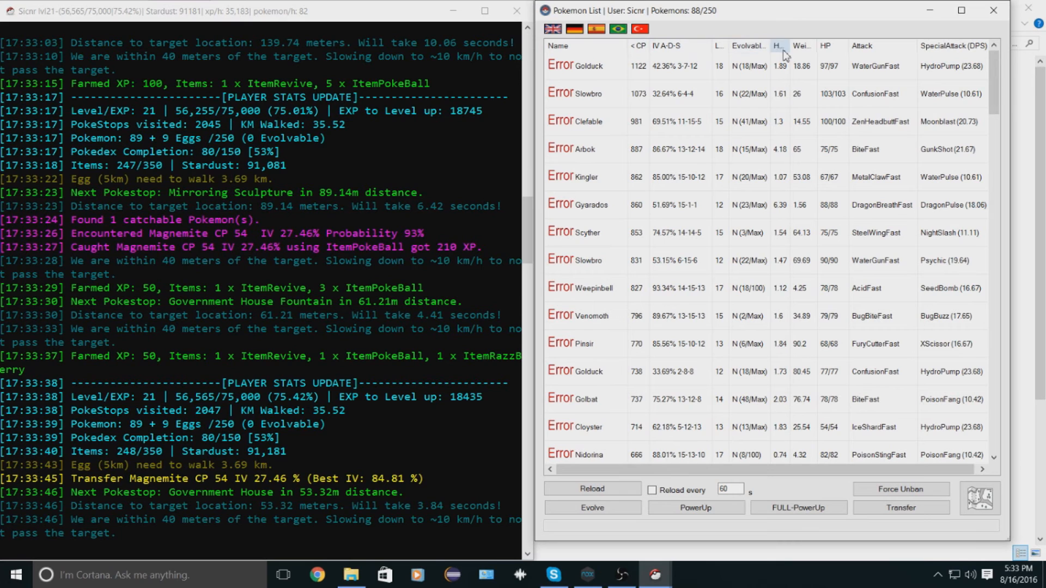
{"action": "mouse_move", "coordinate": [955, 46]}
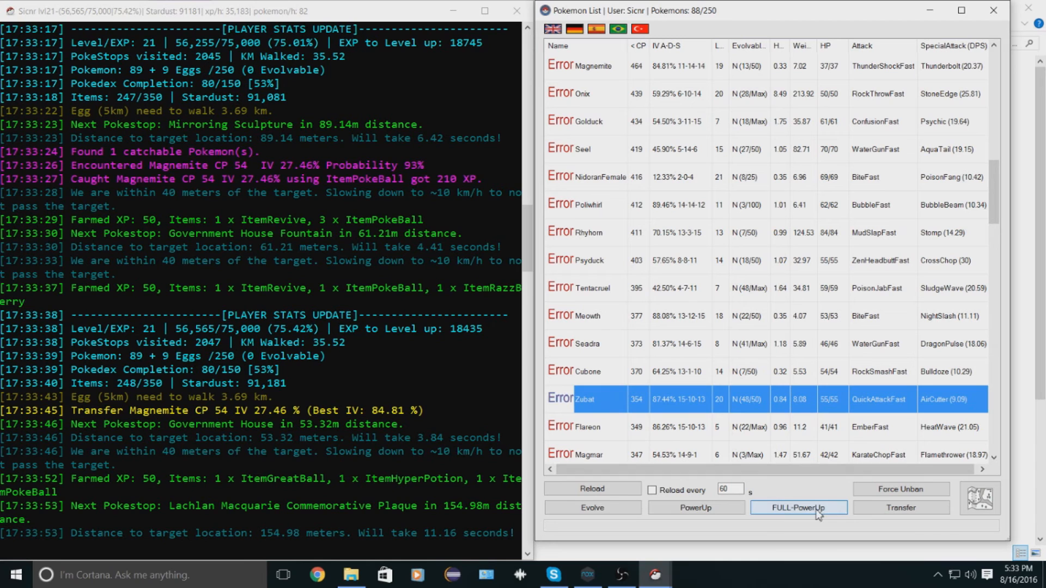
{"action": "mouse_move", "coordinate": [592, 489]}
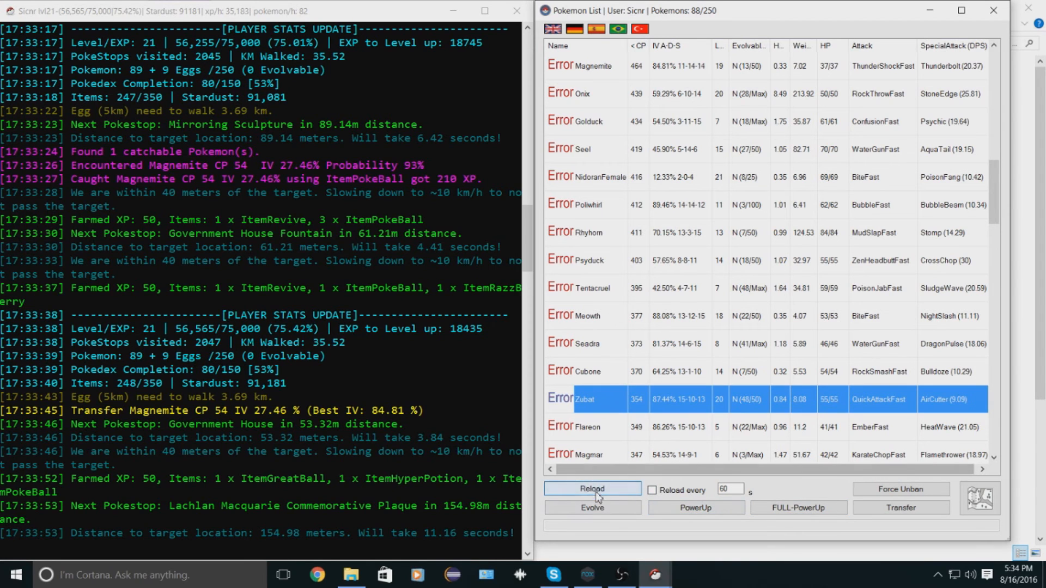
{"action": "mouse_move", "coordinate": [592, 508]}
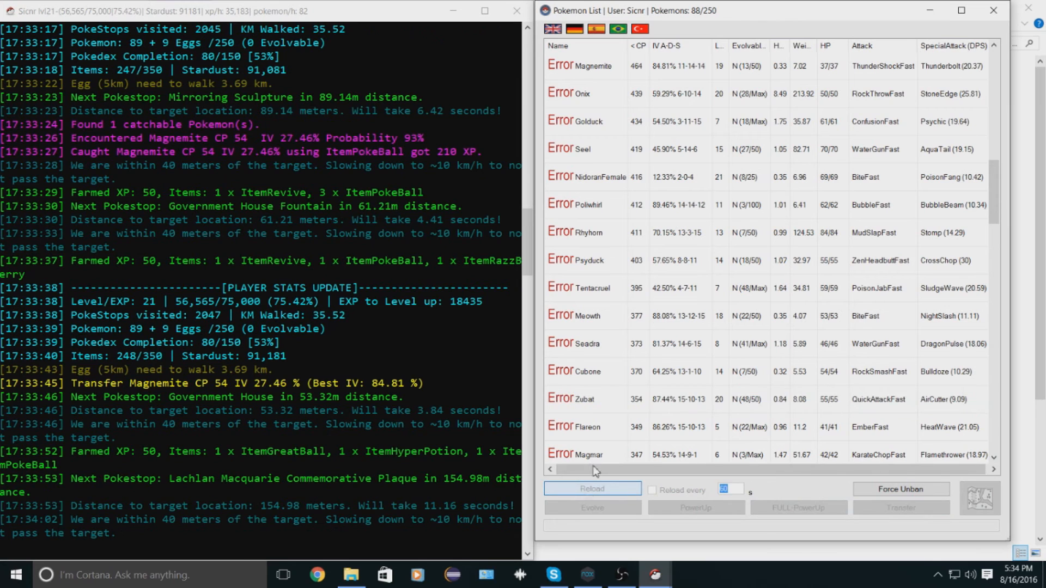
- Reload the list to 89 of 250 Pokémon and enable automatic reloading every 60 seconds
{"action": "left_click", "coordinate": [591, 488]}
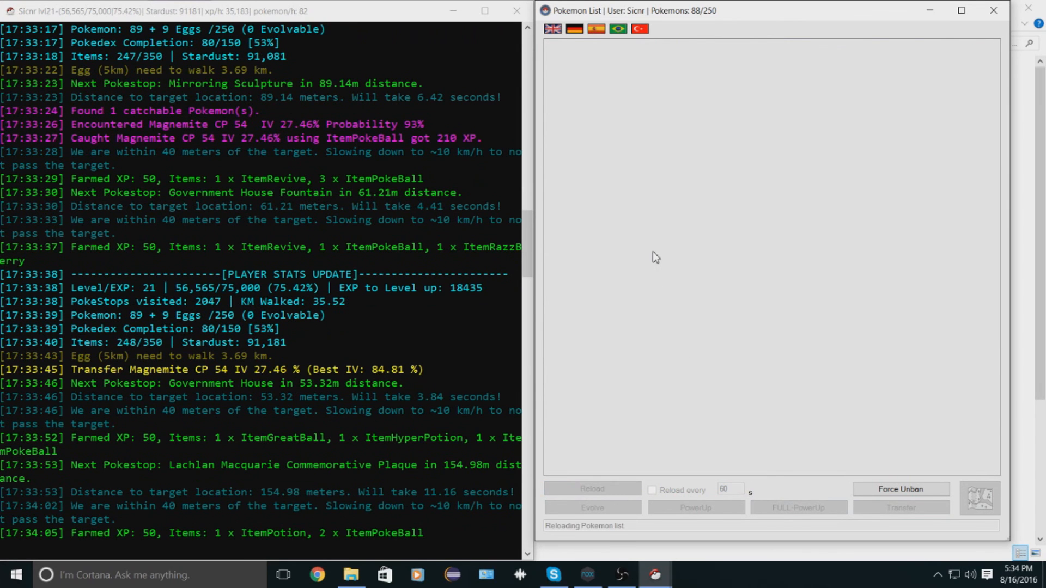
{"action": "left_click", "coordinate": [591, 489]}
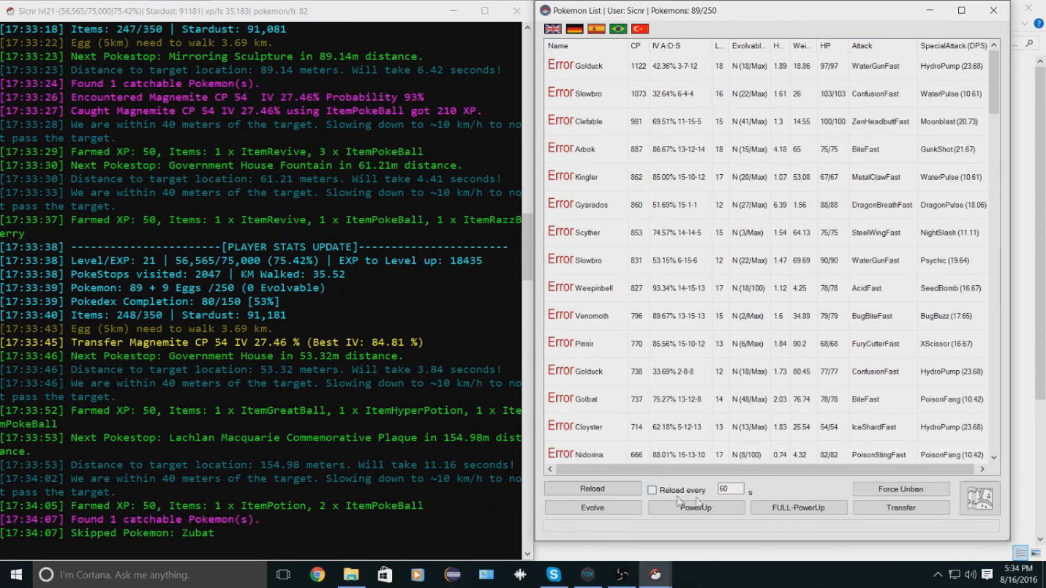
{"action": "left_click", "coordinate": [652, 490]}
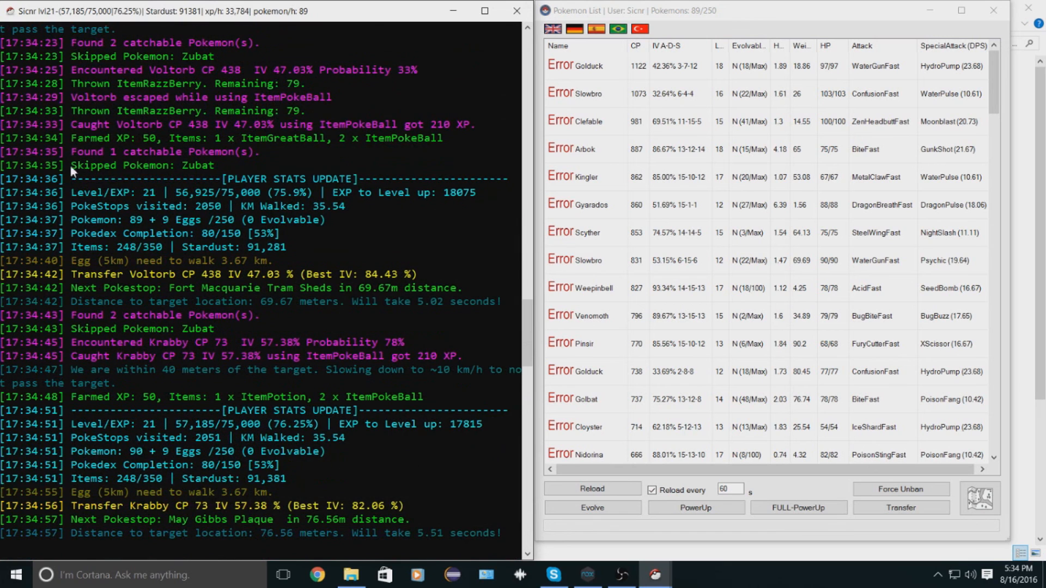
{"action": "mouse_move", "coordinate": [525, 278]}
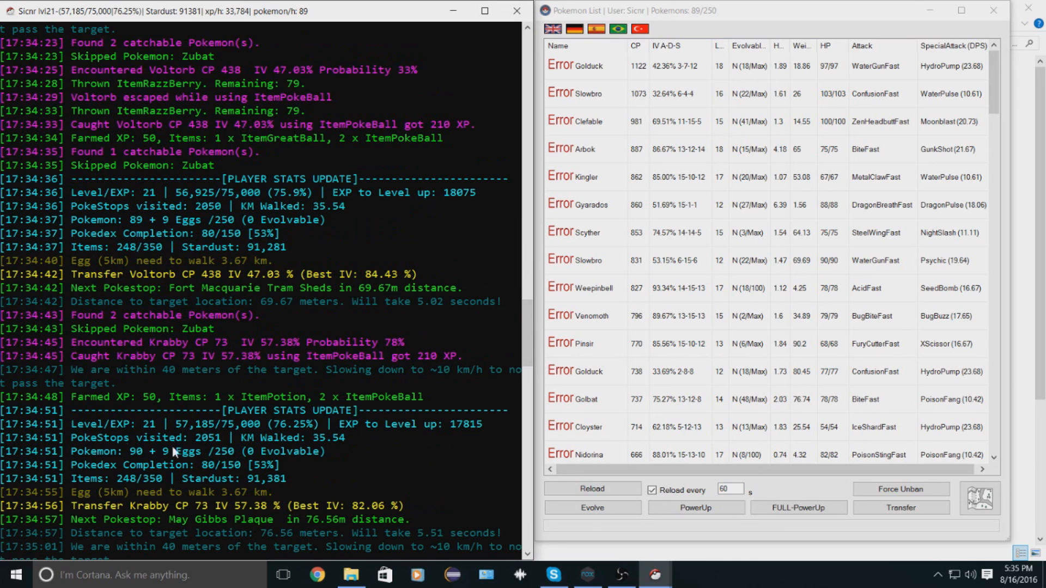
{"action": "scroll", "scroll_direction": "down", "scroll_amount": 3}
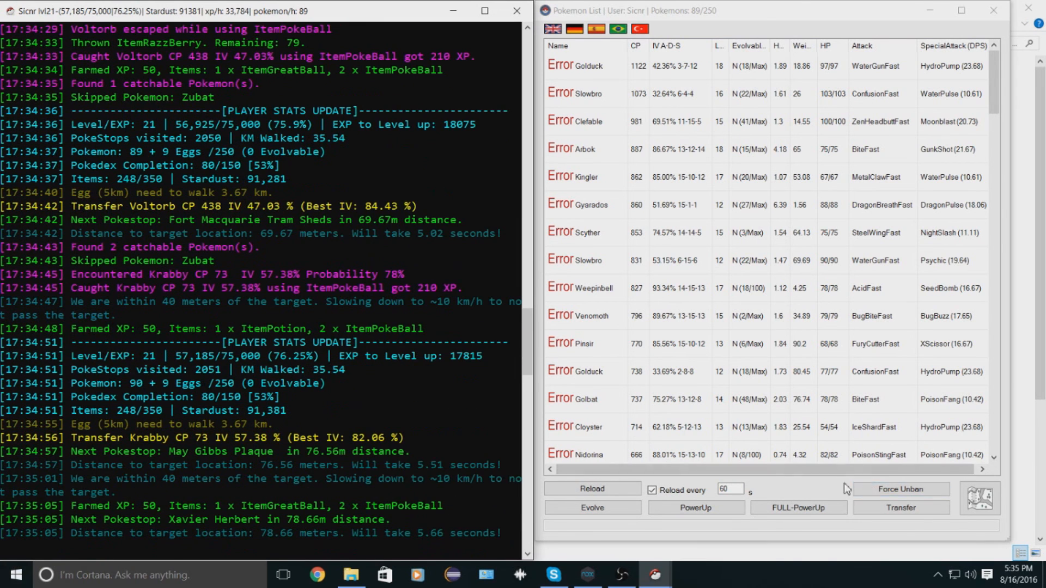
{"action": "left_click", "coordinate": [899, 489]}
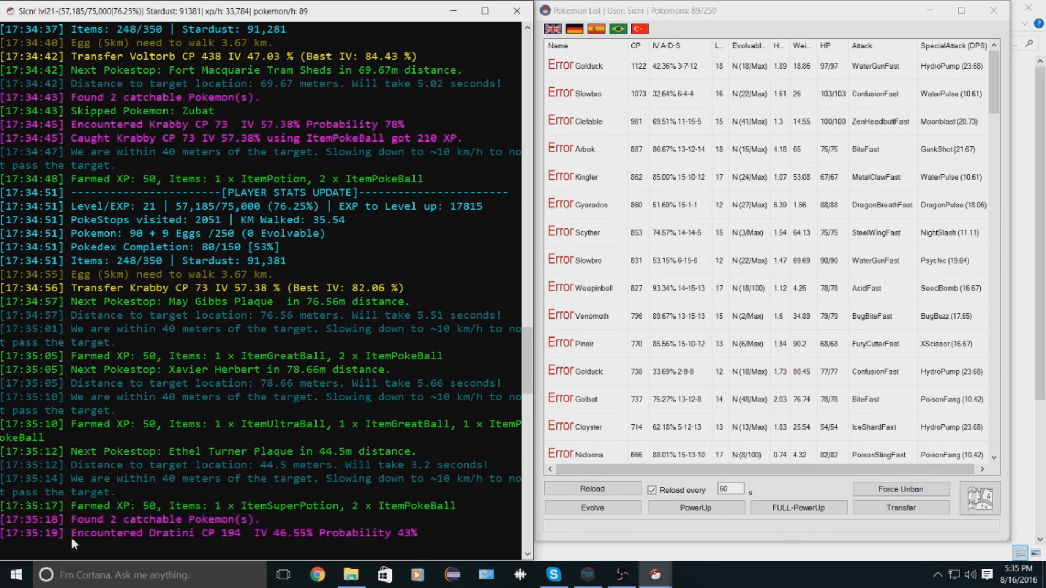
{"action": "scroll", "scroll_direction": "down", "scroll_amount": 3}
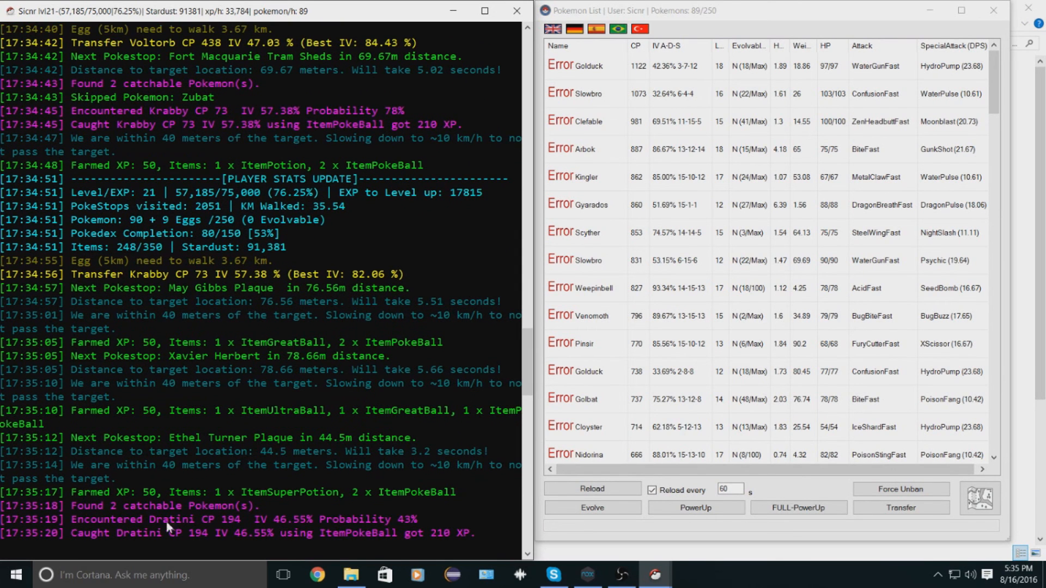